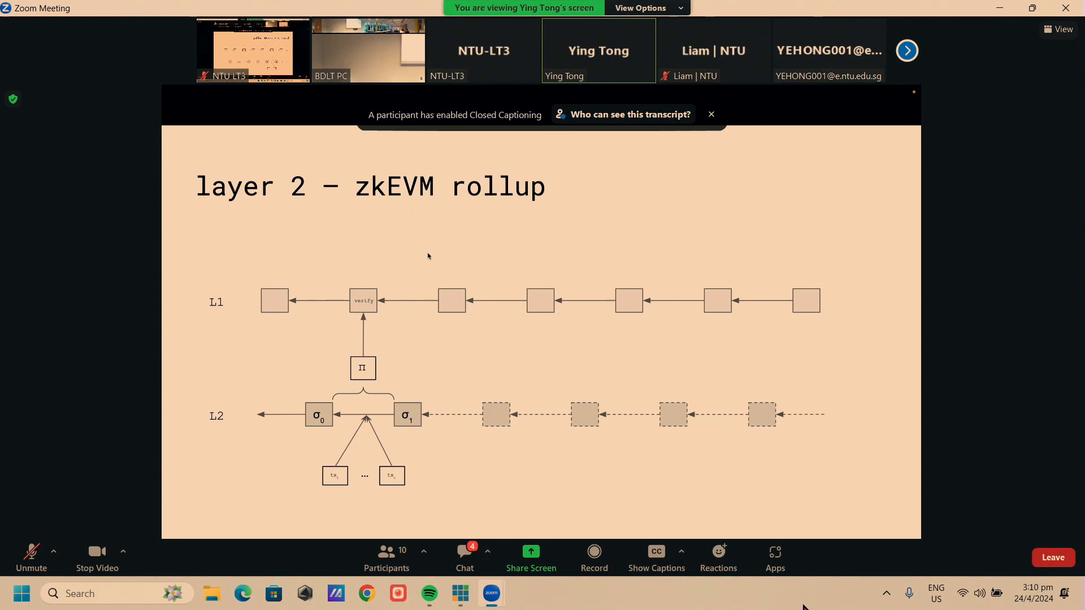
{"action": "mouse_move", "coordinate": [409, 446]}
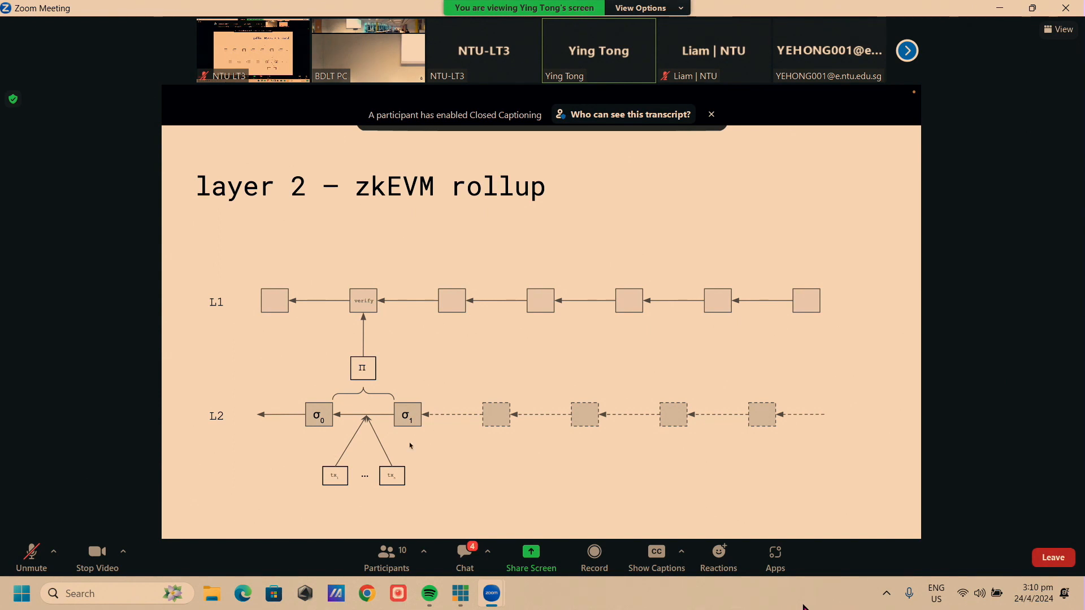
{"action": "mouse_move", "coordinate": [307, 468]}
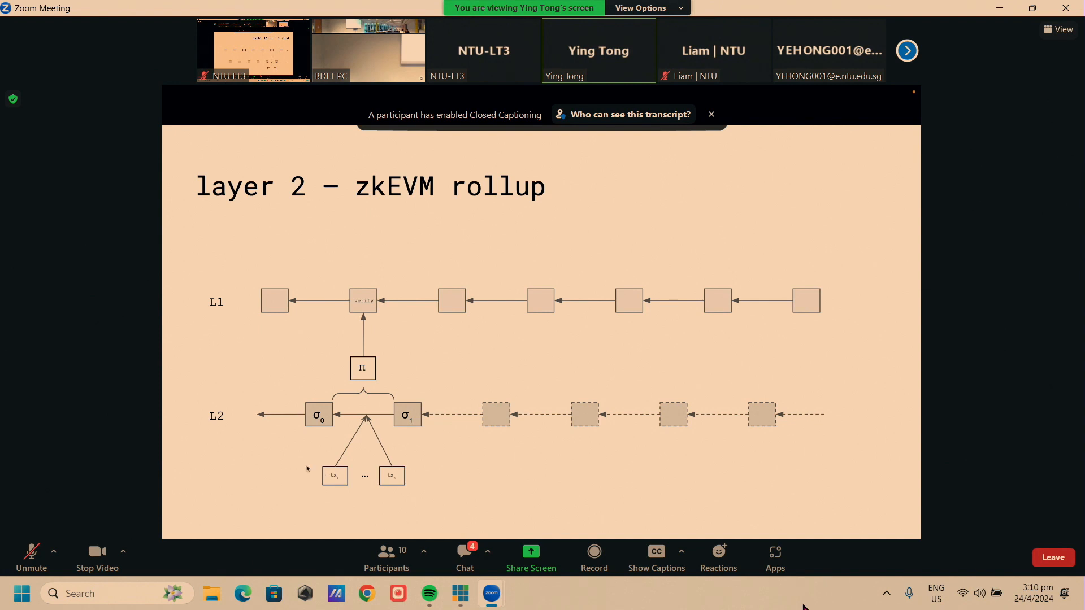
{"action": "mouse_move", "coordinate": [412, 393]}
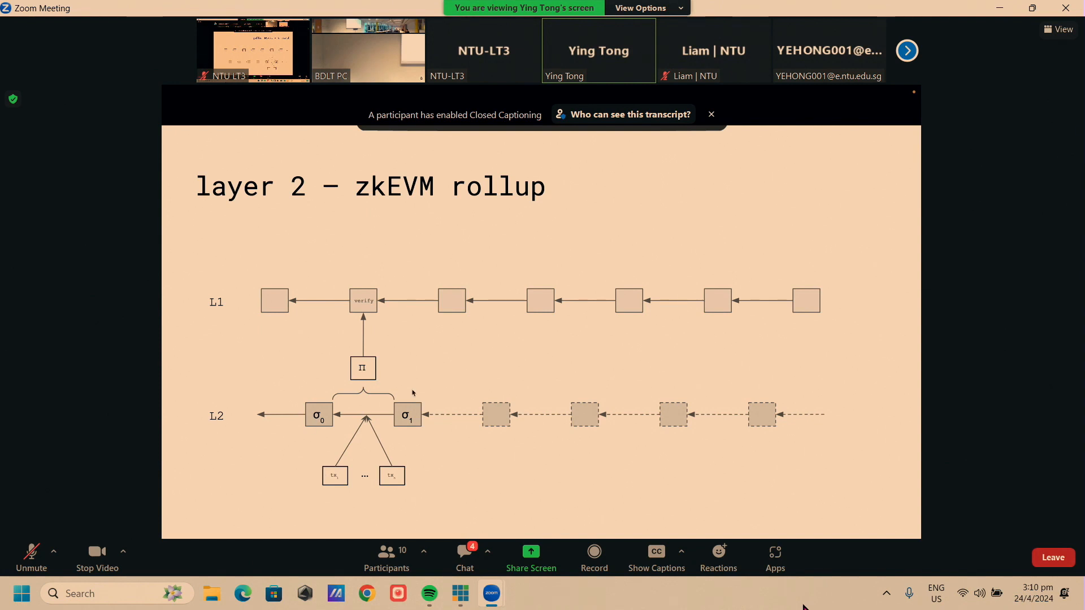
{"action": "mouse_move", "coordinate": [385, 320]}
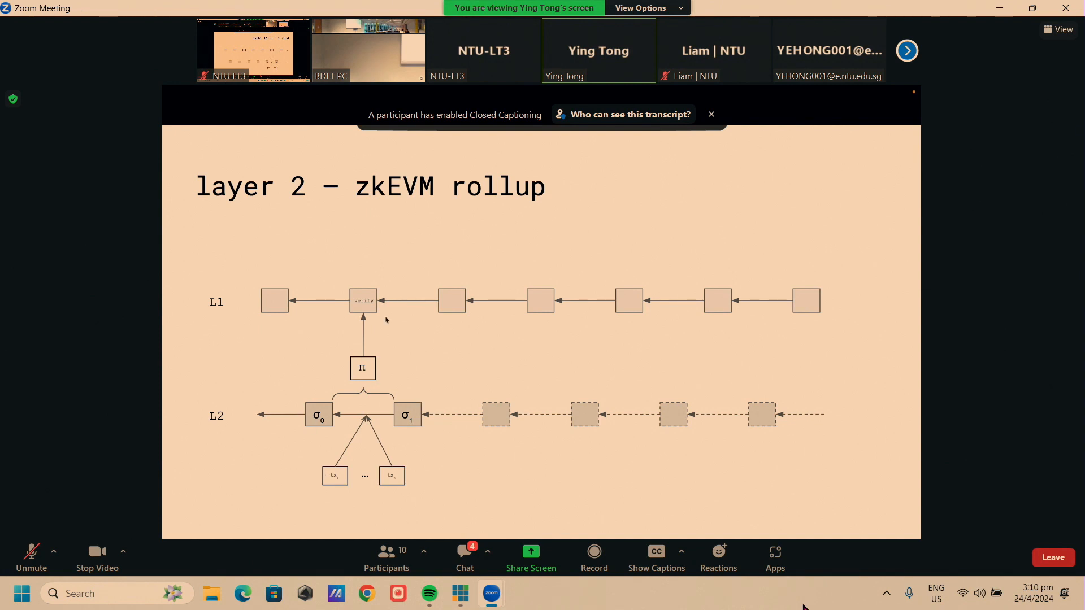
{"action": "mouse_move", "coordinate": [389, 352]}
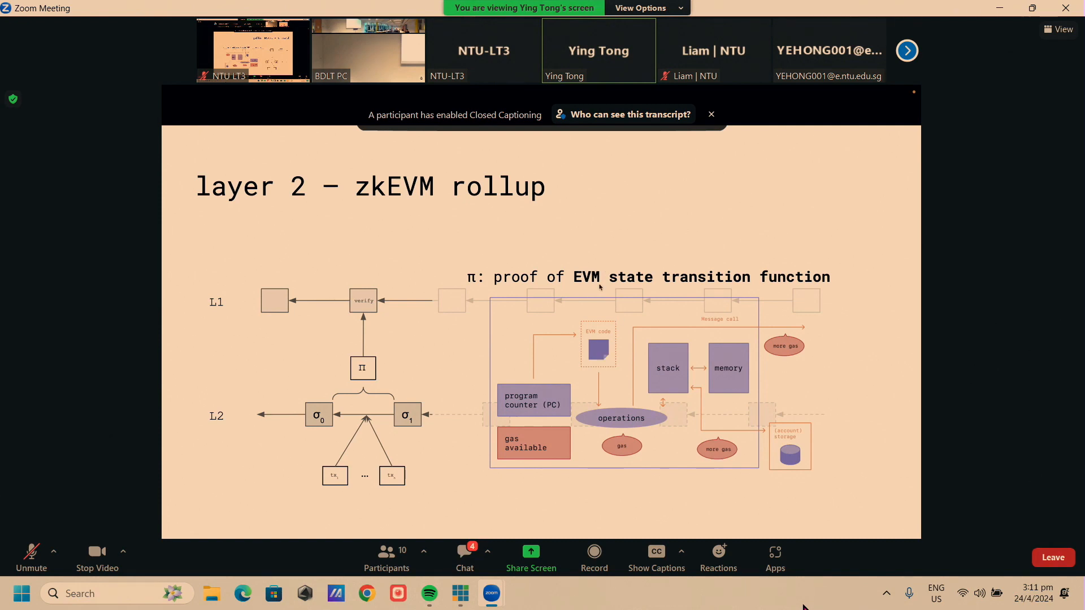
{"action": "mouse_move", "coordinate": [723, 281]}
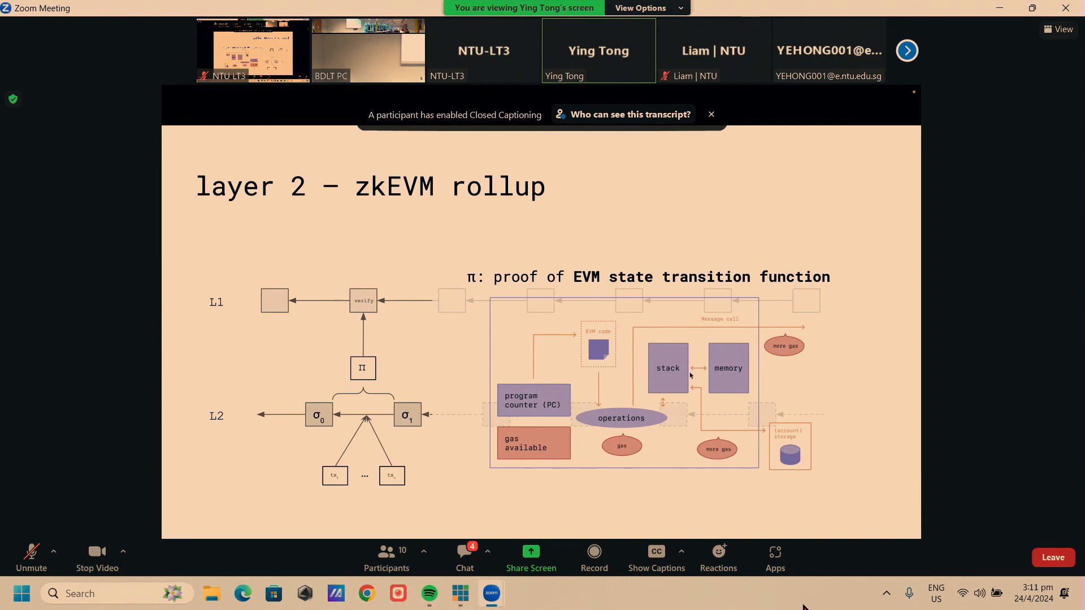
{"action": "mouse_move", "coordinate": [659, 379]}
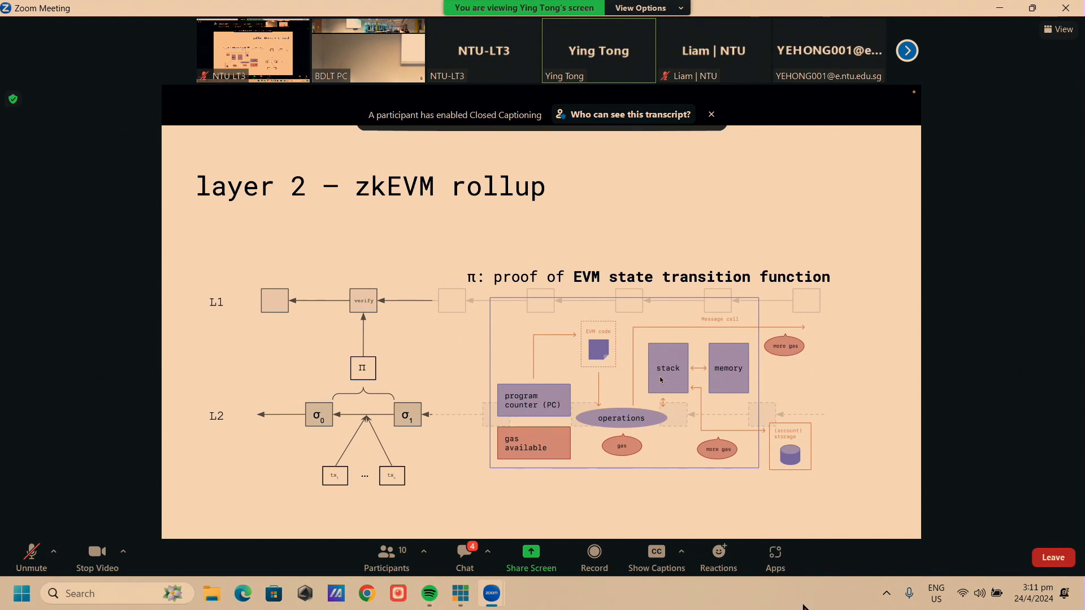
{"action": "mouse_move", "coordinate": [348, 358]}
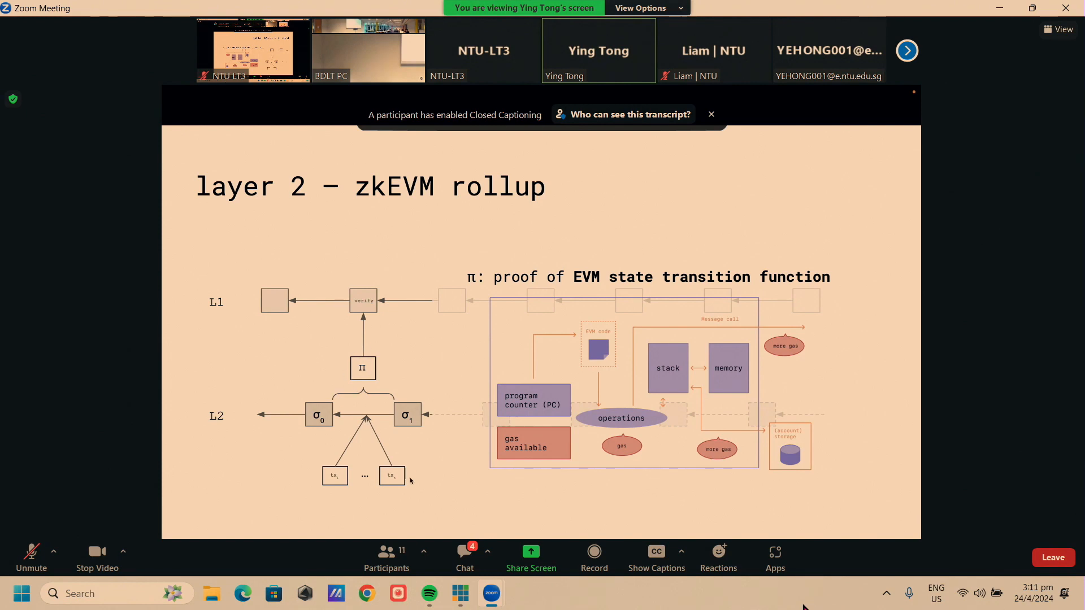
{"action": "mouse_move", "coordinate": [605, 286]}
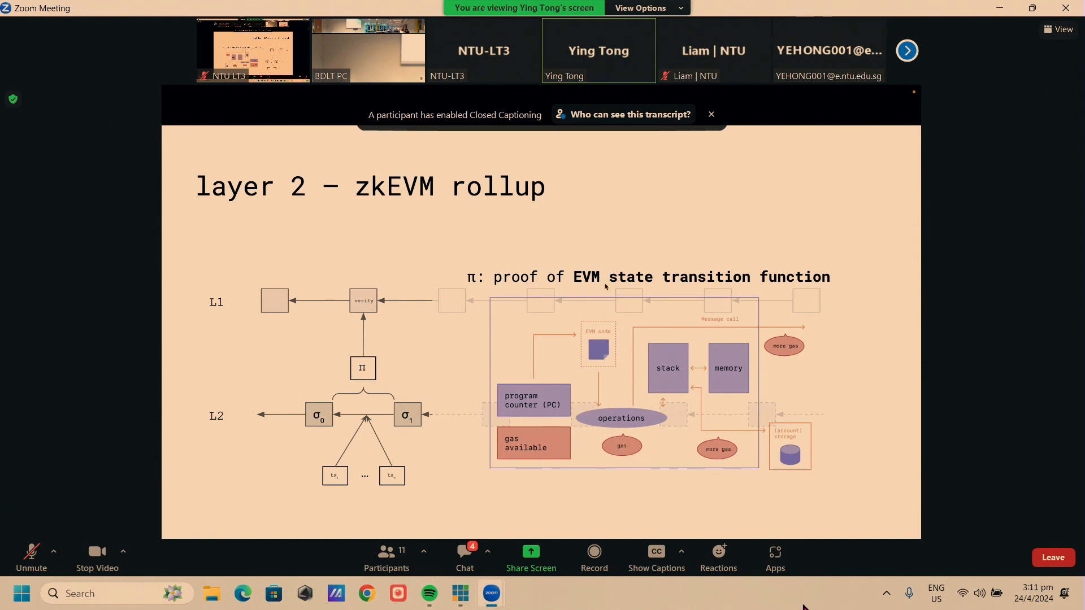
{"action": "mouse_move", "coordinate": [591, 338]}
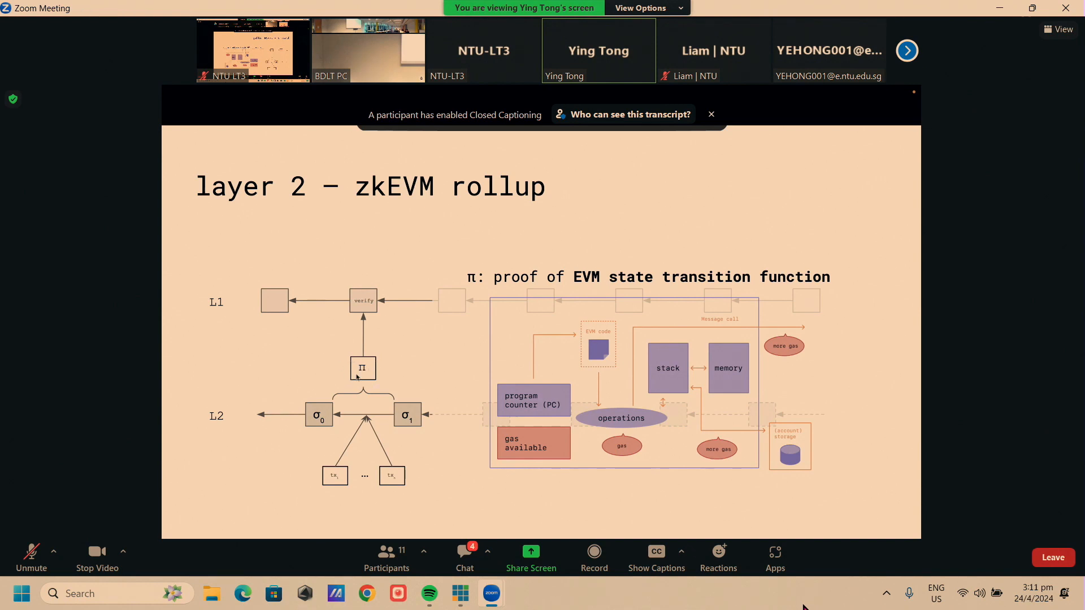
{"action": "mouse_move", "coordinate": [369, 406]}
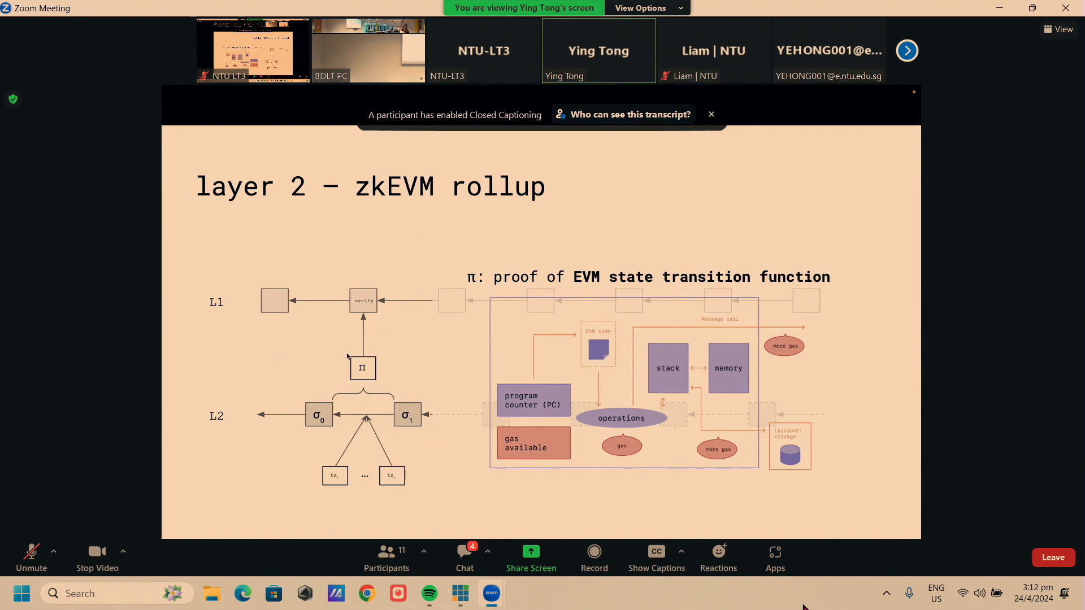
{"action": "mouse_move", "coordinate": [341, 368]}
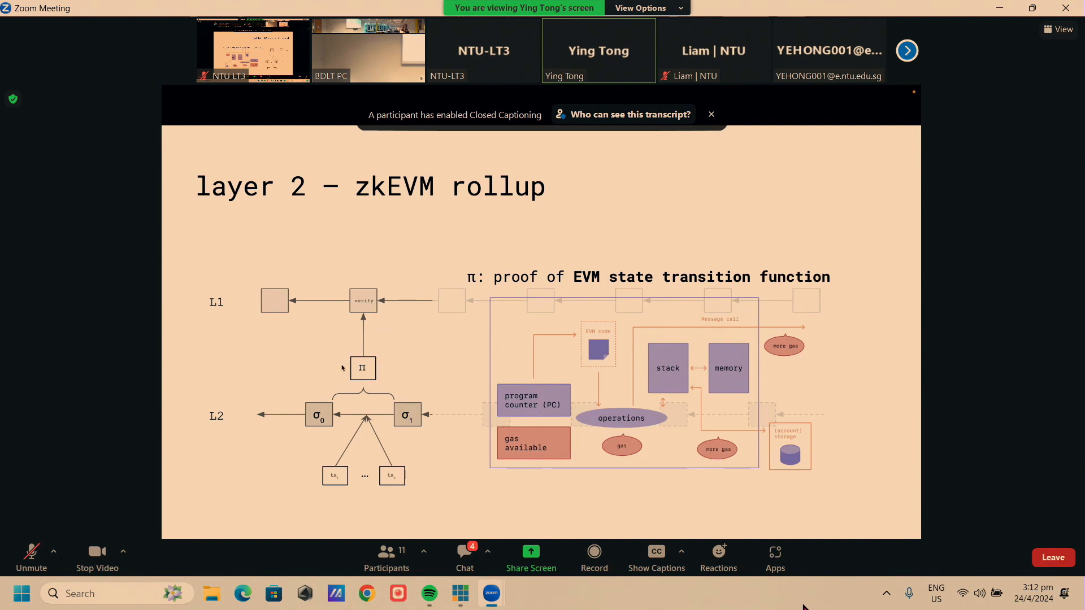
{"action": "mouse_move", "coordinate": [345, 373]}
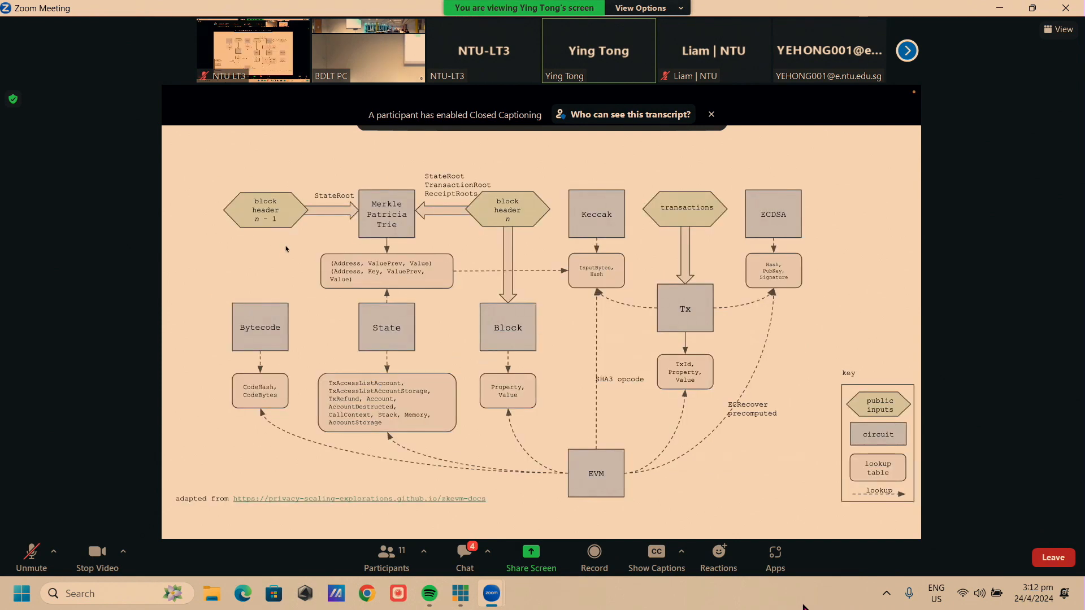
{"action": "mouse_move", "coordinate": [437, 326]}
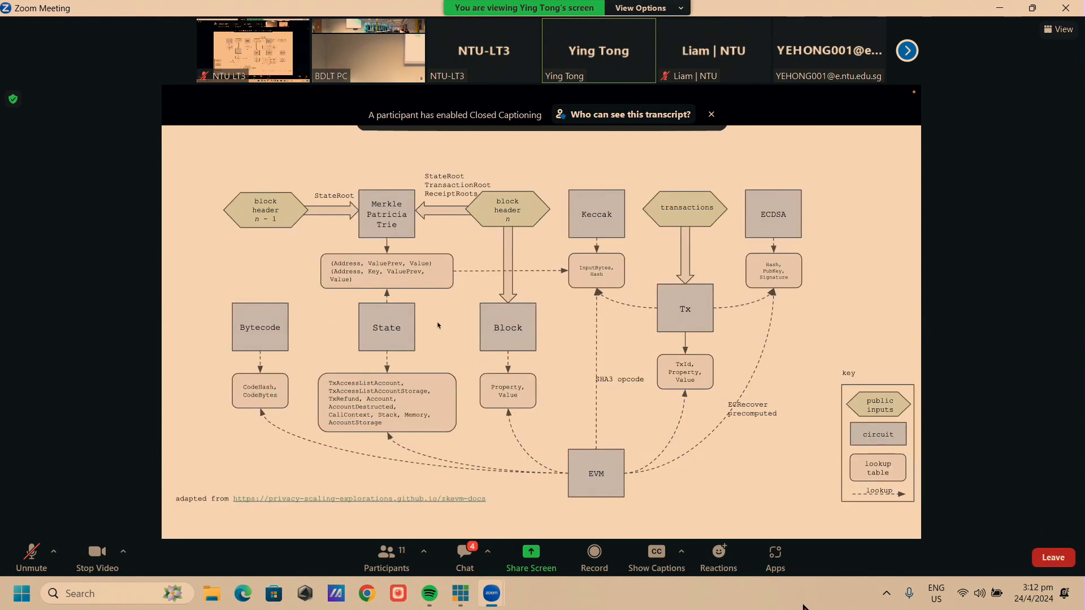
{"action": "mouse_move", "coordinate": [470, 407]}
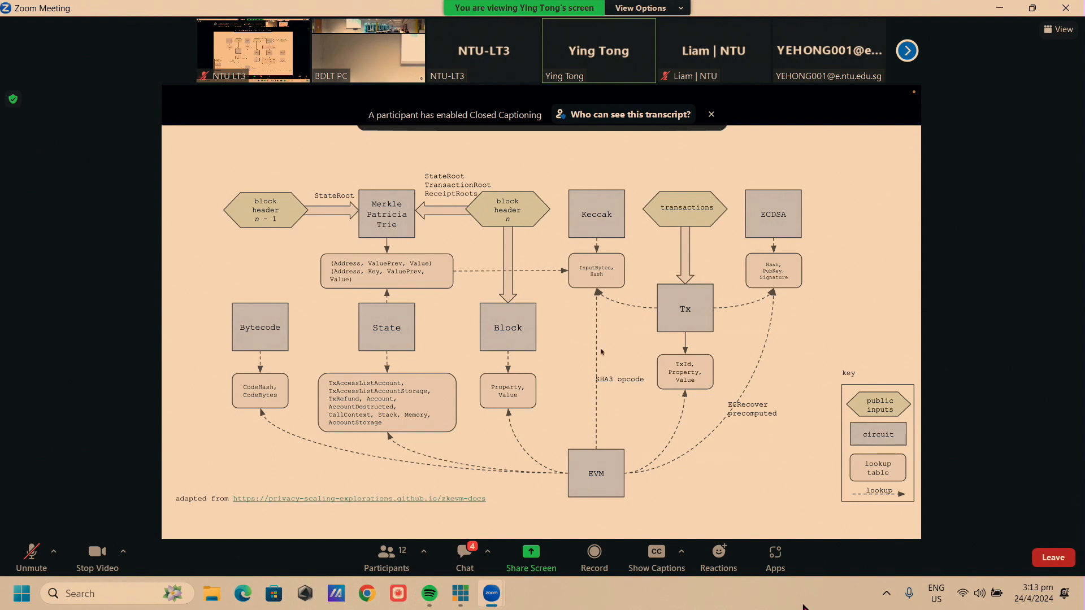
{"action": "mouse_move", "coordinate": [602, 361]}
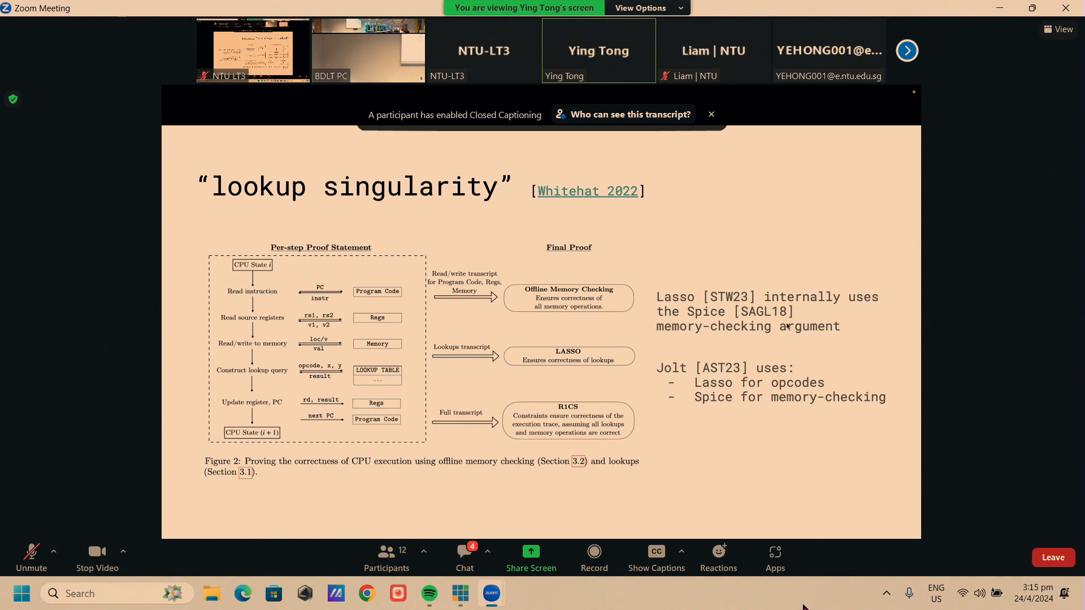
{"action": "mouse_move", "coordinate": [800, 447]}
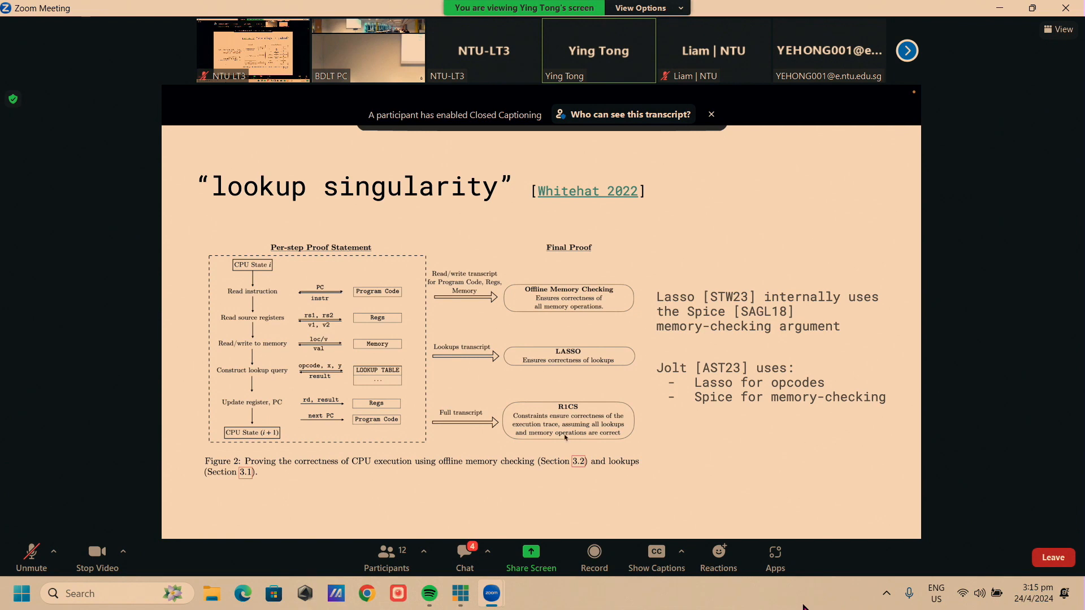
{"action": "mouse_move", "coordinate": [465, 326]}
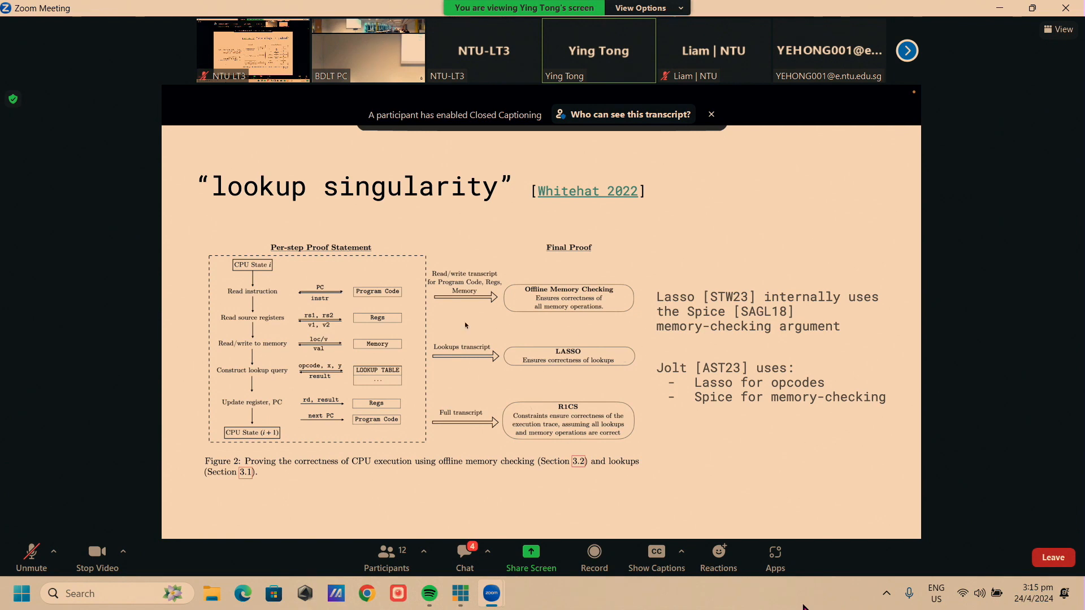
{"action": "mouse_move", "coordinate": [600, 379]}
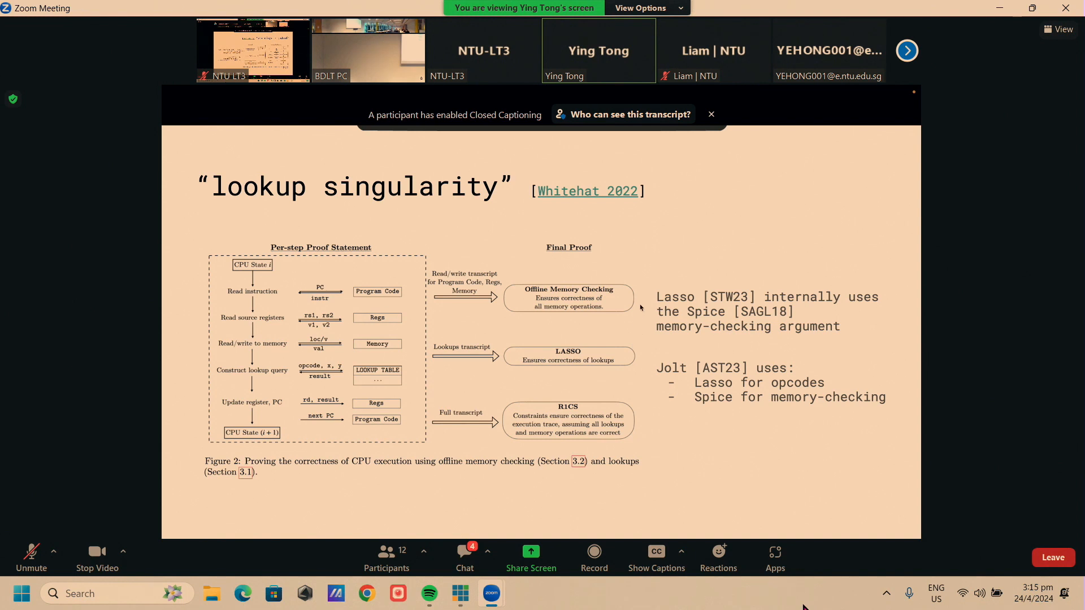
{"action": "mouse_move", "coordinate": [558, 278]}
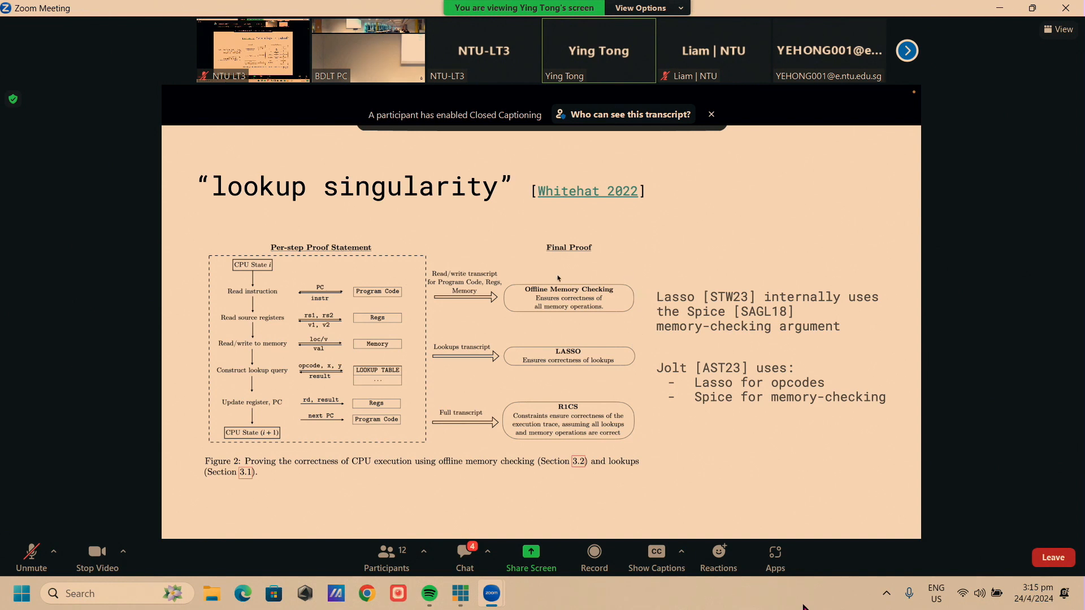
{"action": "mouse_move", "coordinate": [537, 382]}
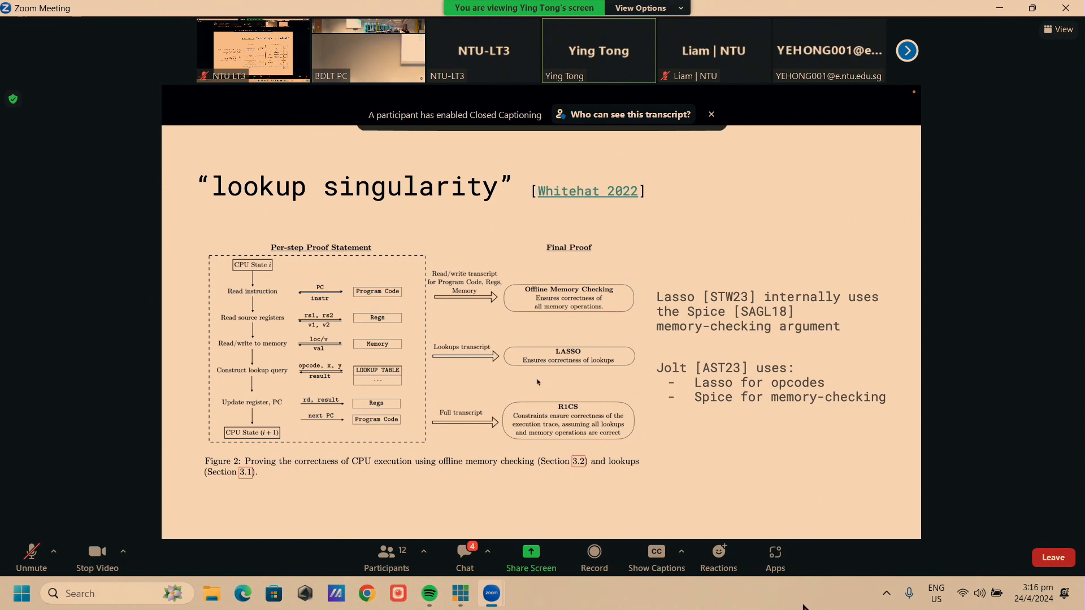
{"action": "mouse_move", "coordinate": [517, 459]}
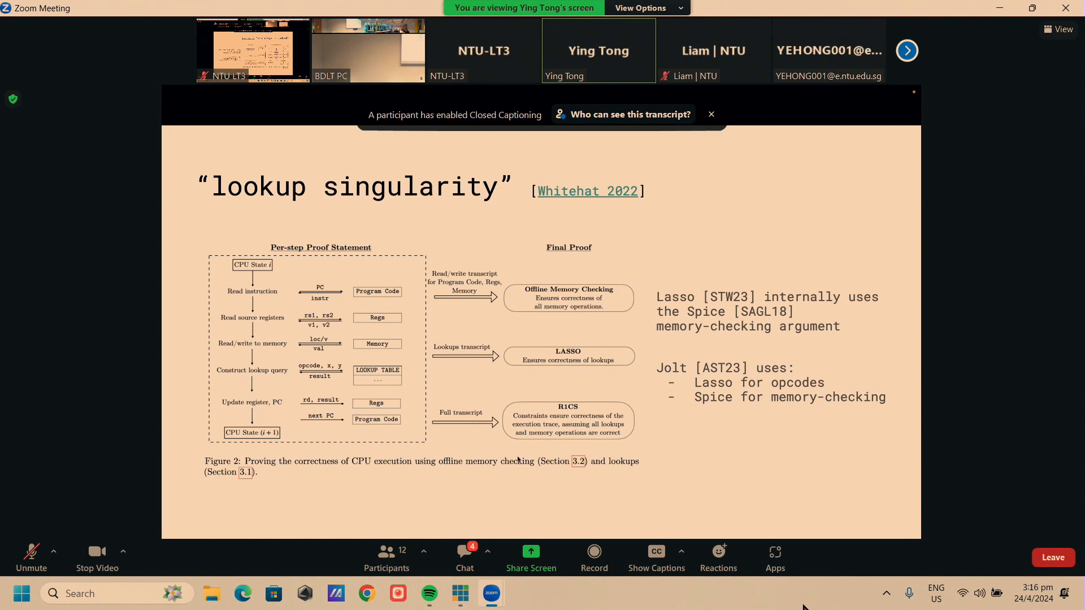
{"action": "mouse_move", "coordinate": [573, 431]}
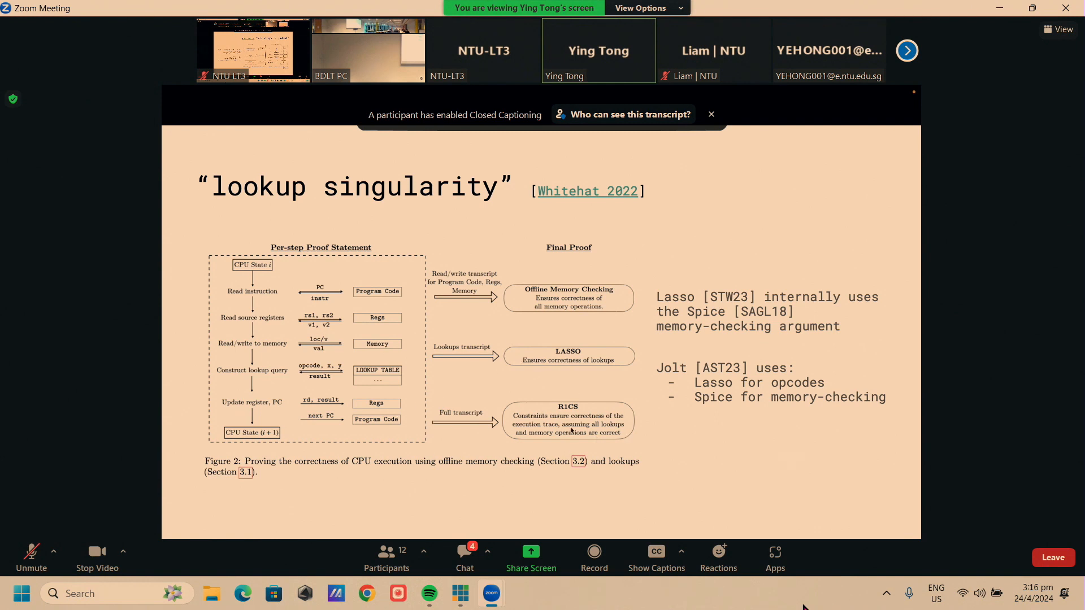
{"action": "mouse_move", "coordinate": [586, 408]}
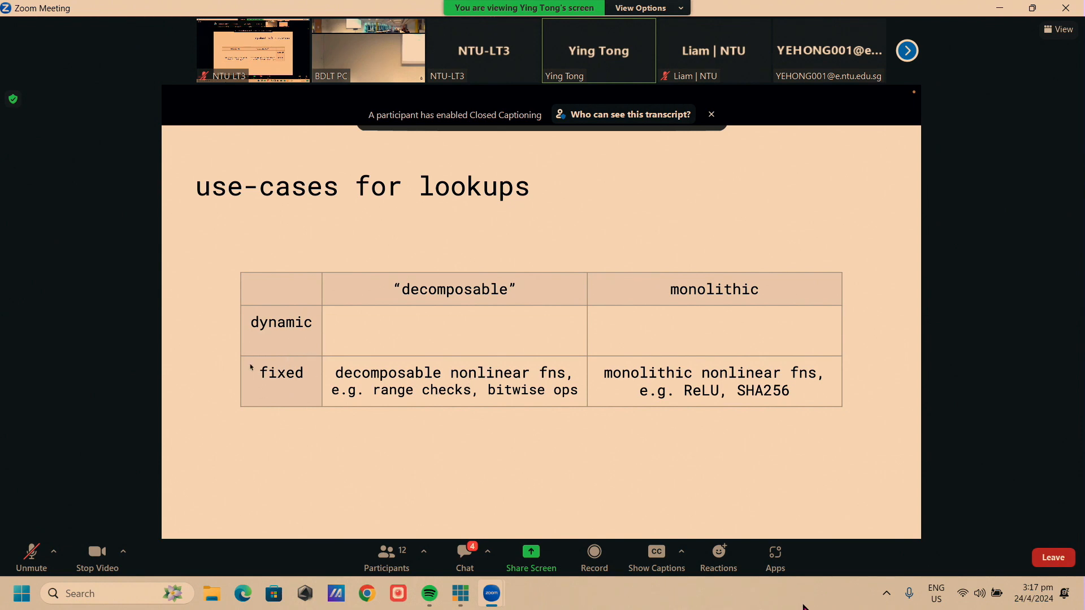
{"action": "mouse_move", "coordinate": [318, 376]}
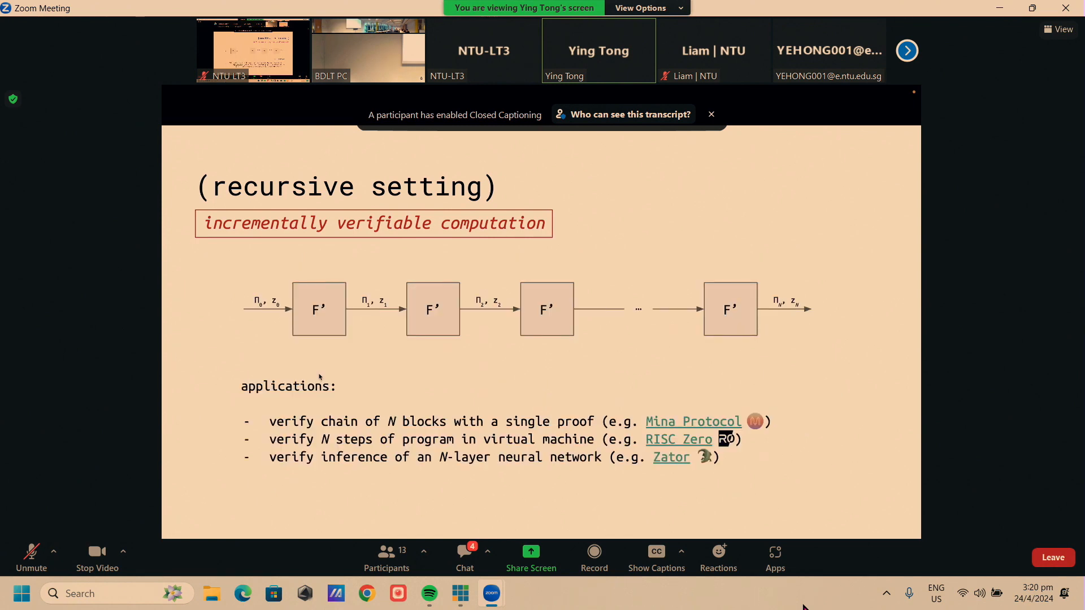
{"action": "mouse_move", "coordinate": [329, 450]}
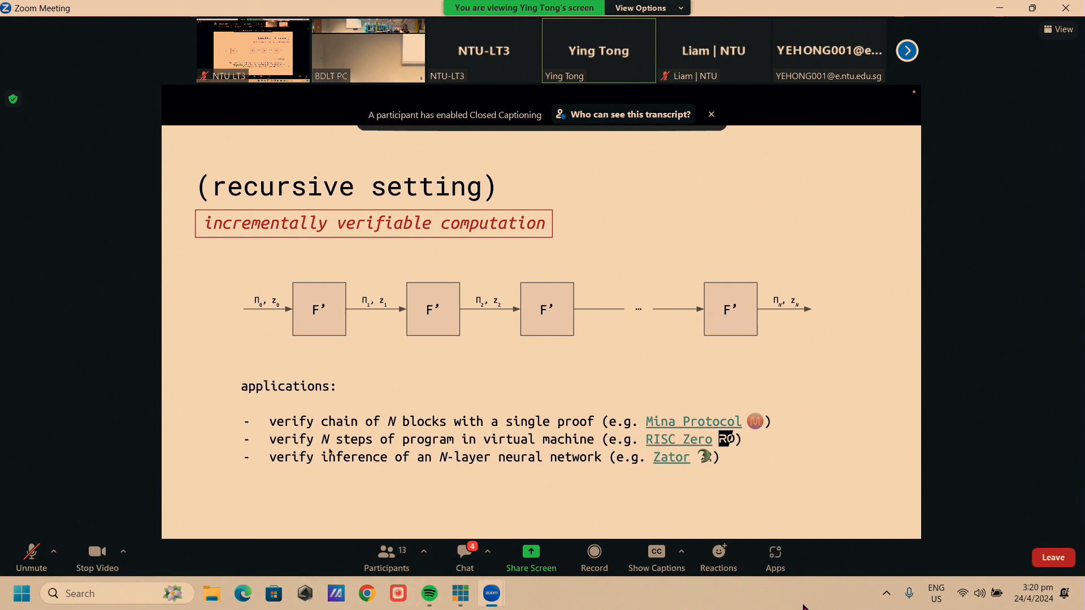
{"action": "mouse_move", "coordinate": [331, 446]}
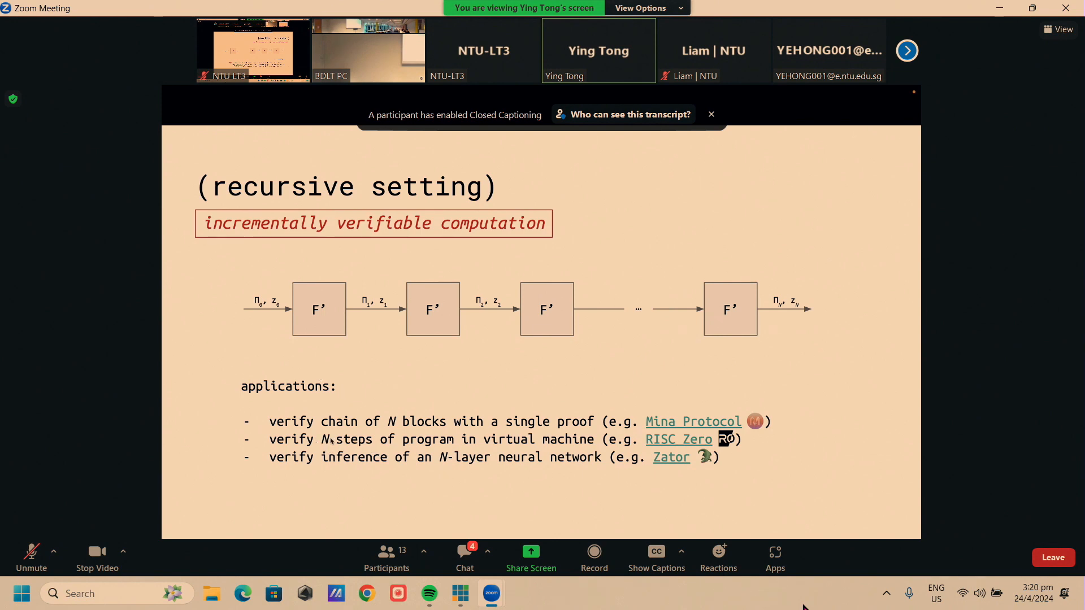
{"action": "mouse_move", "coordinate": [333, 454]}
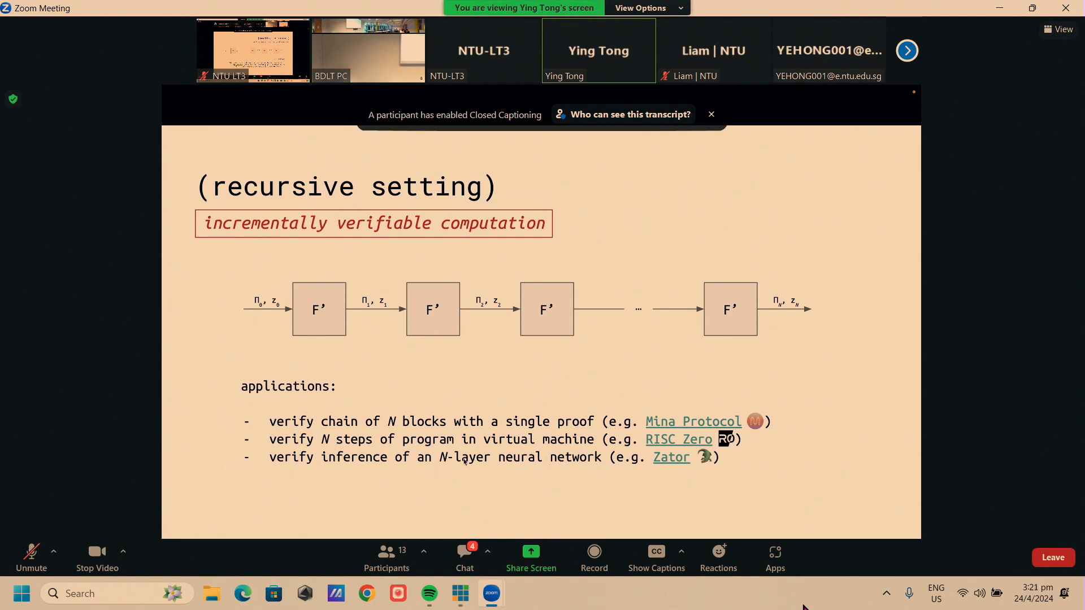
{"action": "mouse_move", "coordinate": [545, 468]}
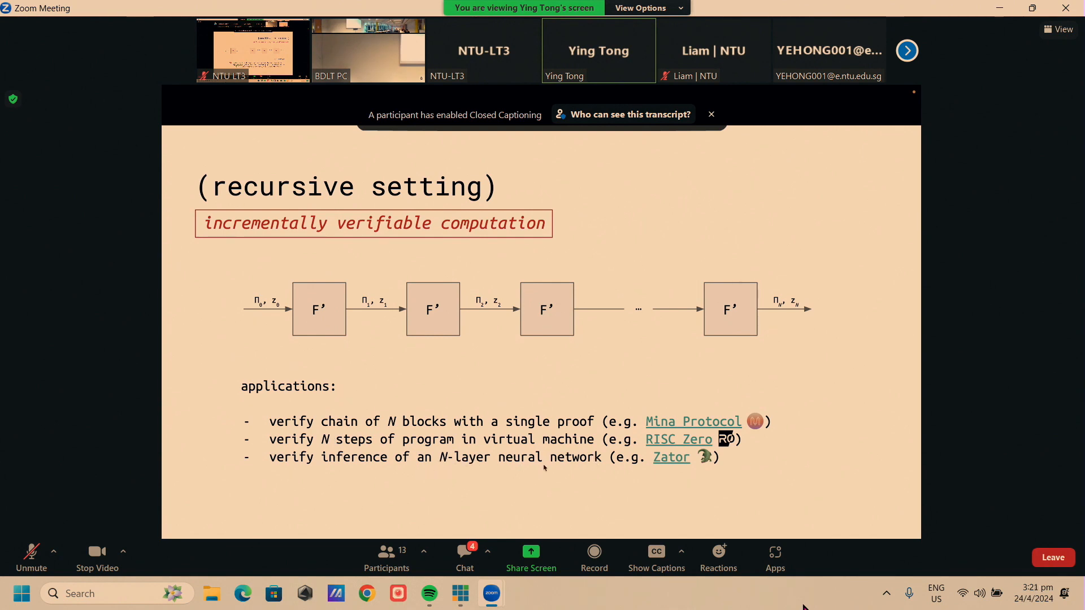
{"action": "mouse_move", "coordinate": [573, 477]}
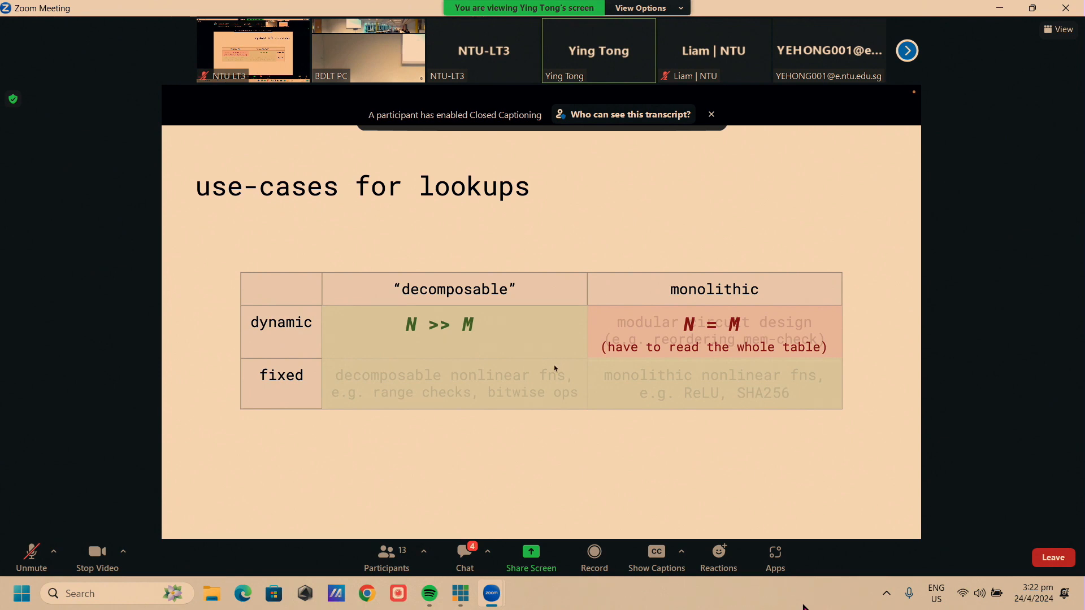
{"action": "mouse_move", "coordinate": [497, 379]}
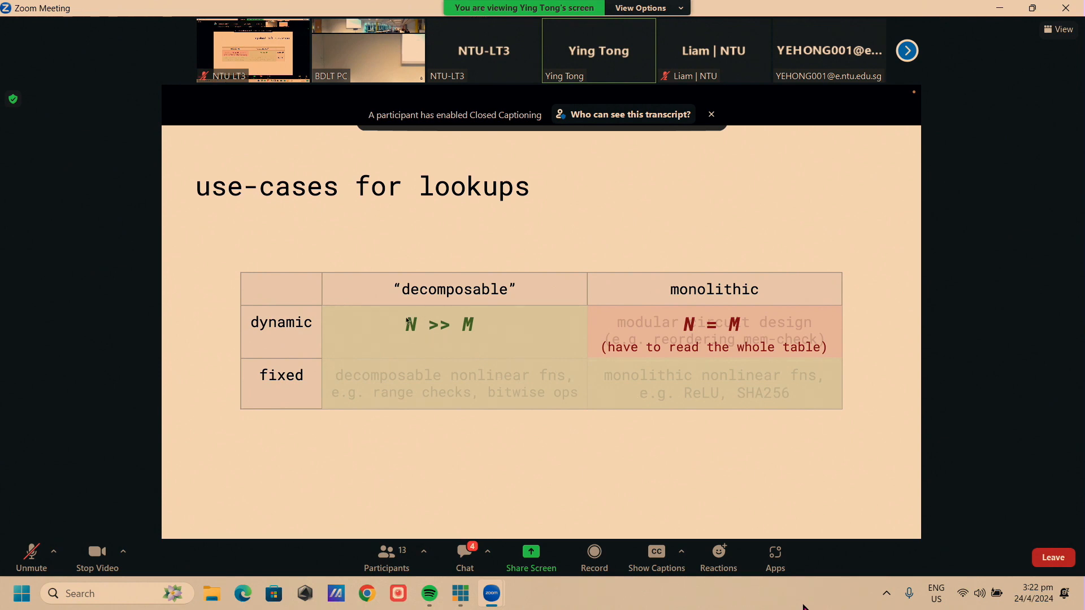
{"action": "mouse_move", "coordinate": [459, 354]}
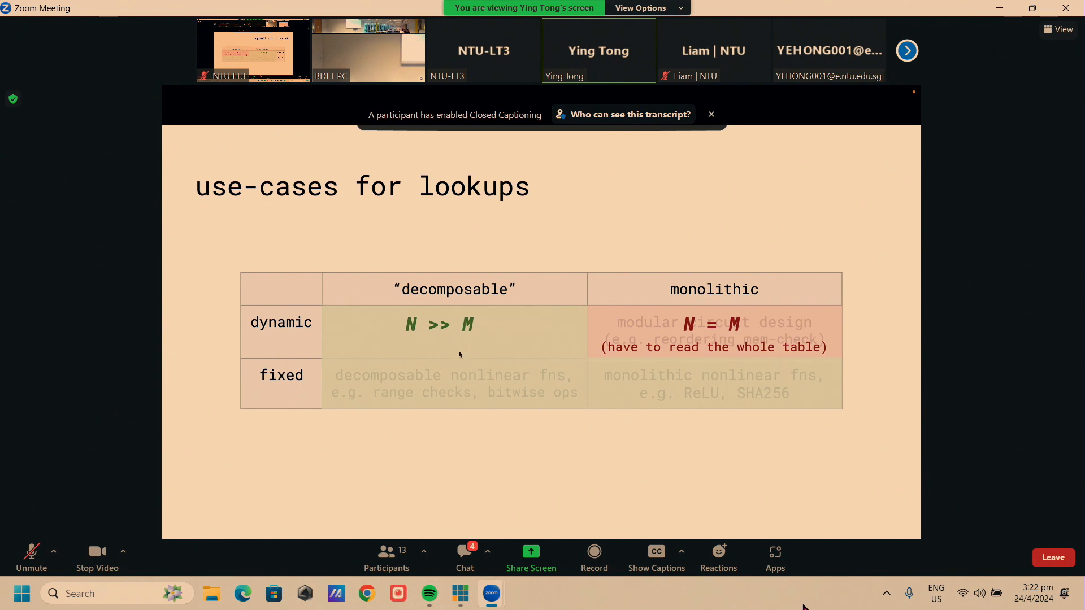
{"action": "mouse_move", "coordinate": [463, 325]}
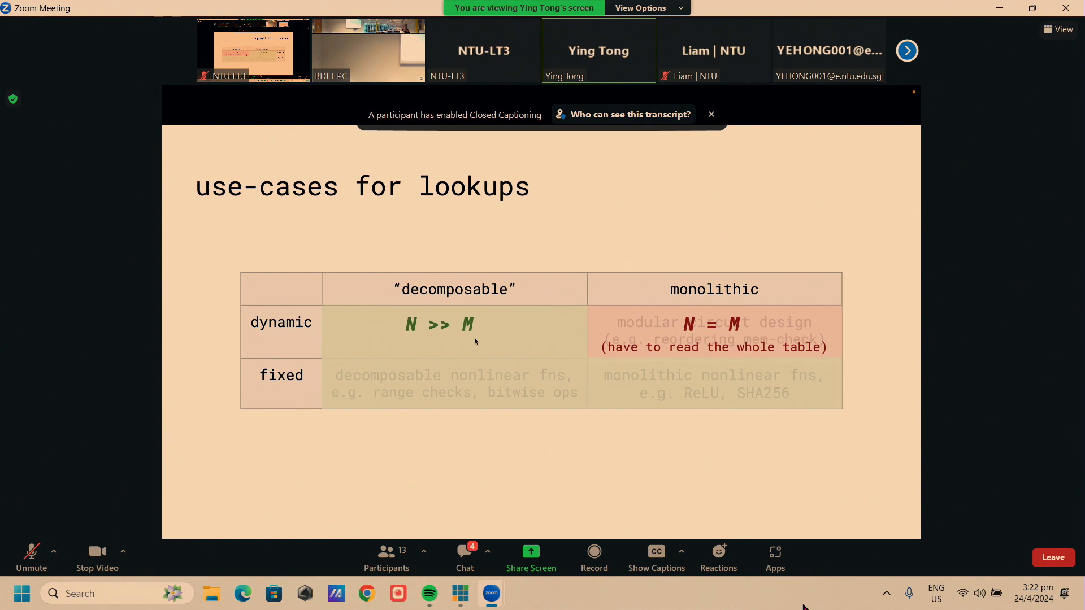
{"action": "mouse_move", "coordinate": [459, 328]}
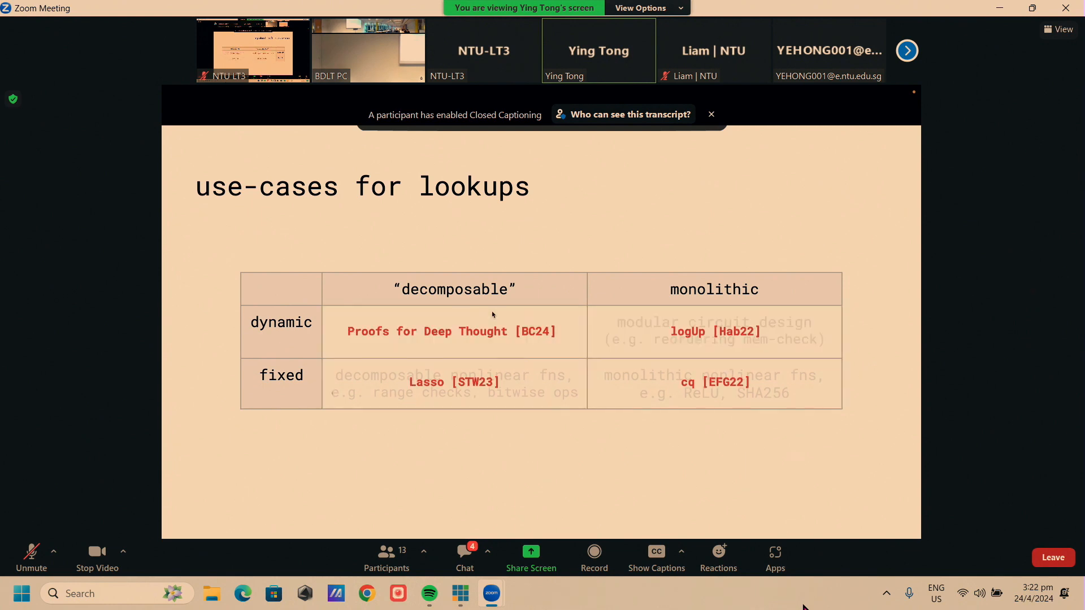
{"action": "mouse_move", "coordinate": [477, 383]}
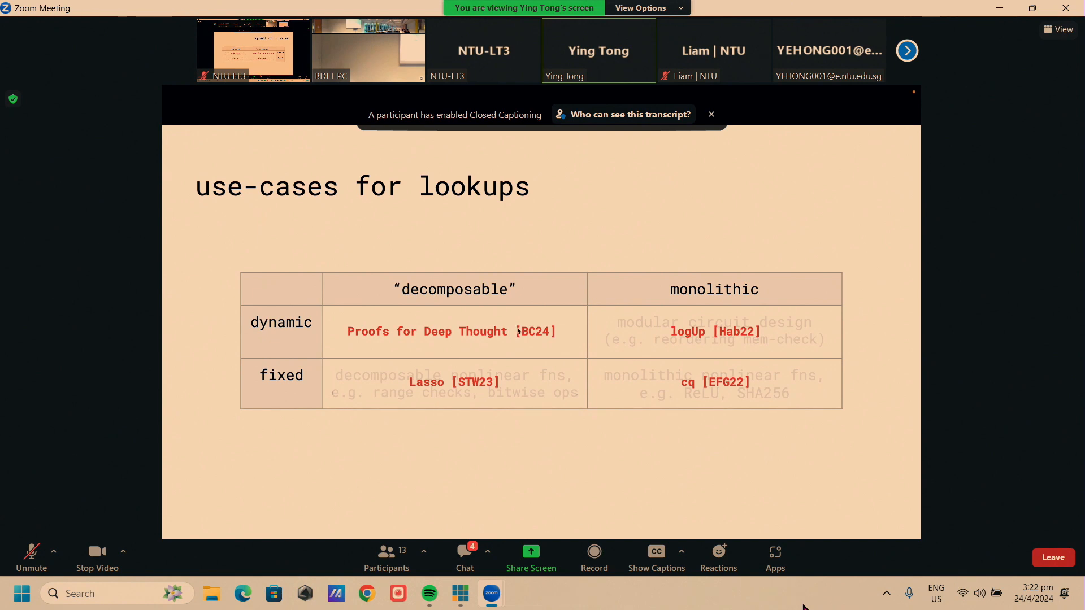
{"action": "mouse_move", "coordinate": [715, 351]}
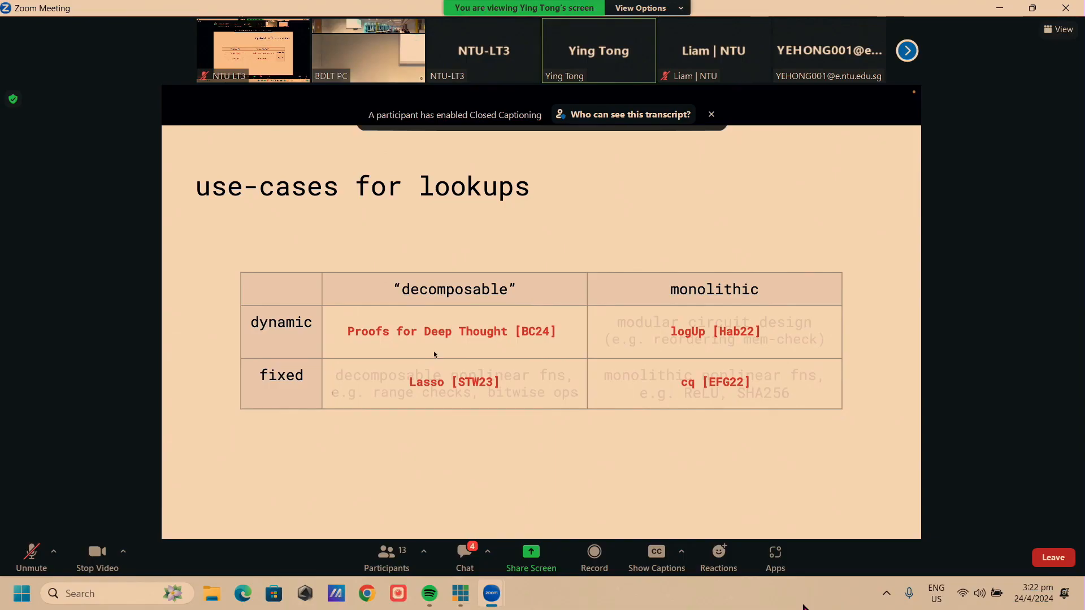
{"action": "mouse_move", "coordinate": [546, 393]}
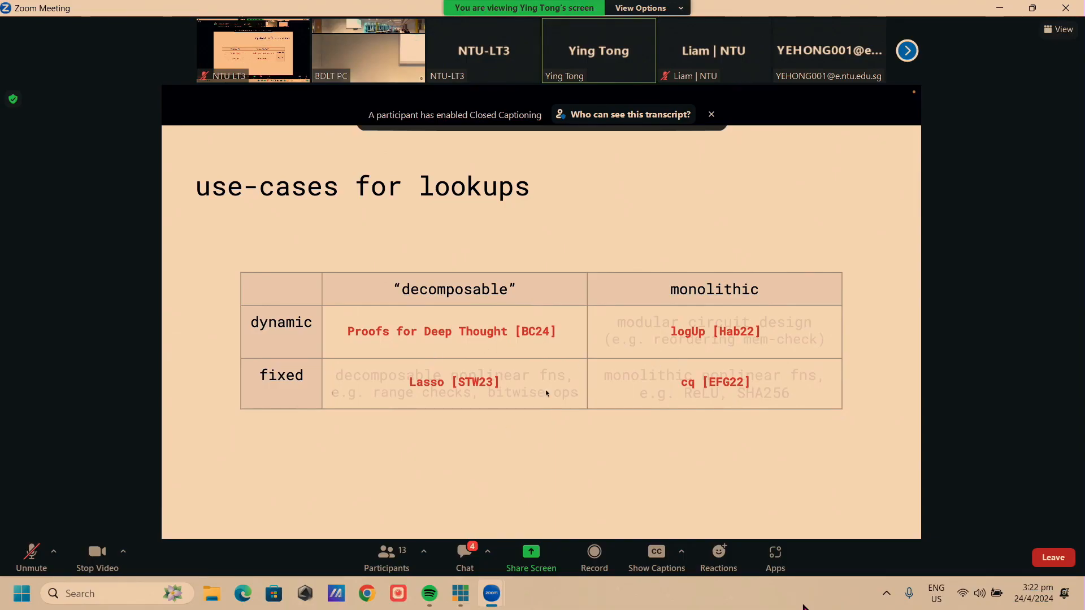
{"action": "mouse_move", "coordinate": [618, 464]}
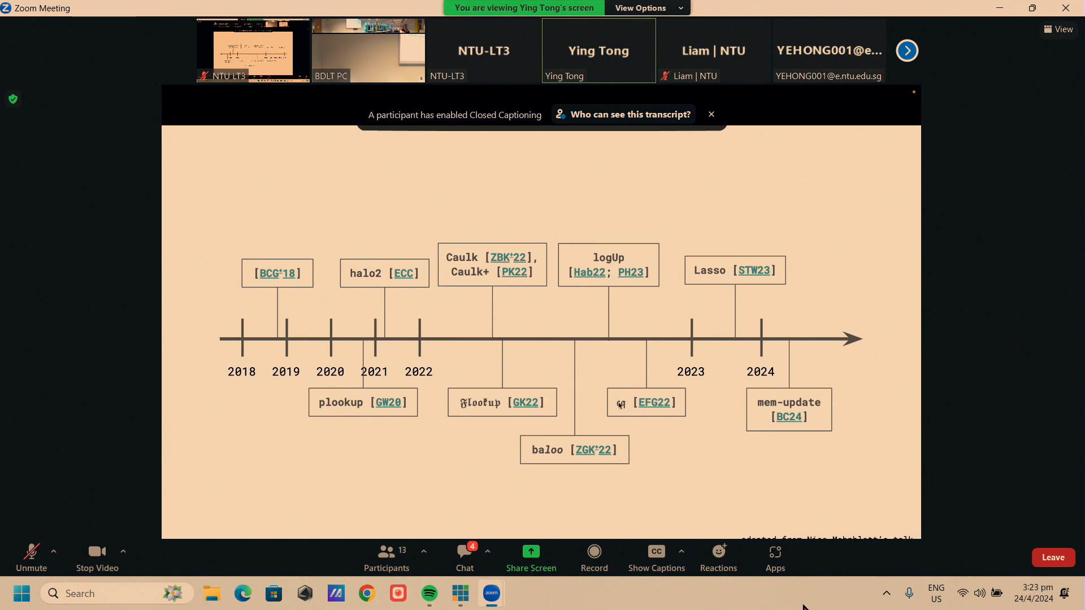
{"action": "mouse_move", "coordinate": [663, 465]}
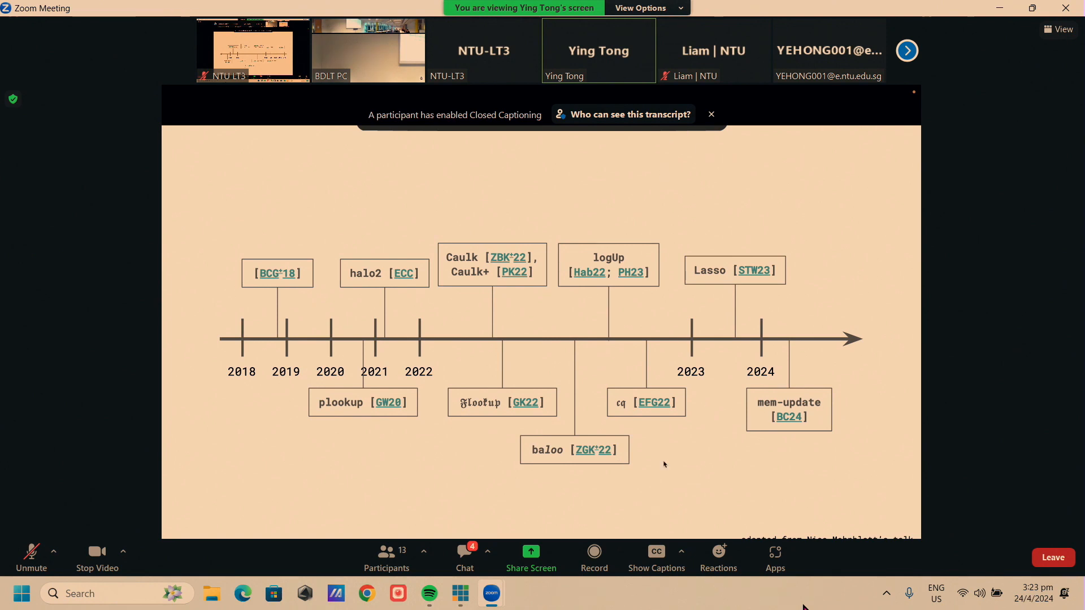
{"action": "mouse_move", "coordinate": [477, 383]}
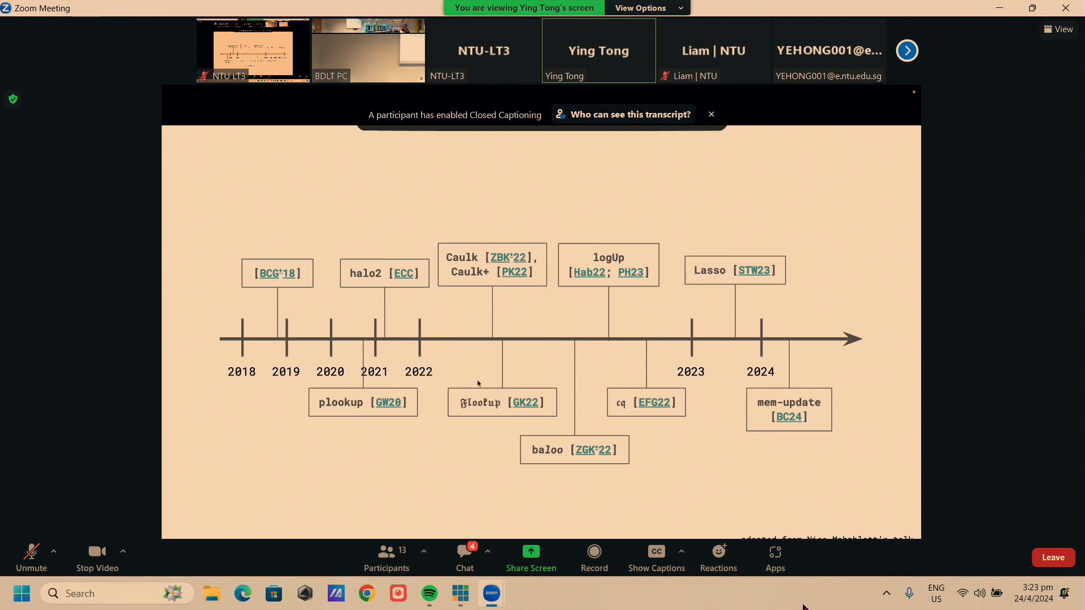
{"action": "mouse_move", "coordinate": [682, 355]}
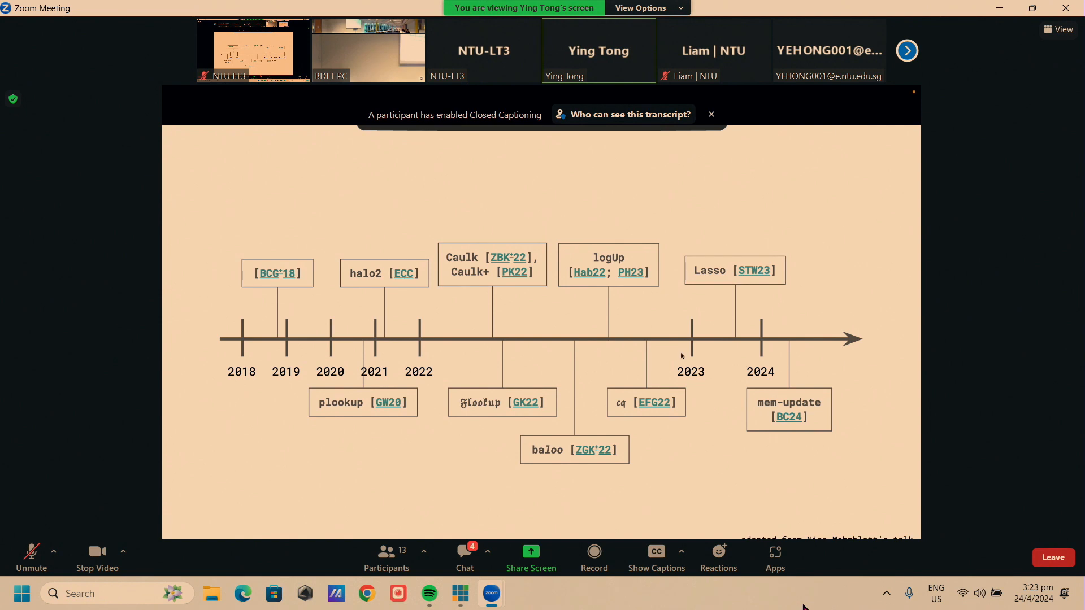
{"action": "mouse_move", "coordinate": [756, 353]}
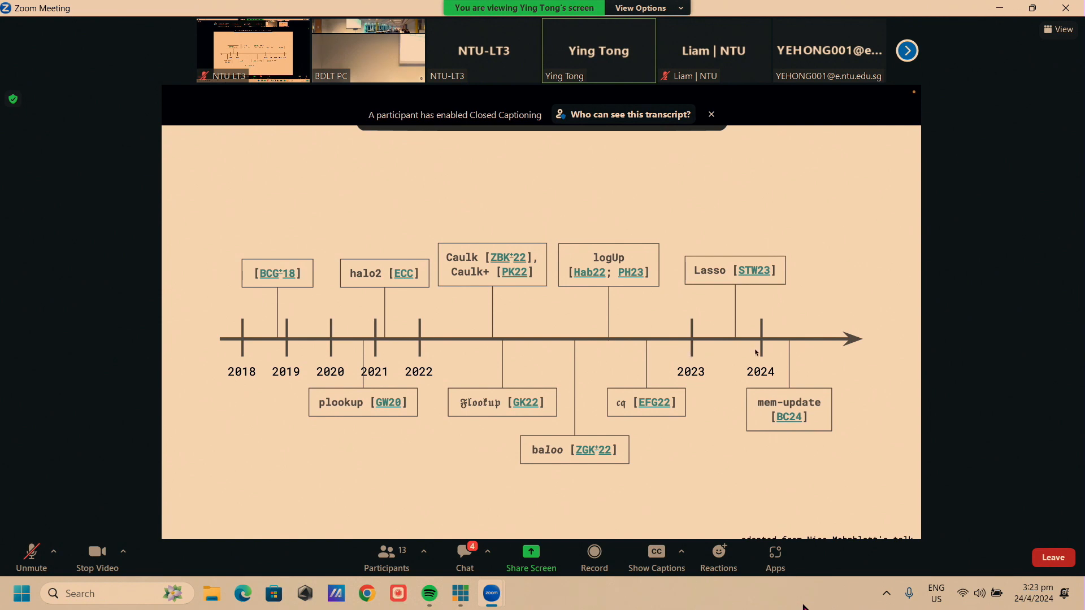
{"action": "mouse_move", "coordinate": [760, 434]}
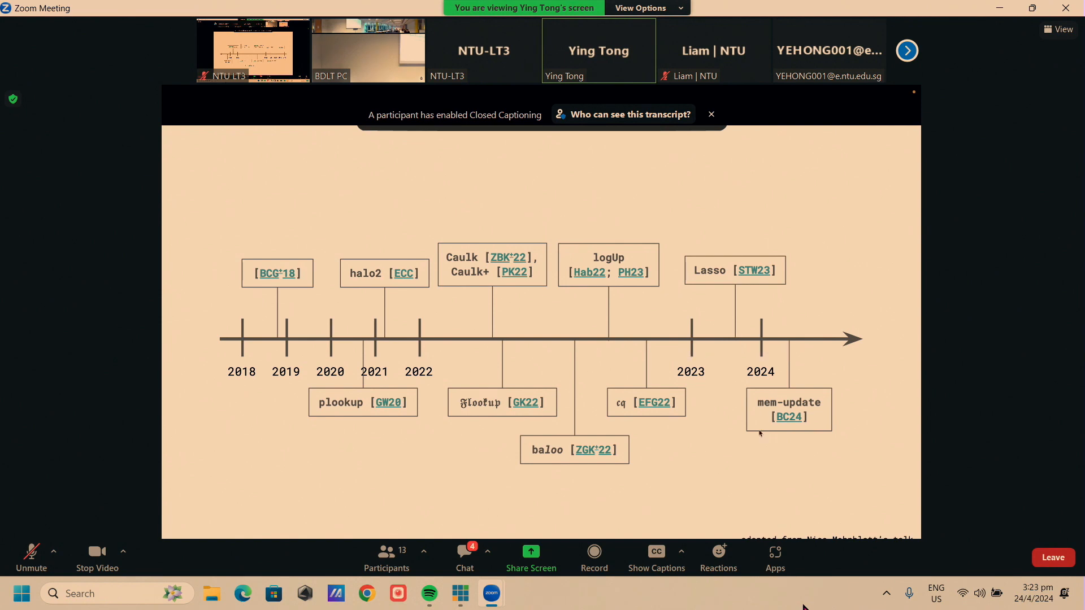
{"action": "mouse_move", "coordinate": [730, 290]}
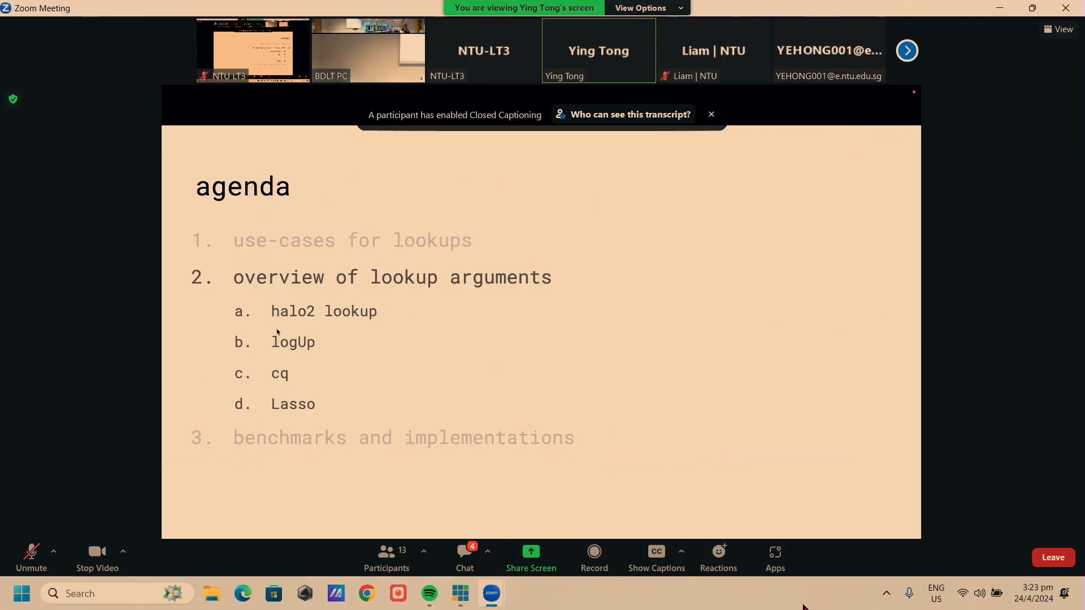
{"action": "mouse_move", "coordinate": [268, 362]}
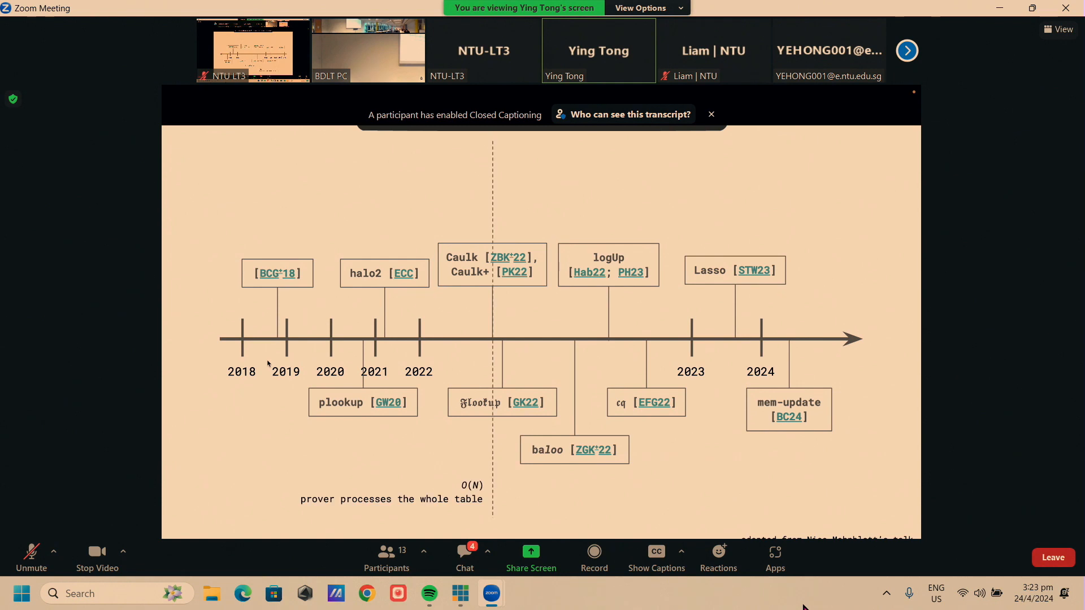
{"action": "mouse_move", "coordinate": [249, 438]}
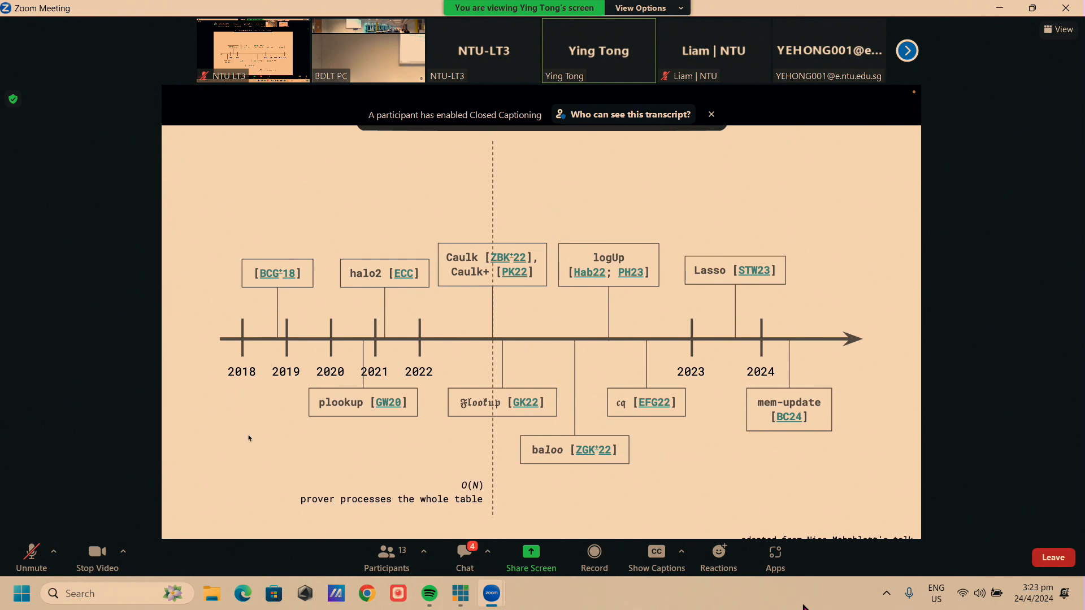
{"action": "mouse_move", "coordinate": [497, 288]}
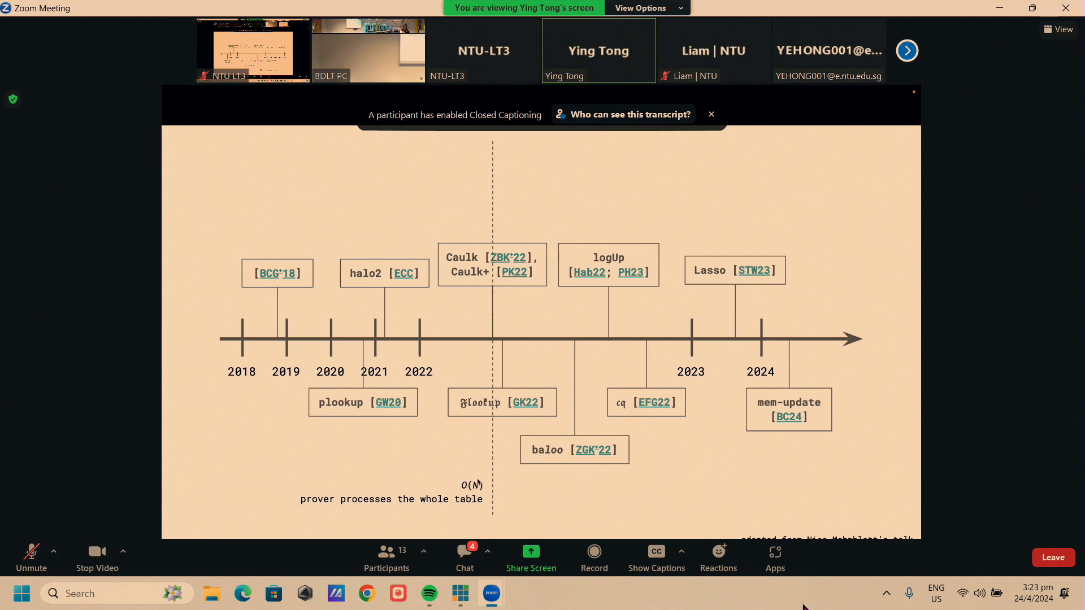
{"action": "mouse_move", "coordinate": [467, 500]}
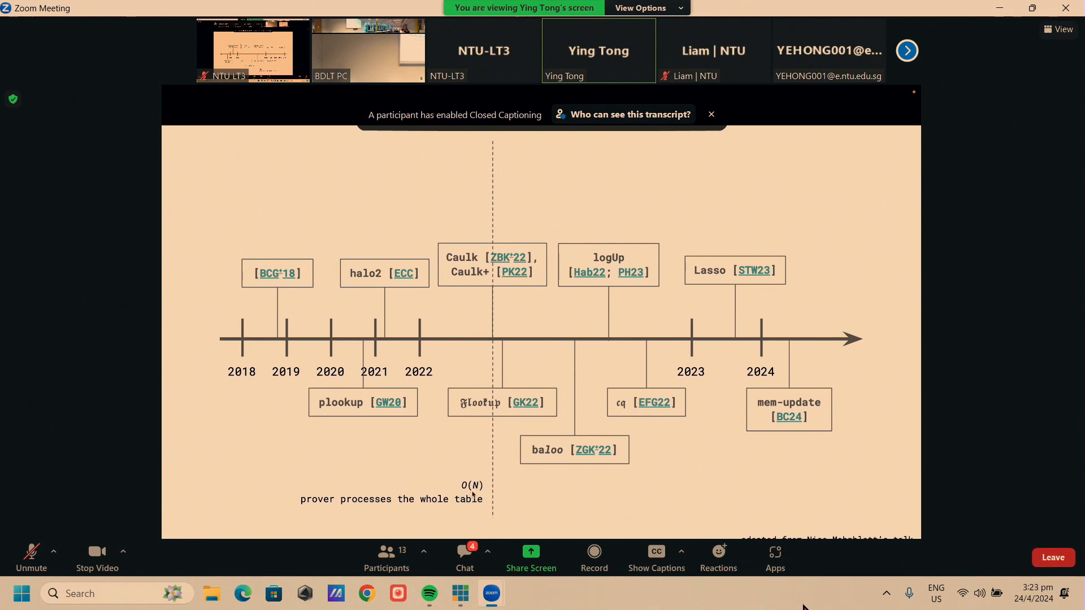
{"action": "mouse_move", "coordinate": [482, 475]}
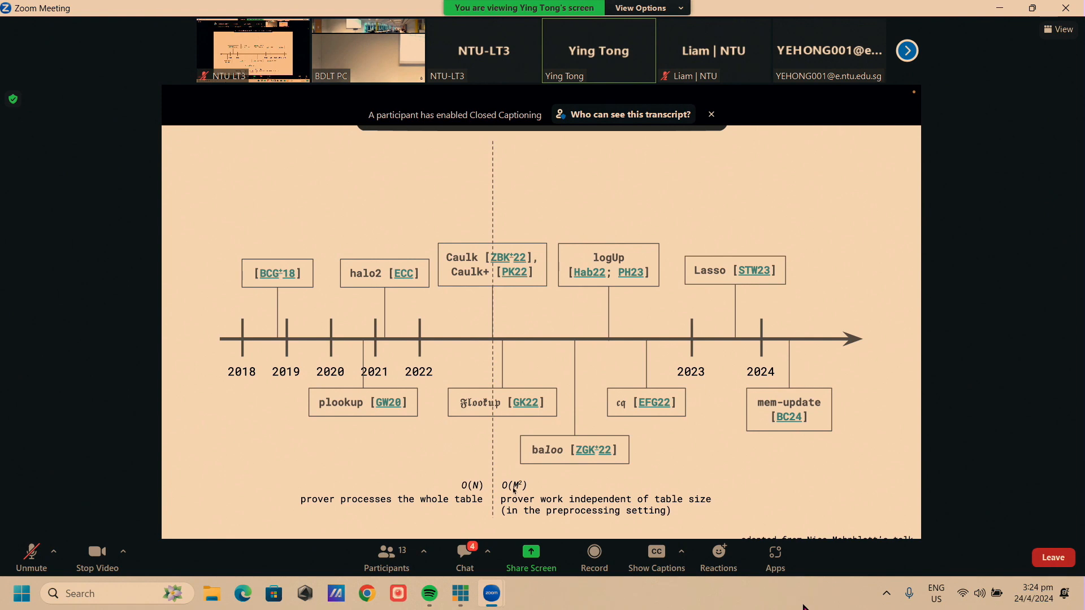
{"action": "mouse_move", "coordinate": [529, 512]}
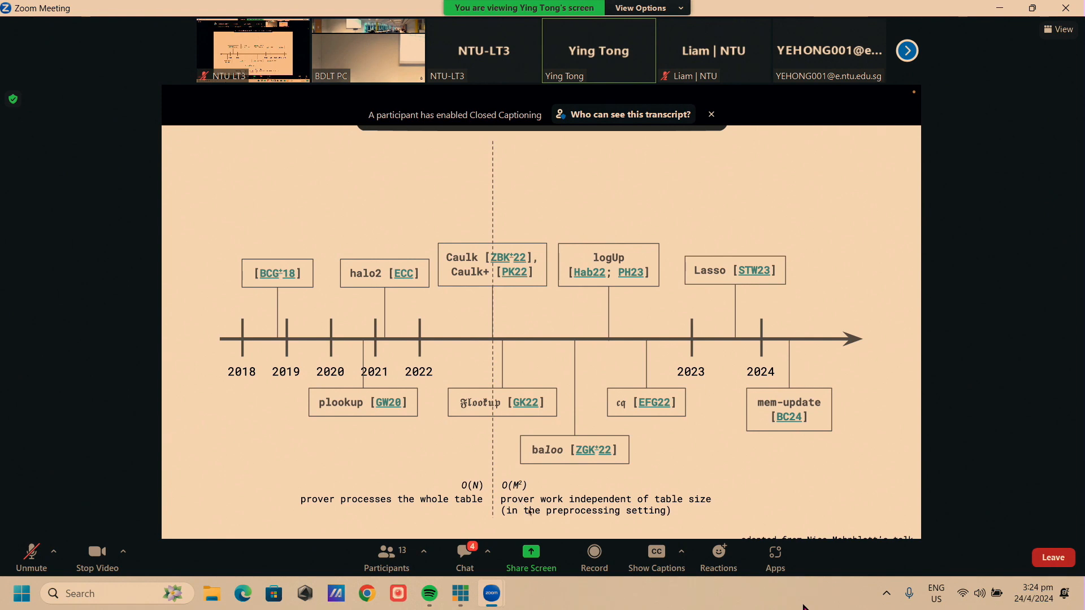
{"action": "mouse_move", "coordinate": [621, 518]}
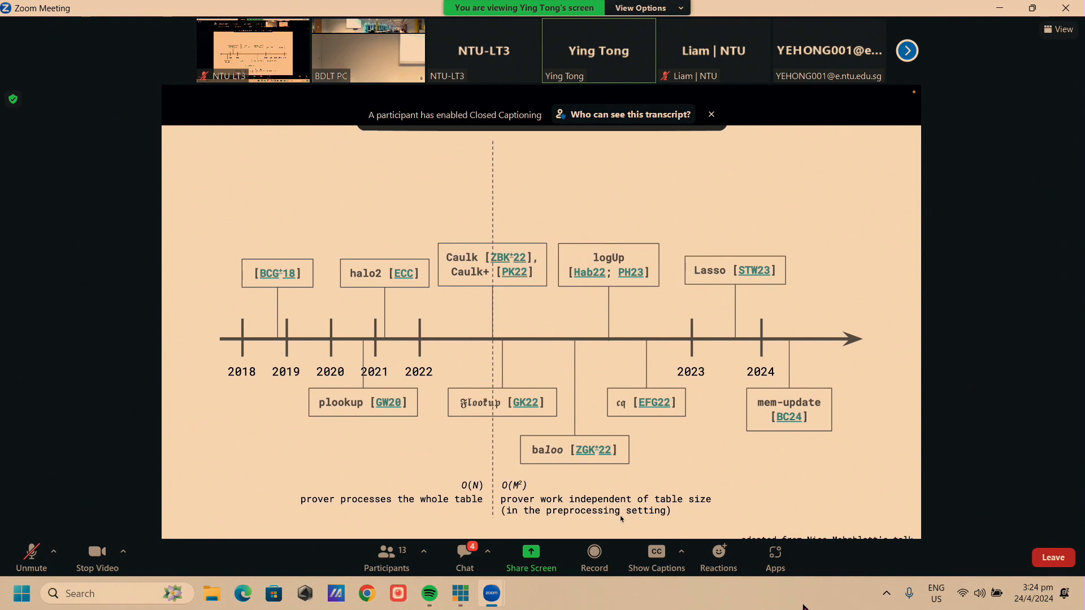
{"action": "mouse_move", "coordinate": [537, 478]}
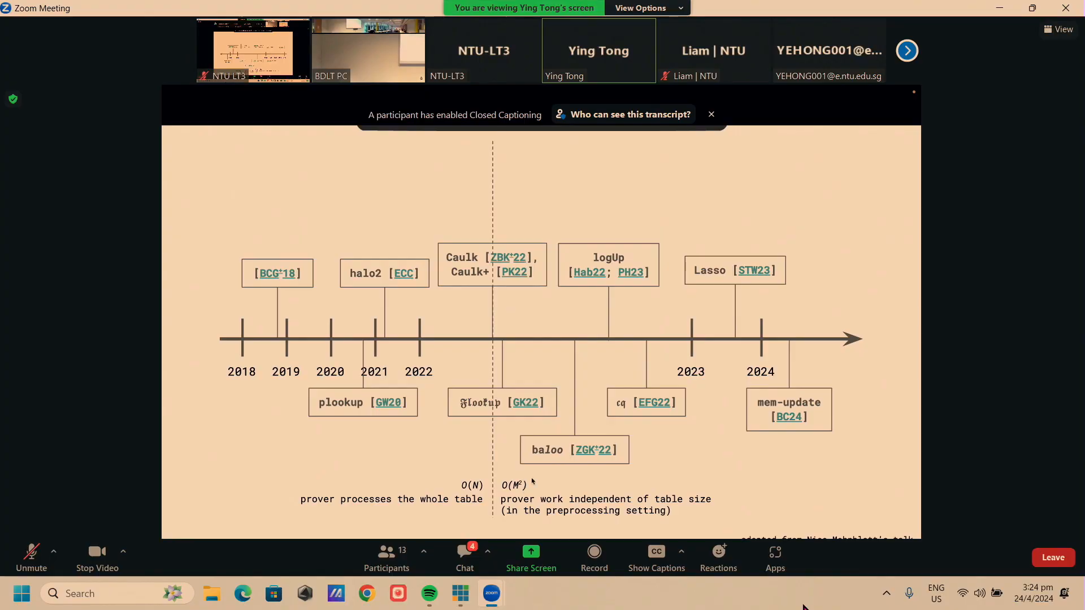
{"action": "mouse_move", "coordinate": [535, 487]}
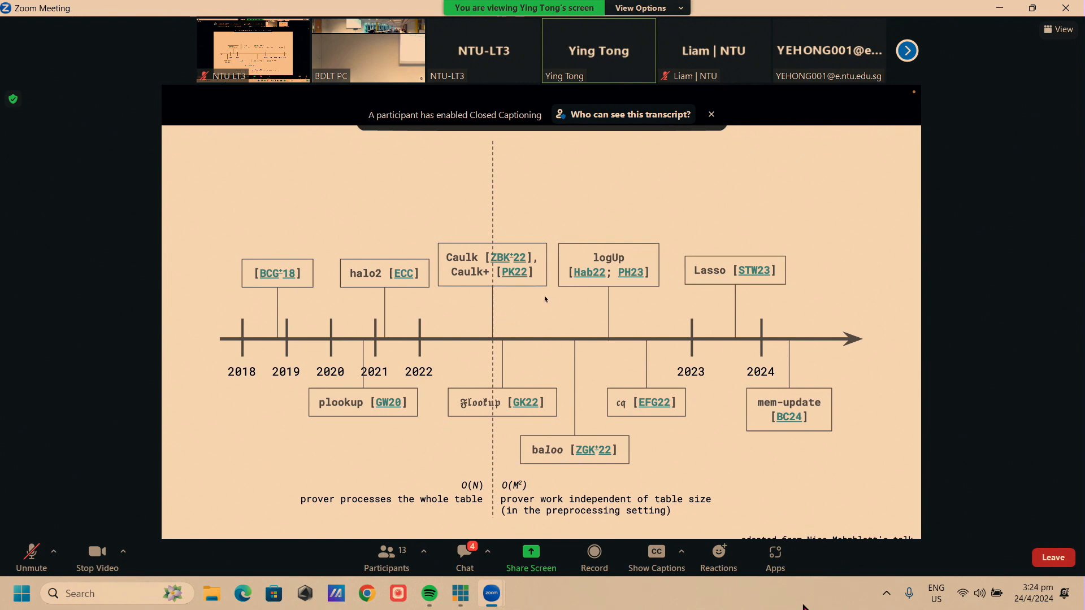
{"action": "mouse_move", "coordinate": [515, 490]}
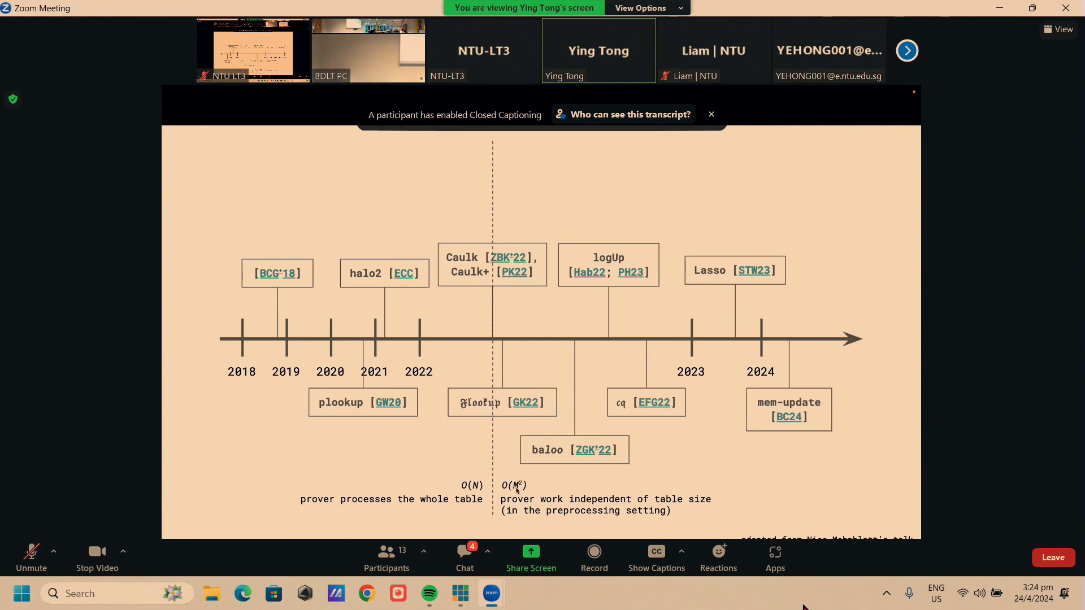
{"action": "mouse_move", "coordinate": [533, 488]}
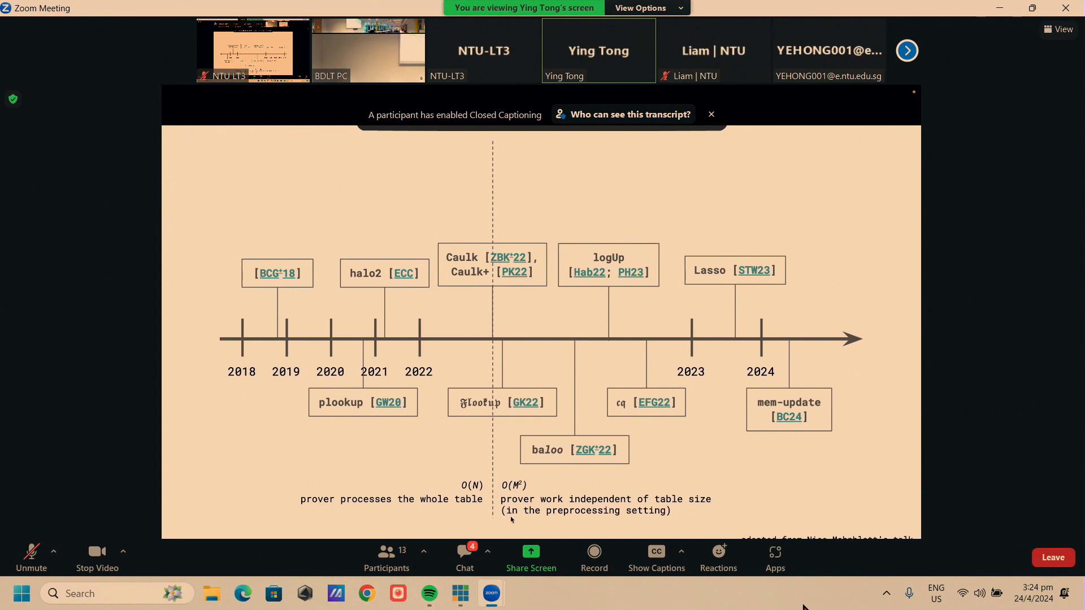
{"action": "mouse_move", "coordinate": [519, 494]}
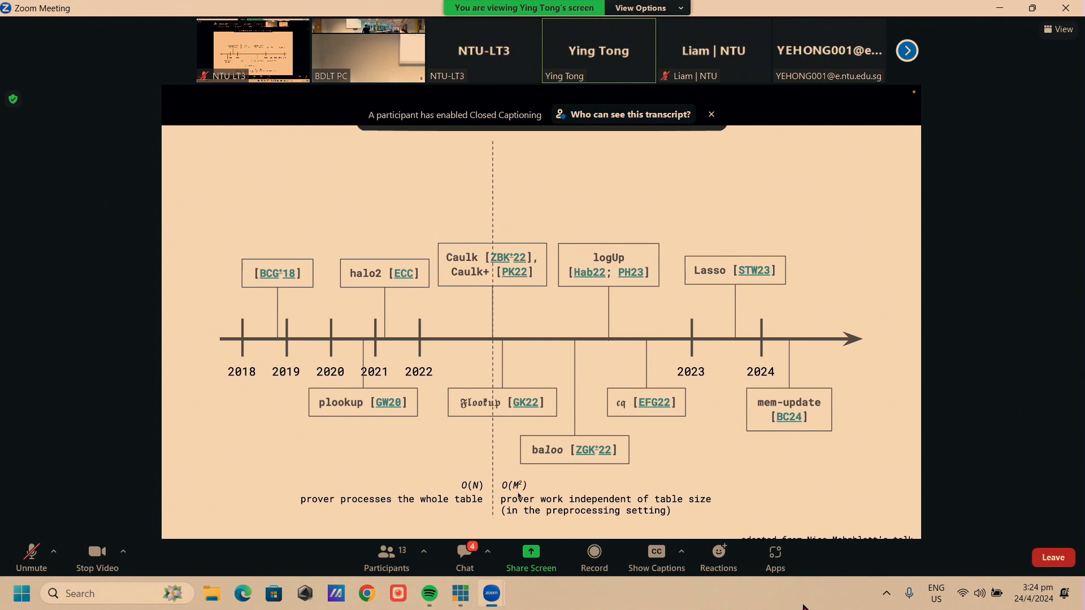
{"action": "mouse_move", "coordinate": [530, 448]}
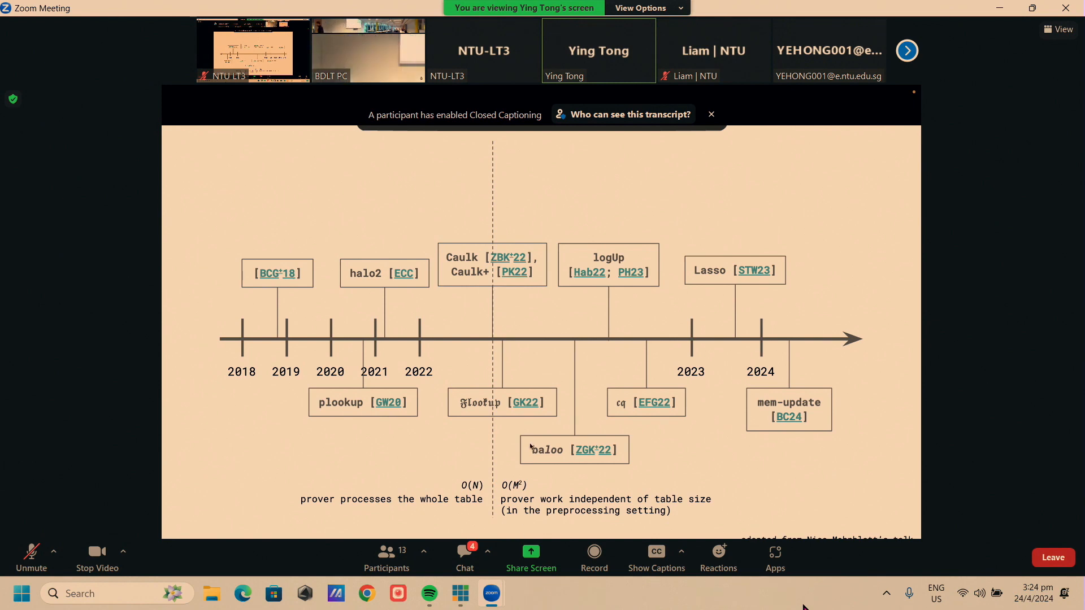
{"action": "mouse_move", "coordinate": [530, 447]}
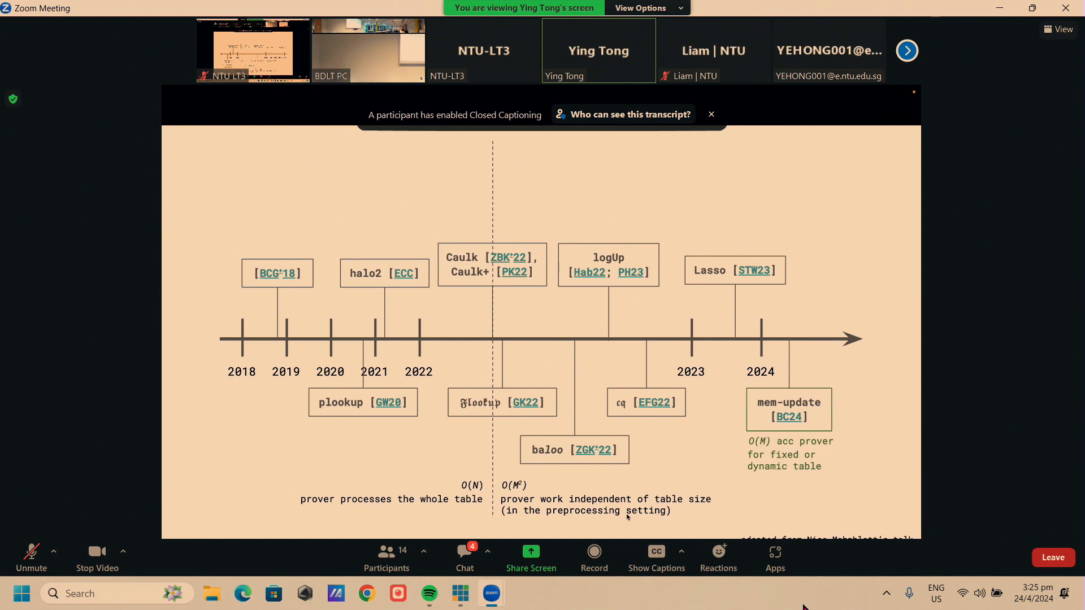
{"action": "mouse_move", "coordinate": [736, 448]}
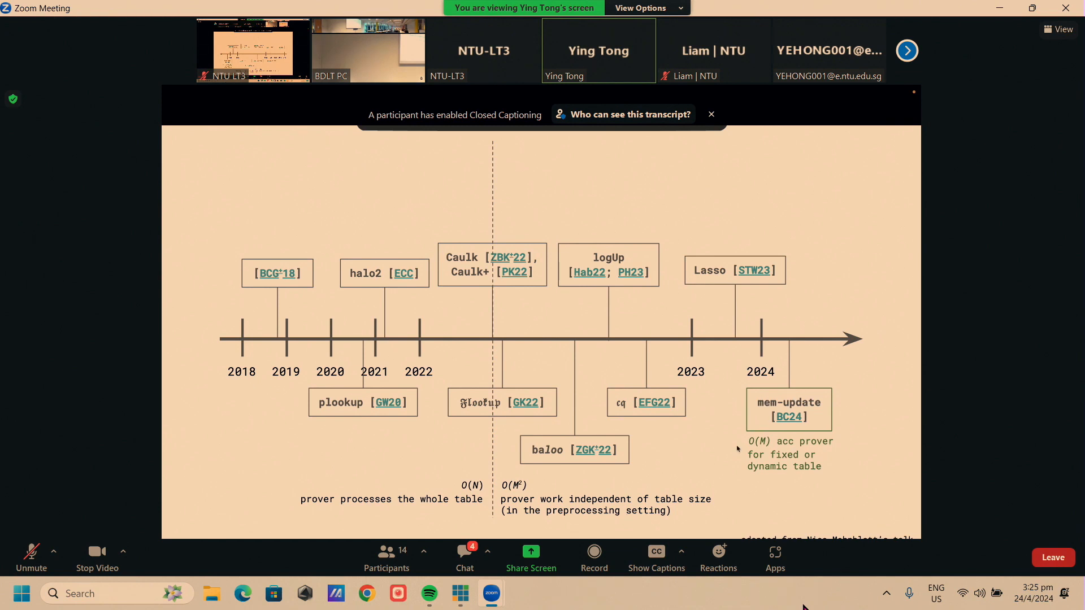
{"action": "mouse_move", "coordinate": [742, 397]}
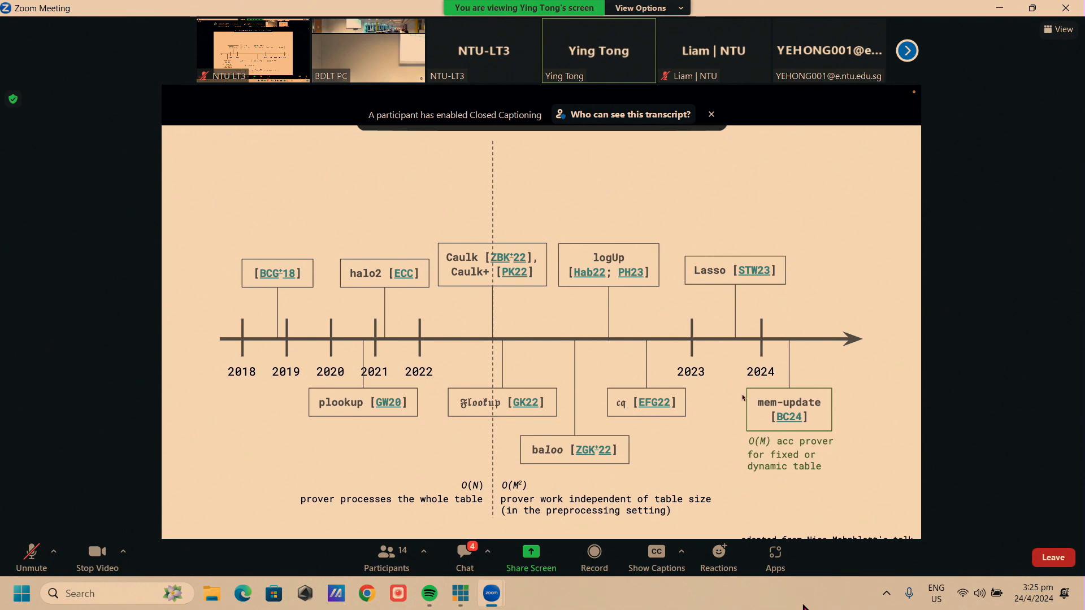
{"action": "mouse_move", "coordinate": [823, 388]}
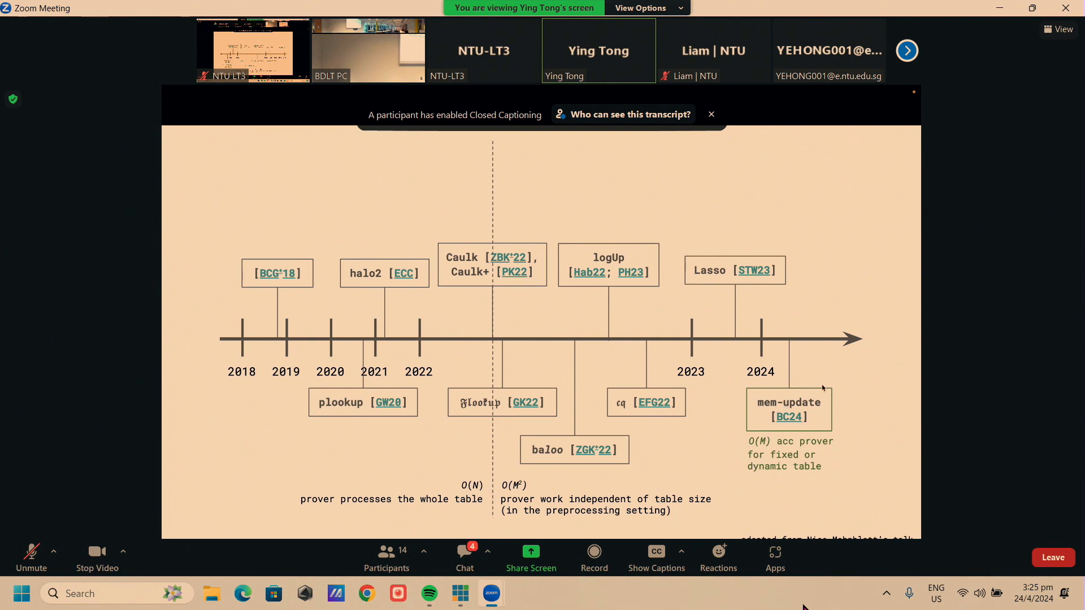
{"action": "mouse_move", "coordinate": [801, 375]}
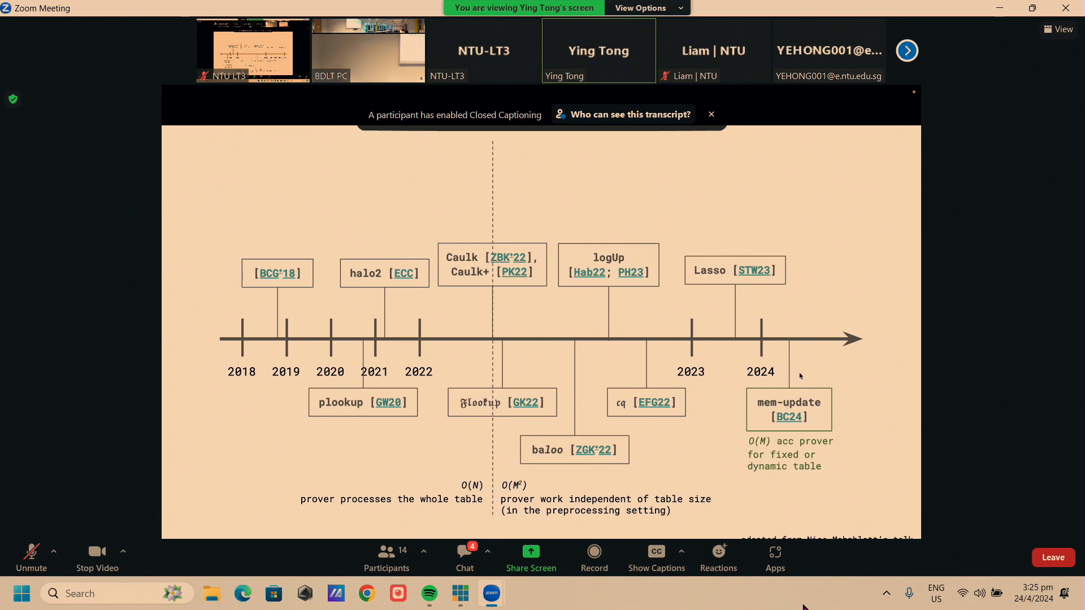
{"action": "mouse_move", "coordinate": [807, 478]}
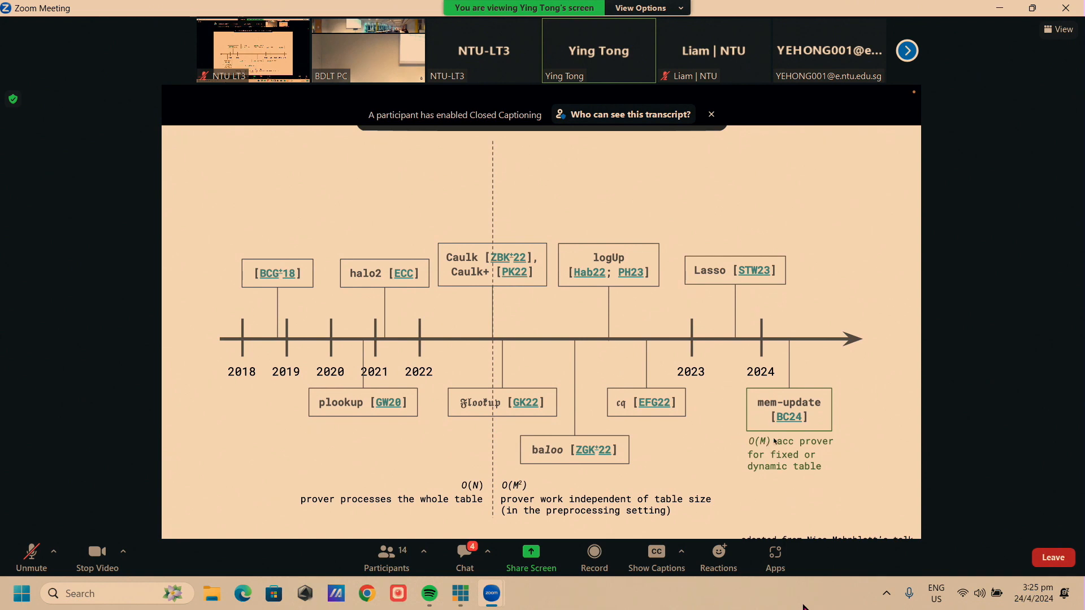
{"action": "mouse_move", "coordinate": [770, 440]}
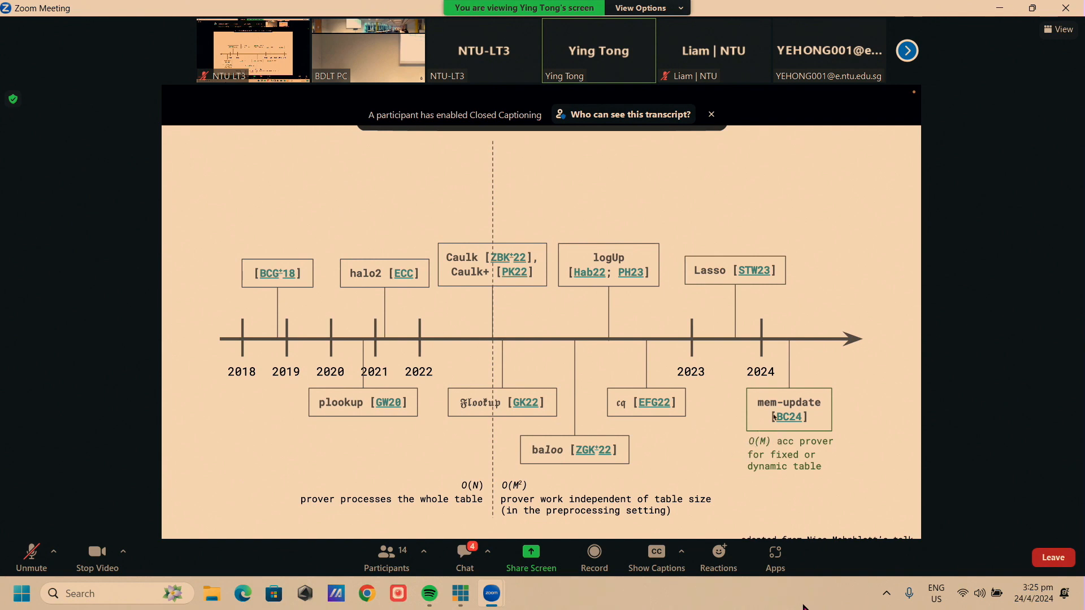
{"action": "mouse_move", "coordinate": [774, 459]}
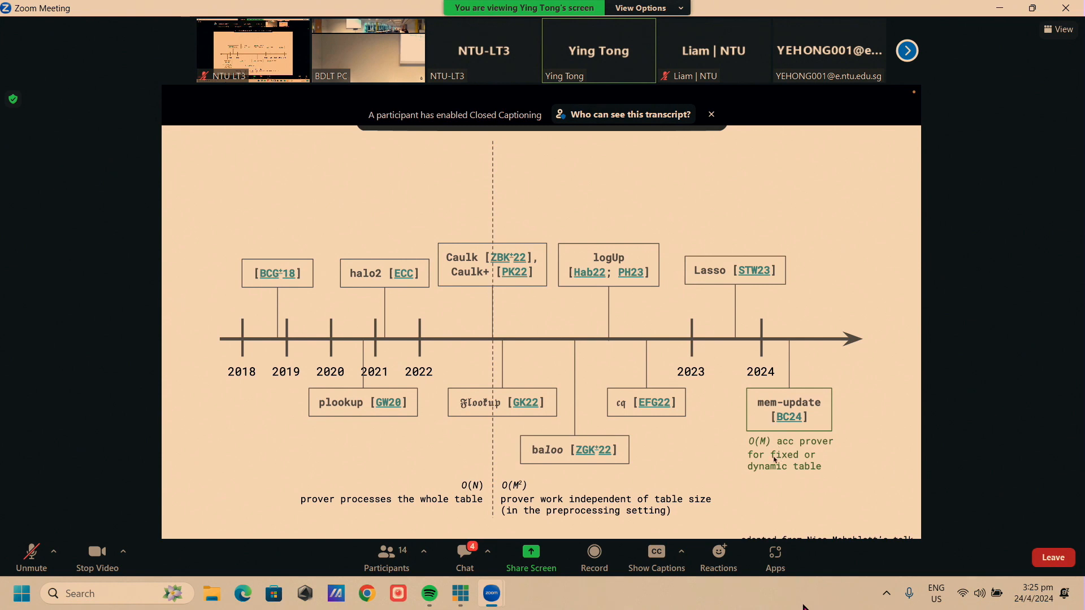
{"action": "mouse_move", "coordinate": [735, 467]}
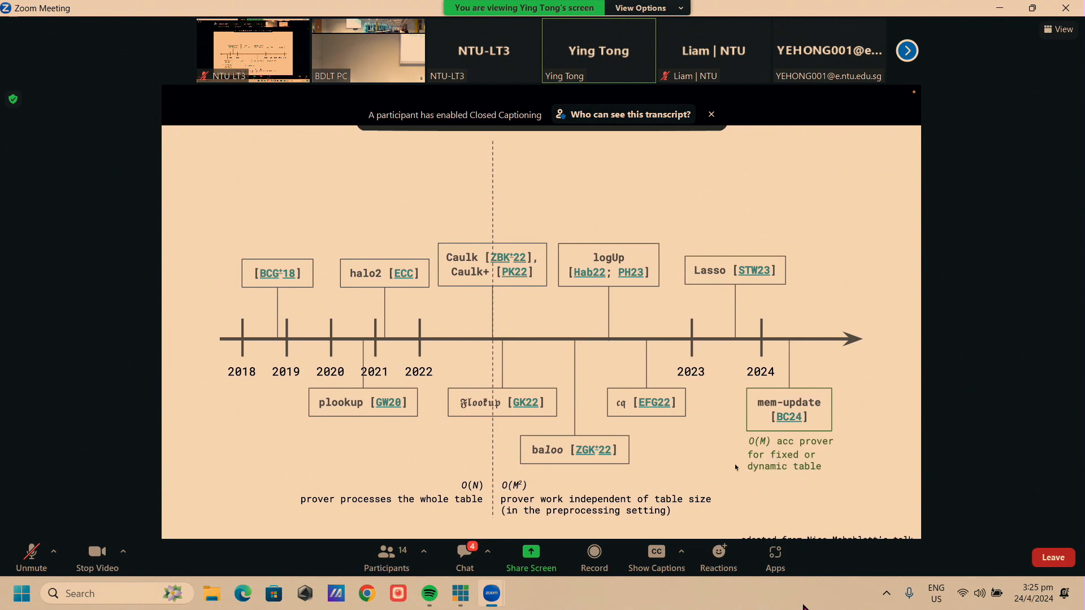
{"action": "mouse_move", "coordinate": [801, 468]}
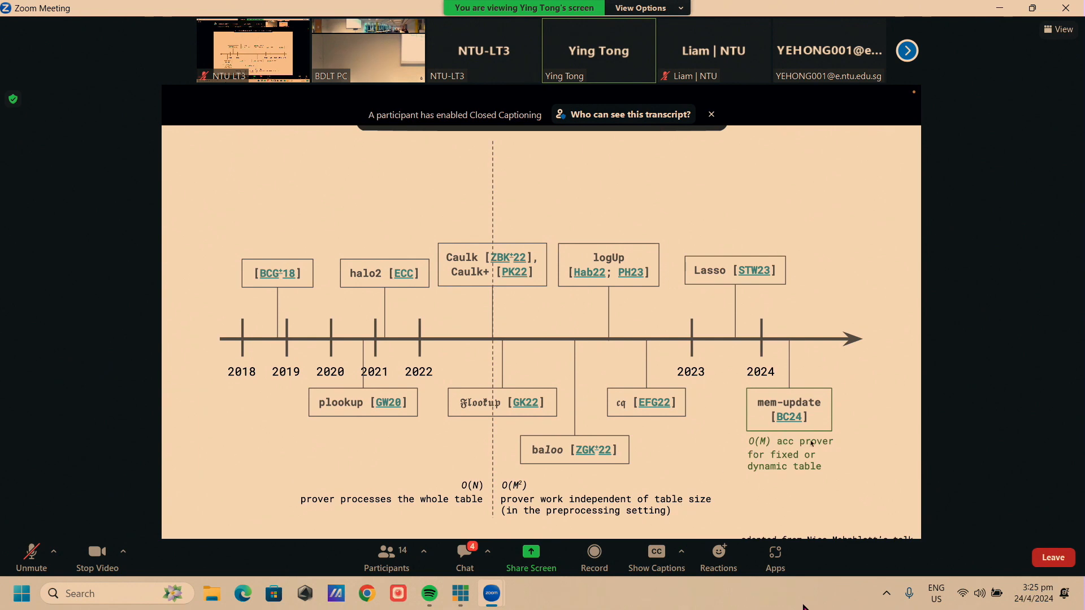
{"action": "mouse_move", "coordinate": [833, 489]}
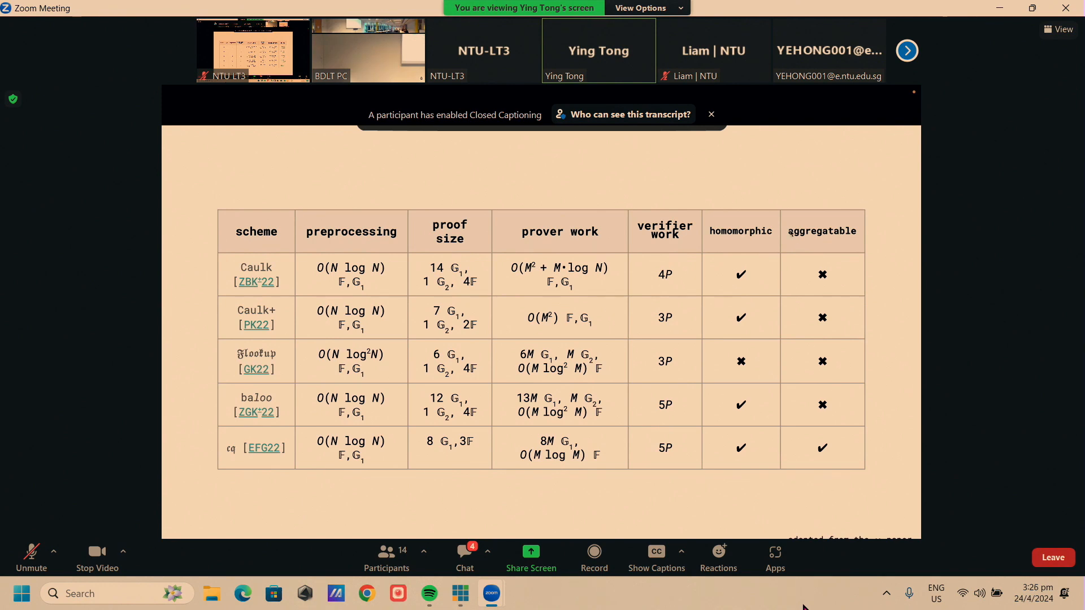
{"action": "mouse_move", "coordinate": [712, 484]}
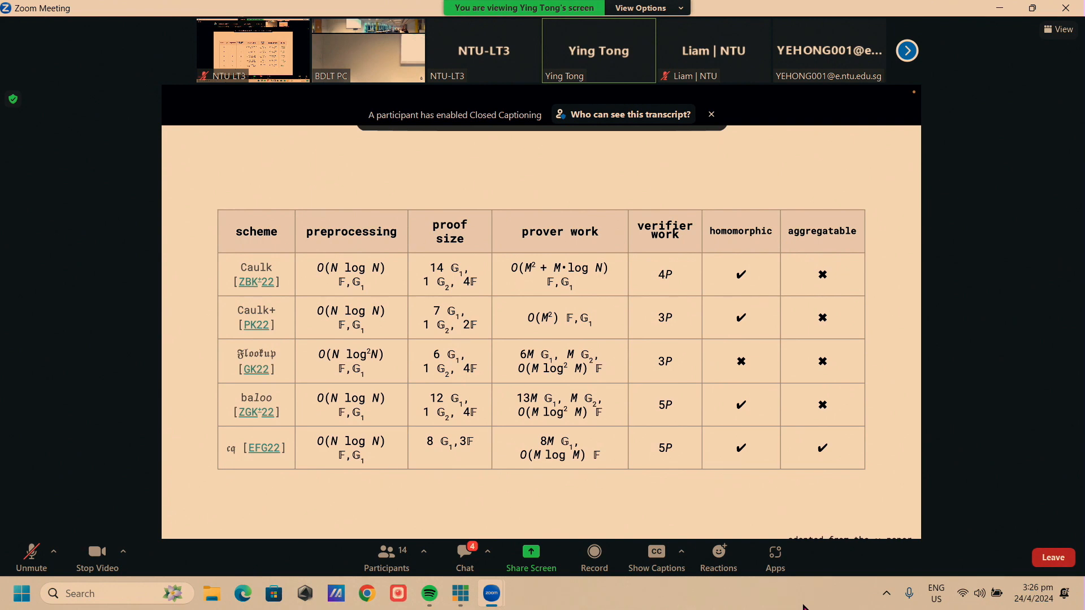
{"action": "mouse_move", "coordinate": [813, 354]}
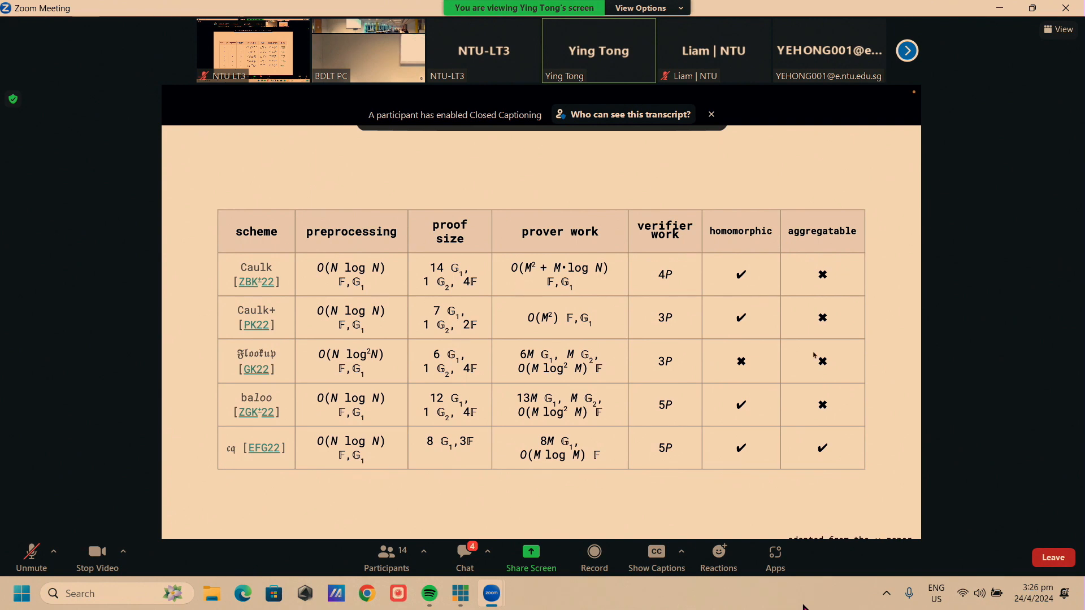
{"action": "mouse_move", "coordinate": [671, 424]}
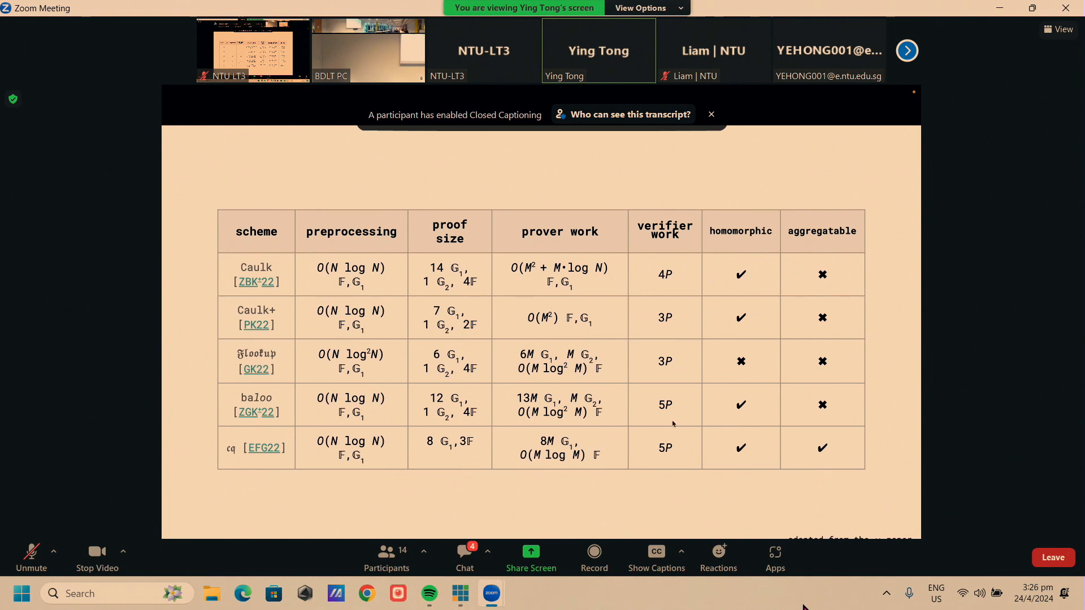
{"action": "mouse_move", "coordinate": [486, 458]}
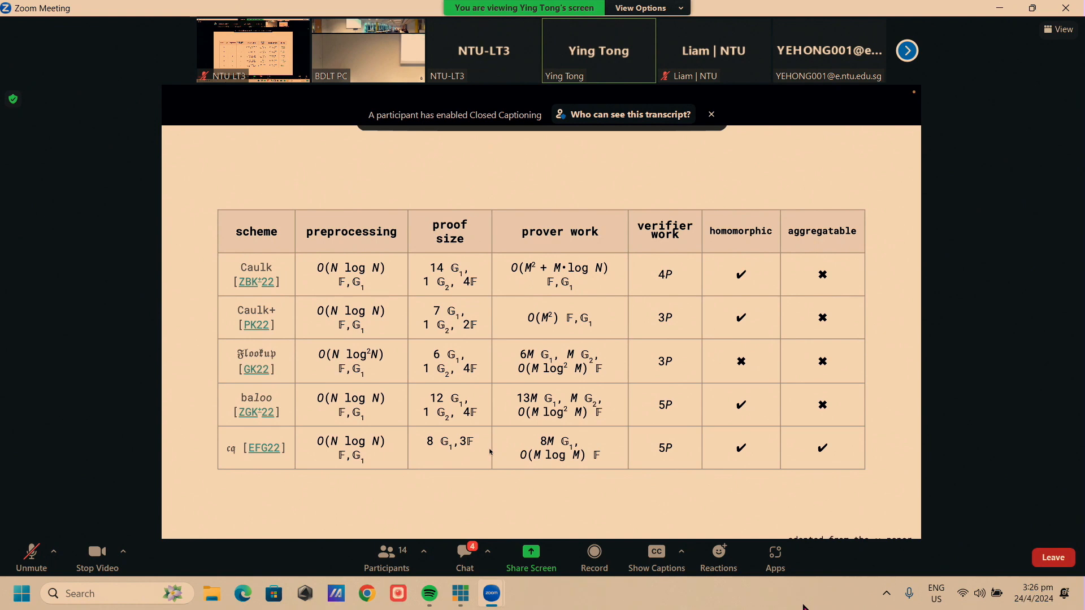
{"action": "mouse_move", "coordinate": [546, 299]}
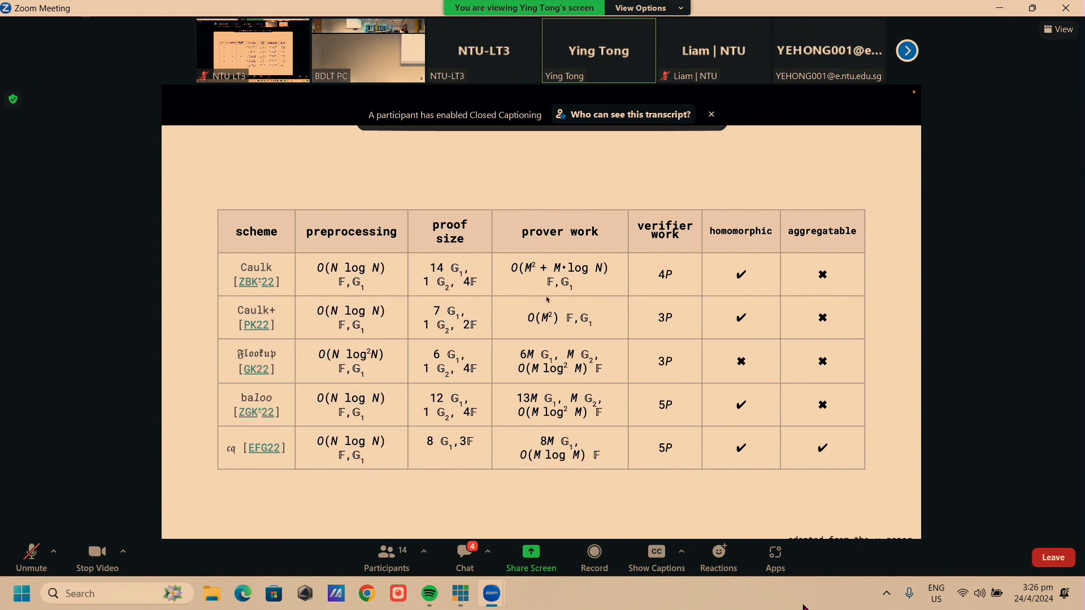
{"action": "mouse_move", "coordinate": [574, 275]}
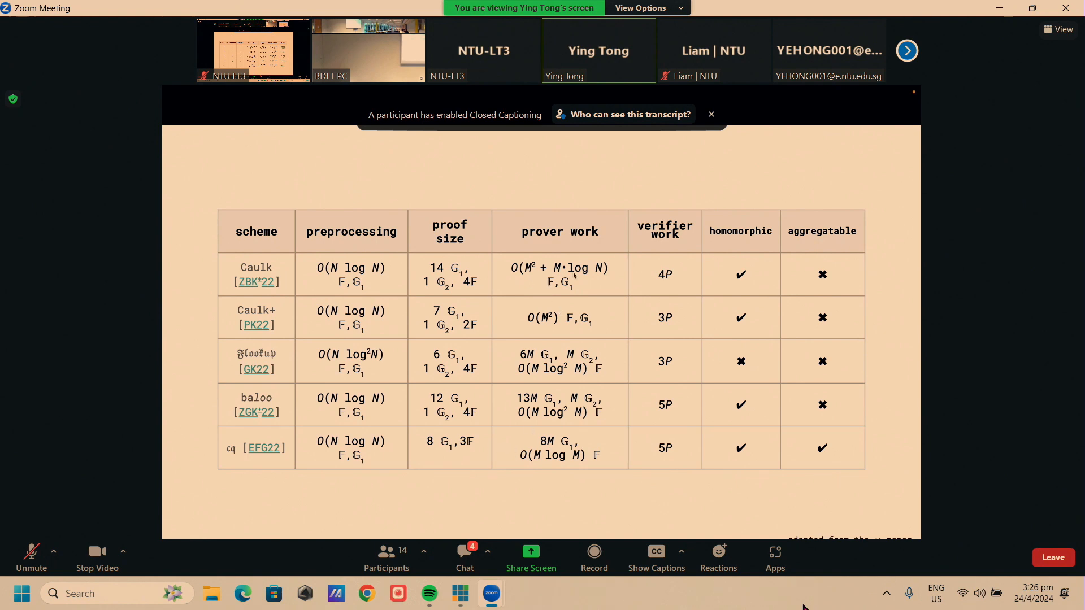
{"action": "mouse_move", "coordinate": [600, 314]}
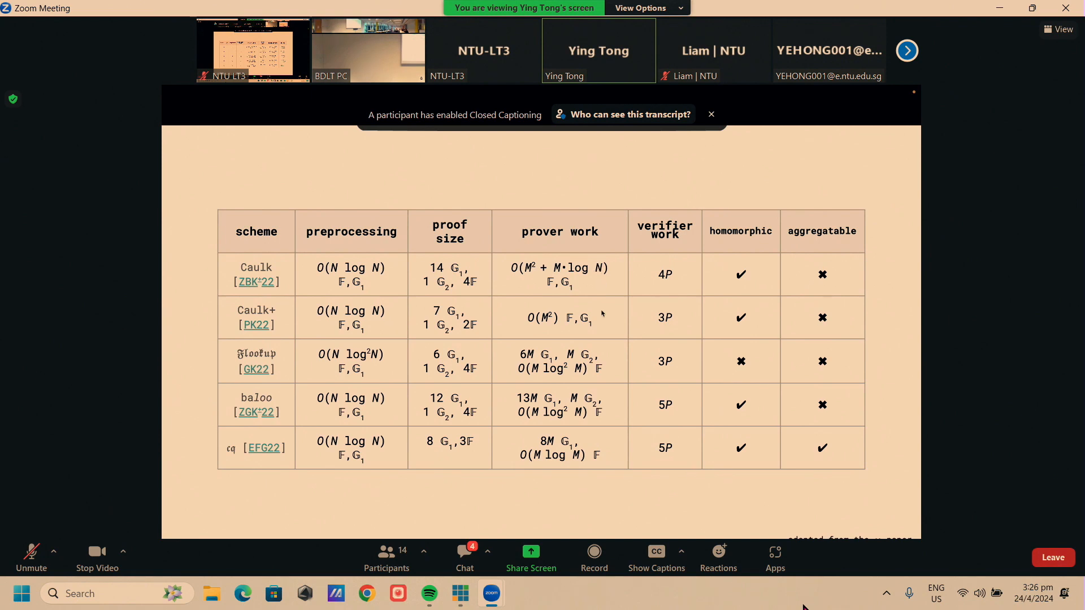
{"action": "mouse_move", "coordinate": [601, 271]}
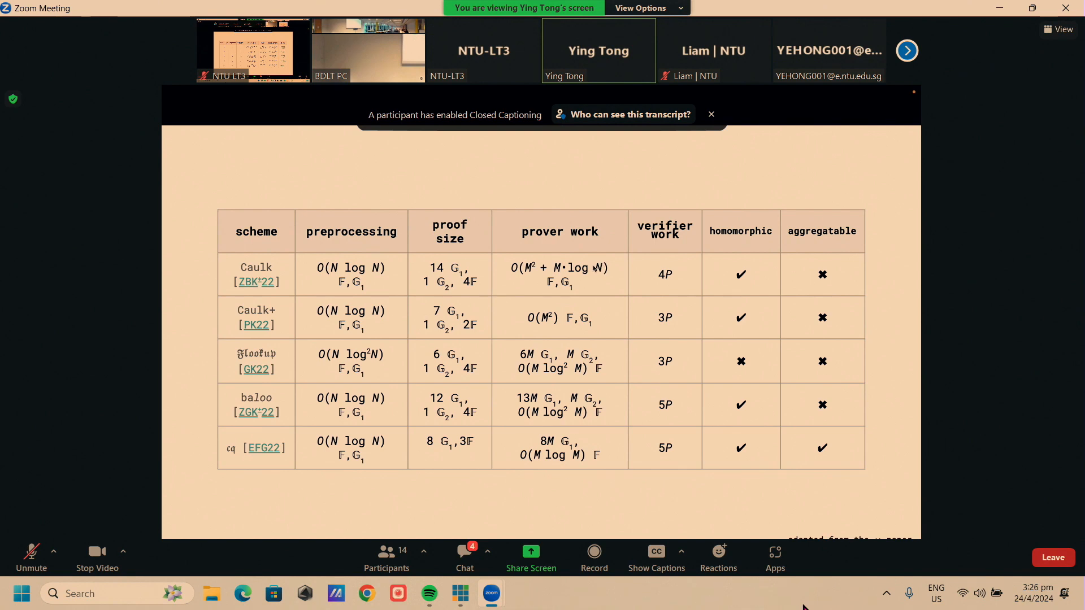
{"action": "mouse_move", "coordinate": [604, 312]}
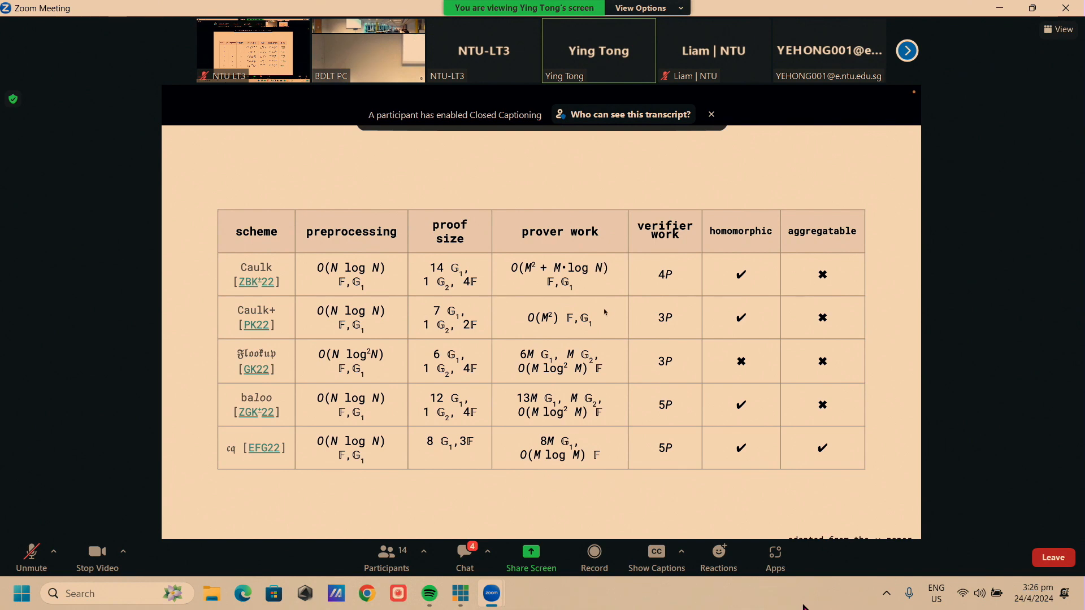
{"action": "mouse_move", "coordinate": [599, 454]}
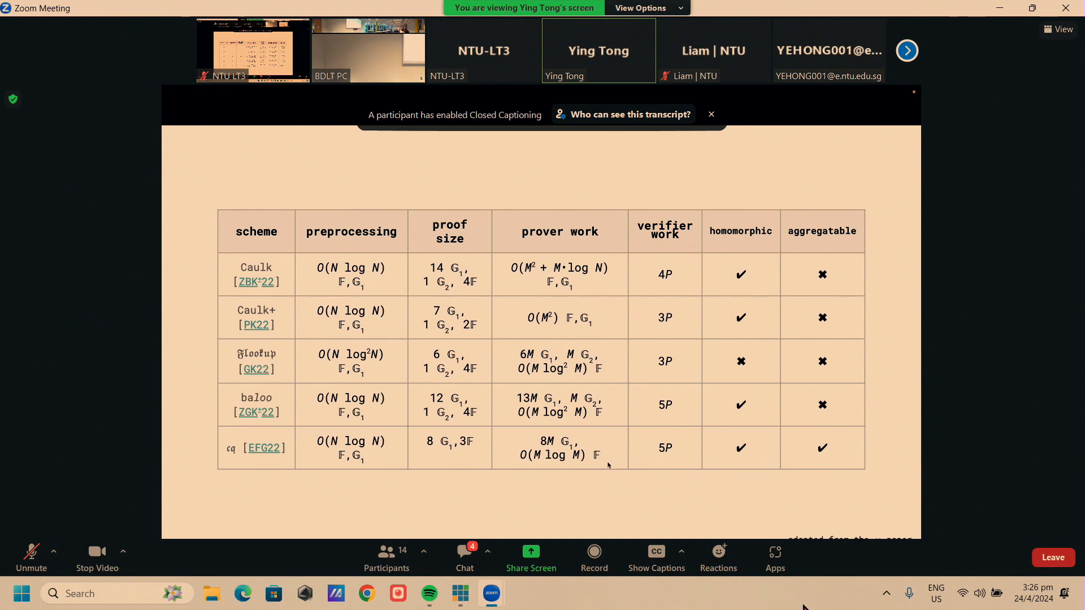
{"action": "mouse_move", "coordinate": [614, 468]}
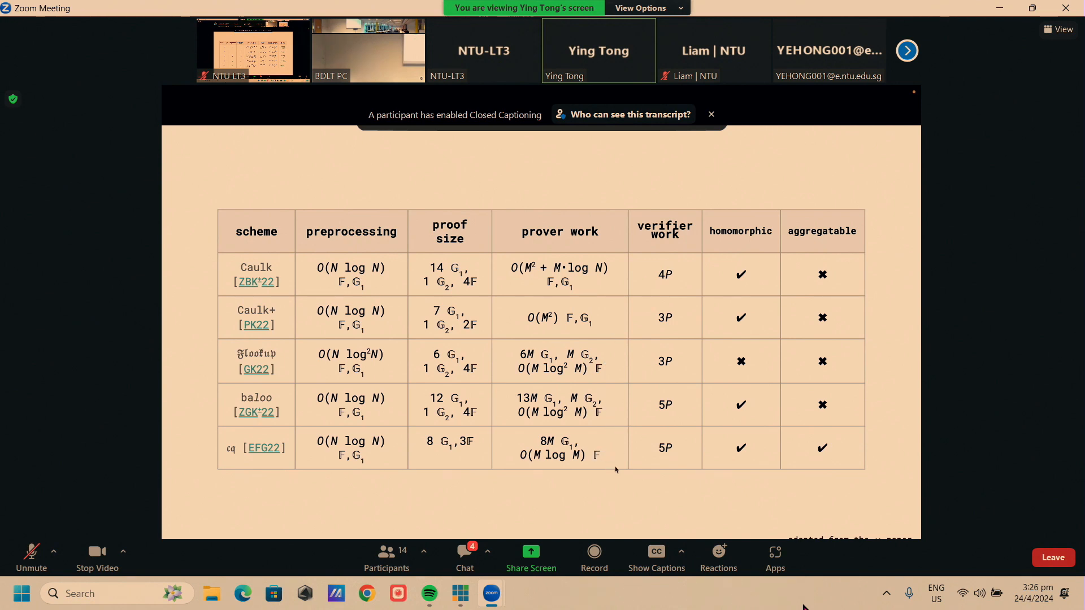
{"action": "mouse_move", "coordinate": [635, 434]}
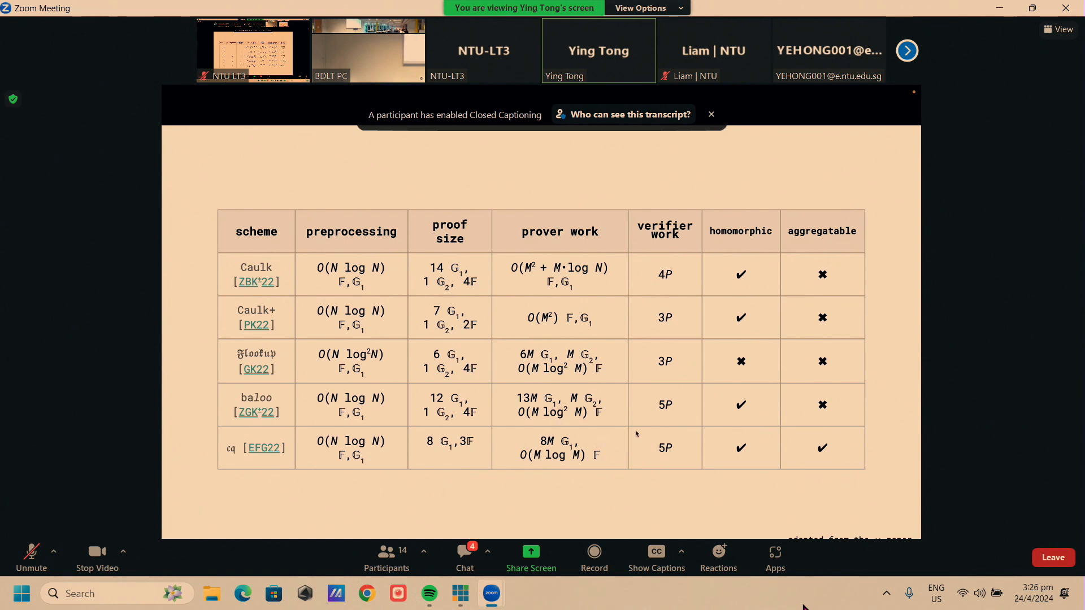
{"action": "mouse_move", "coordinate": [654, 407]}
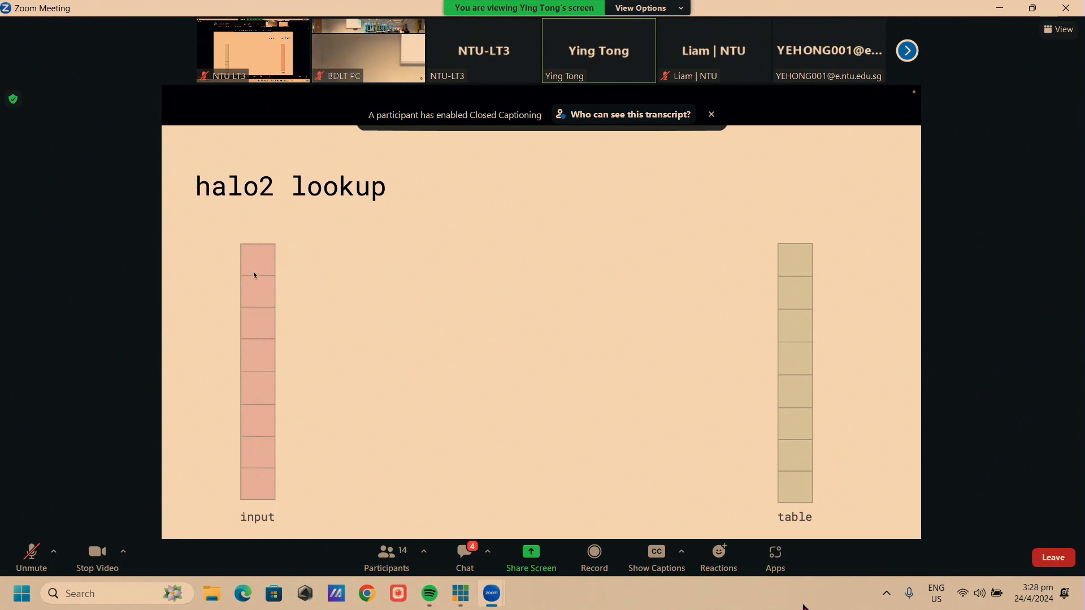
{"action": "mouse_move", "coordinate": [816, 346]}
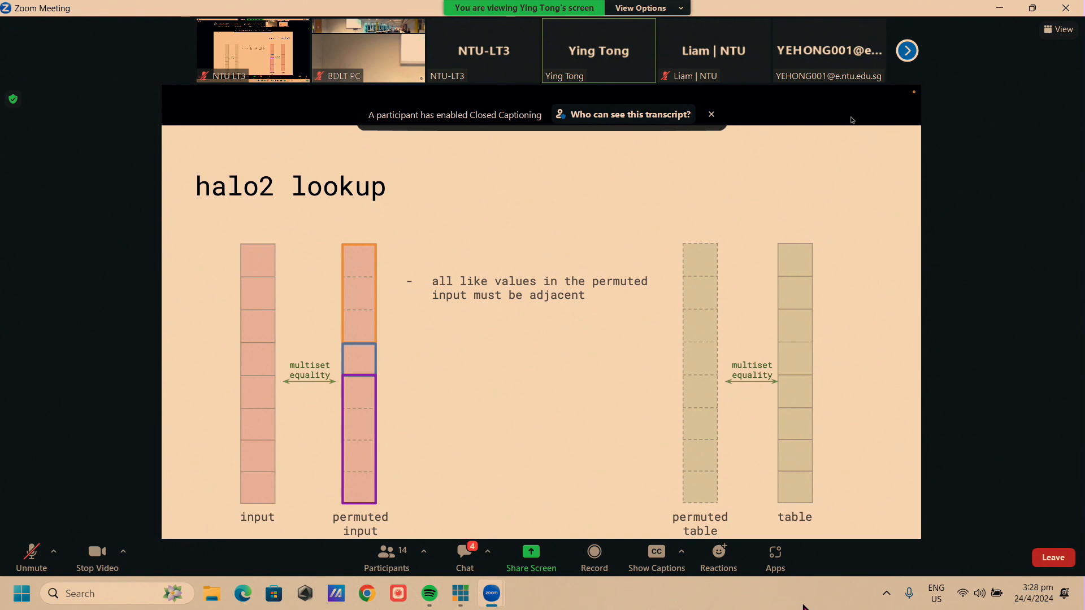
{"action": "mouse_move", "coordinate": [357, 249]}
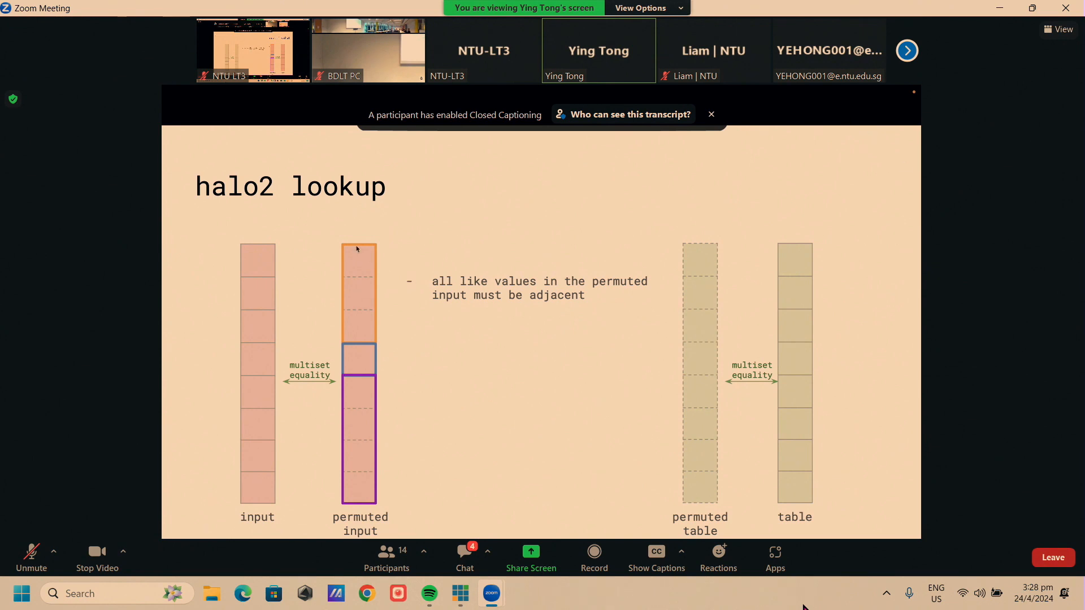
{"action": "mouse_move", "coordinate": [363, 357]}
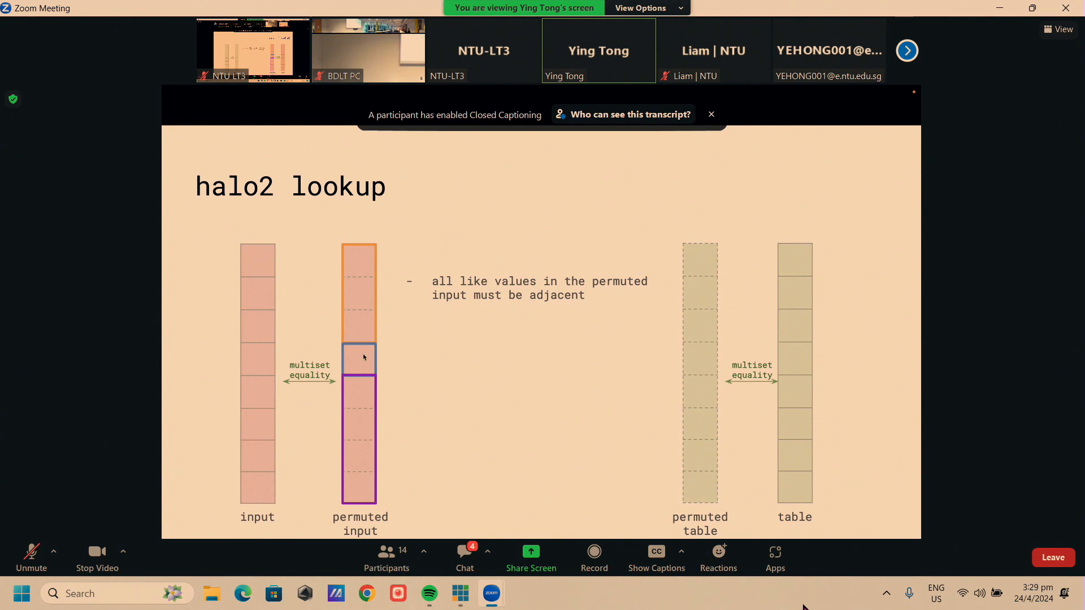
{"action": "mouse_move", "coordinate": [406, 501]}
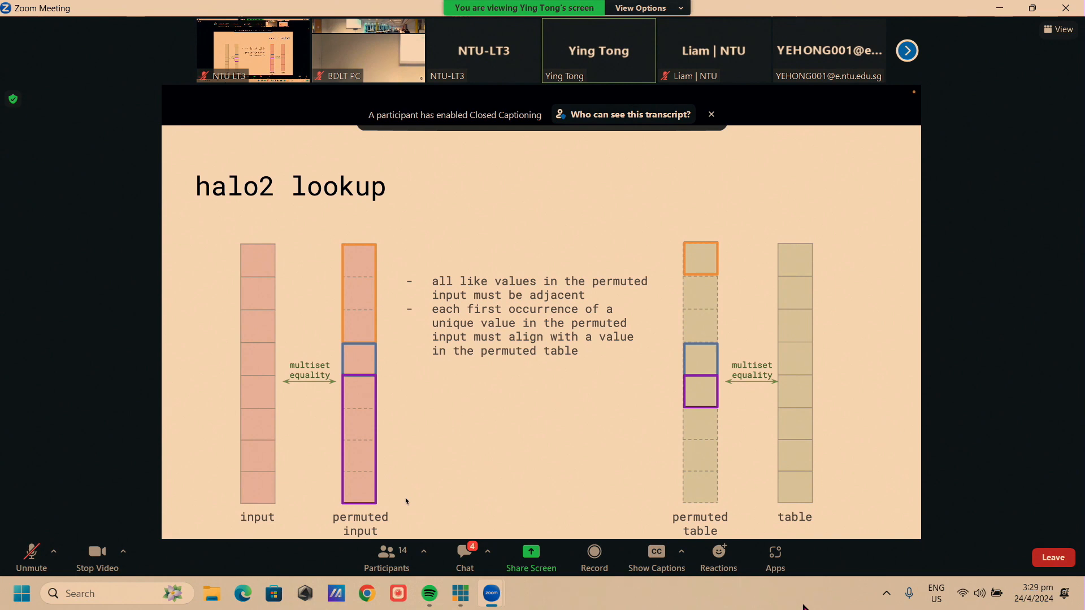
{"action": "mouse_move", "coordinate": [374, 259]}
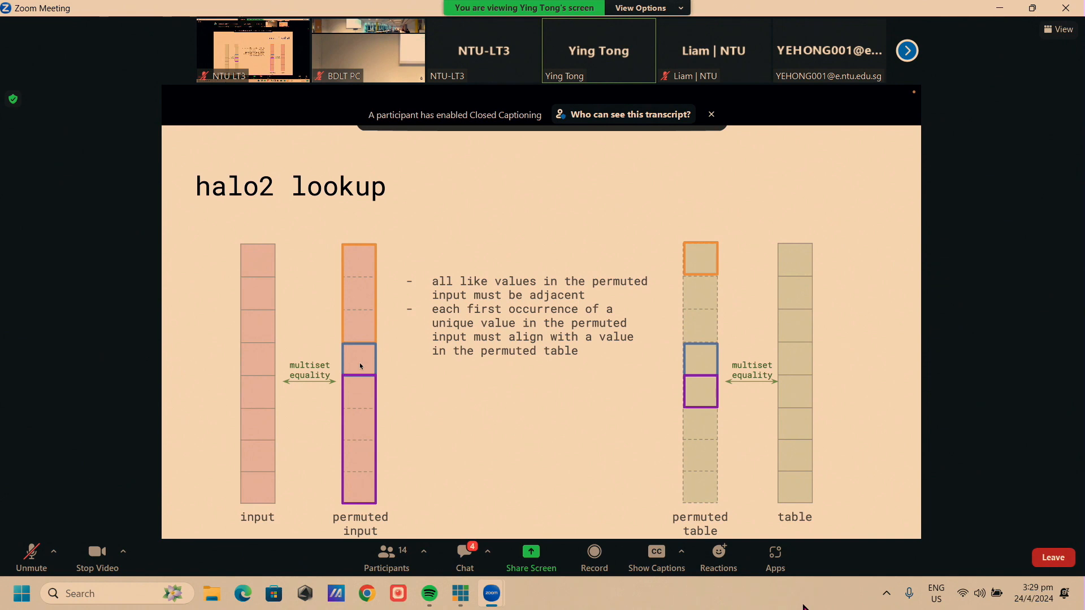
{"action": "mouse_move", "coordinate": [363, 388]}
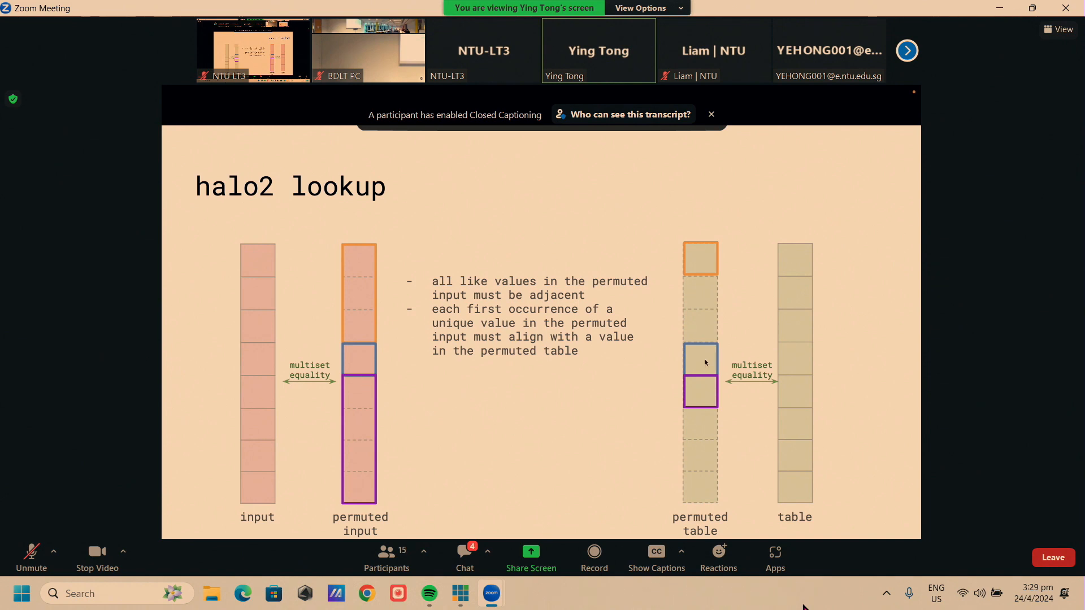
{"action": "mouse_move", "coordinate": [700, 367]}
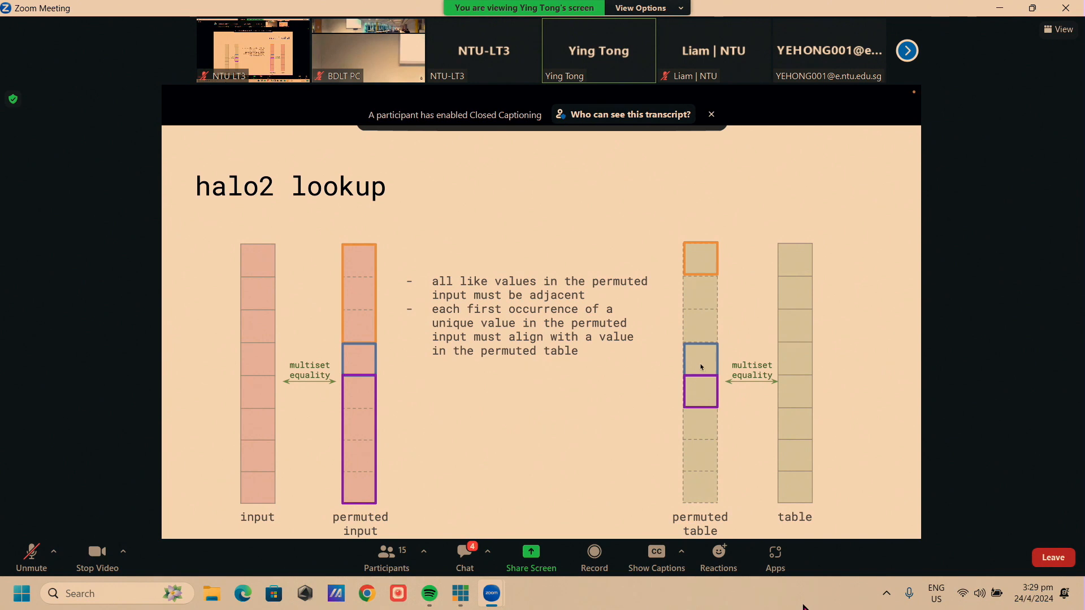
{"action": "mouse_move", "coordinate": [705, 300]}
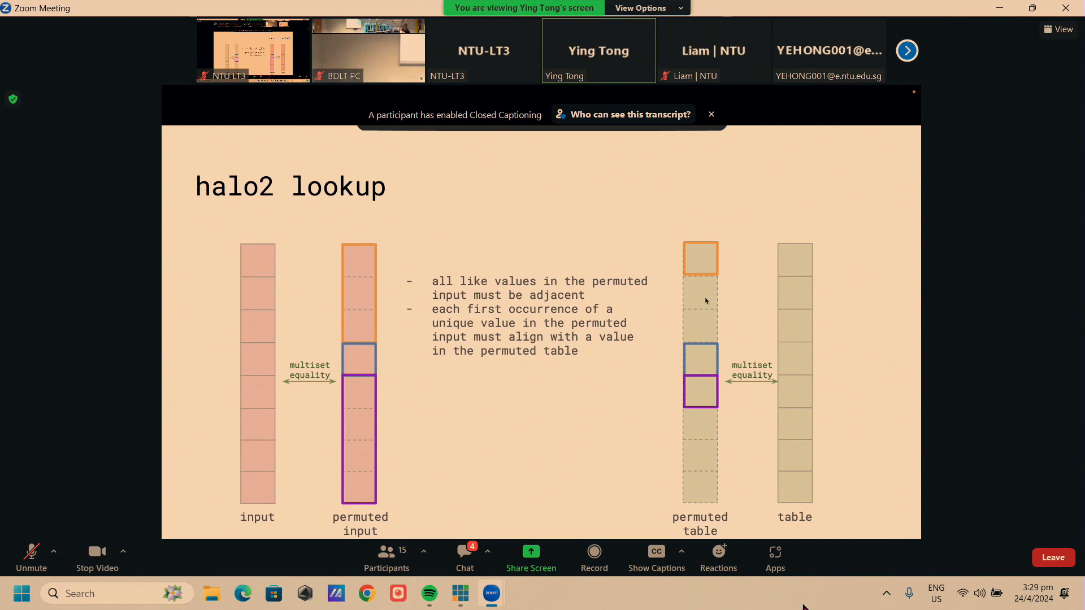
{"action": "mouse_move", "coordinate": [704, 408]}
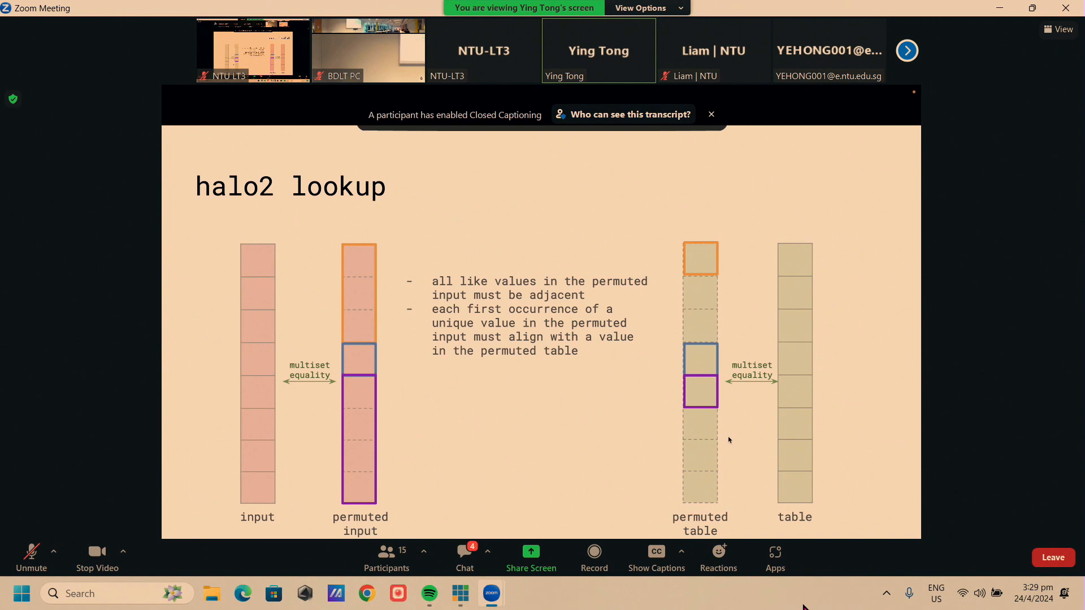
{"action": "mouse_move", "coordinate": [378, 270]}
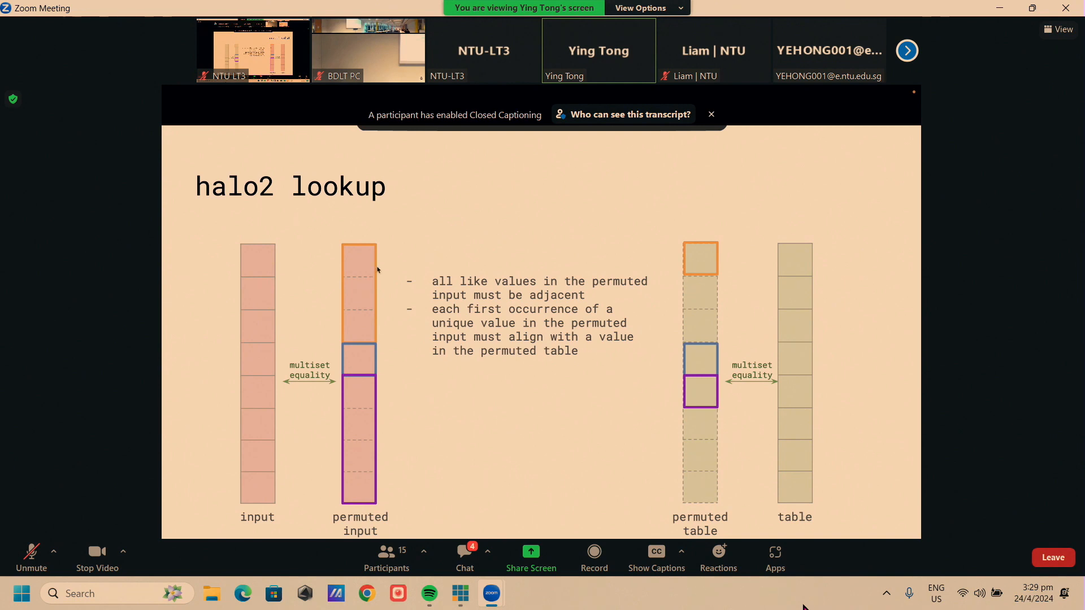
{"action": "mouse_move", "coordinate": [355, 298]}
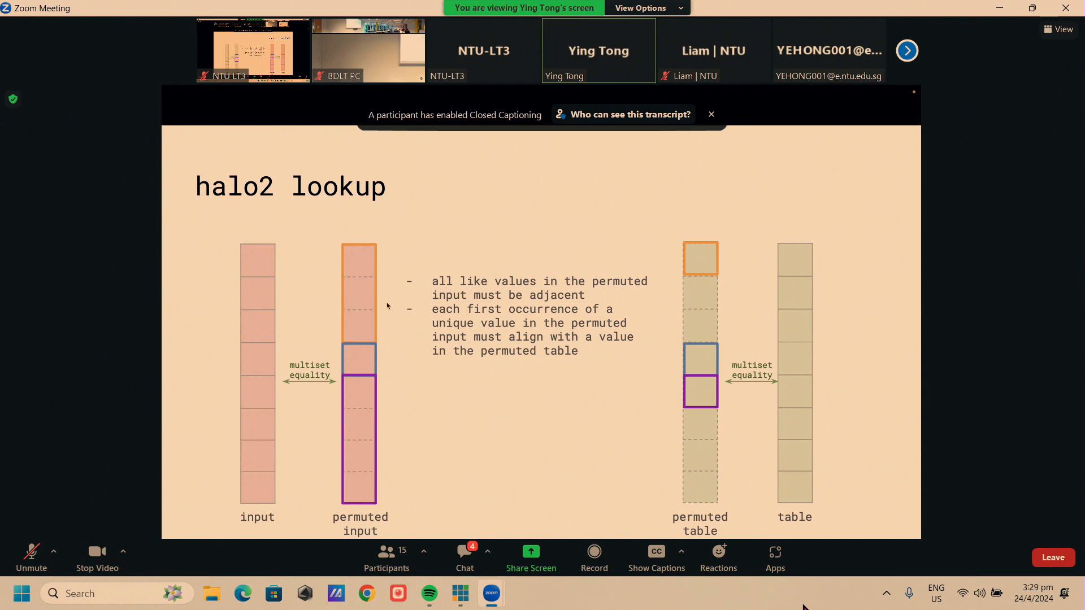
{"action": "mouse_move", "coordinate": [381, 280]}
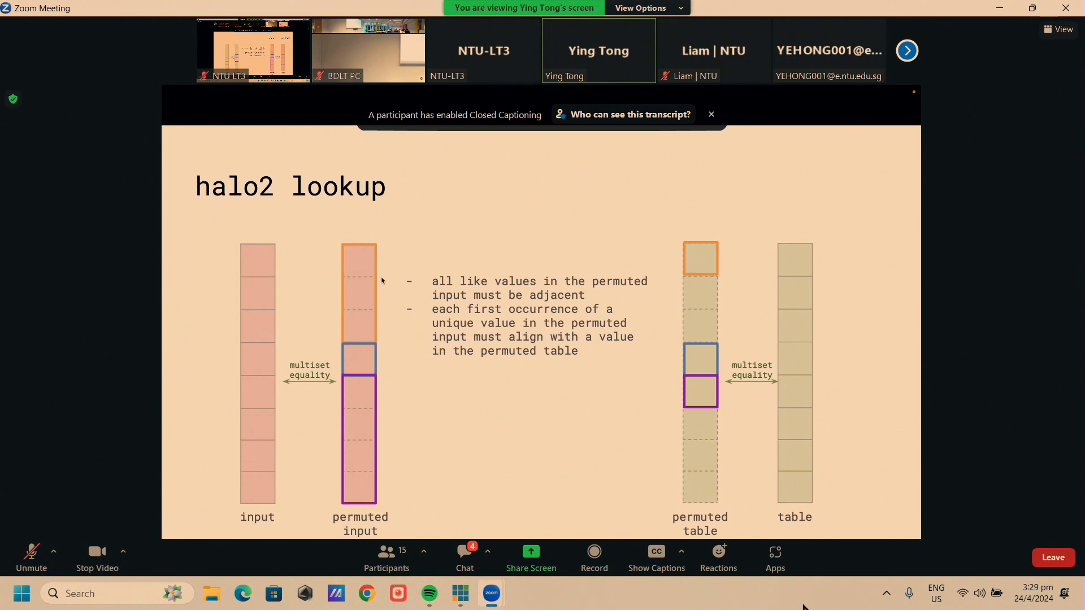
{"action": "mouse_move", "coordinate": [427, 262]}
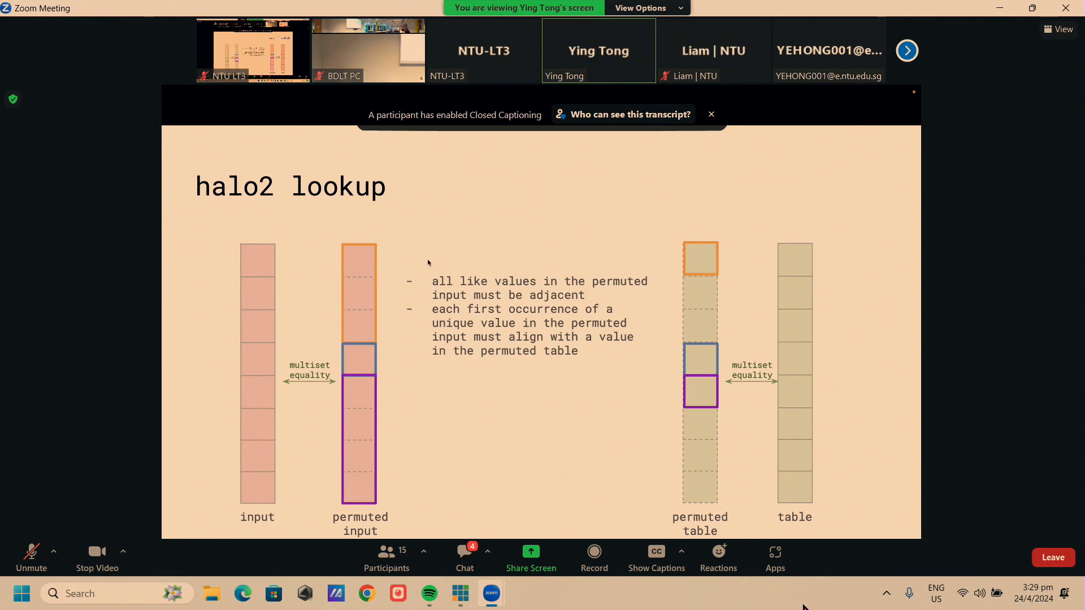
{"action": "mouse_move", "coordinate": [699, 263]}
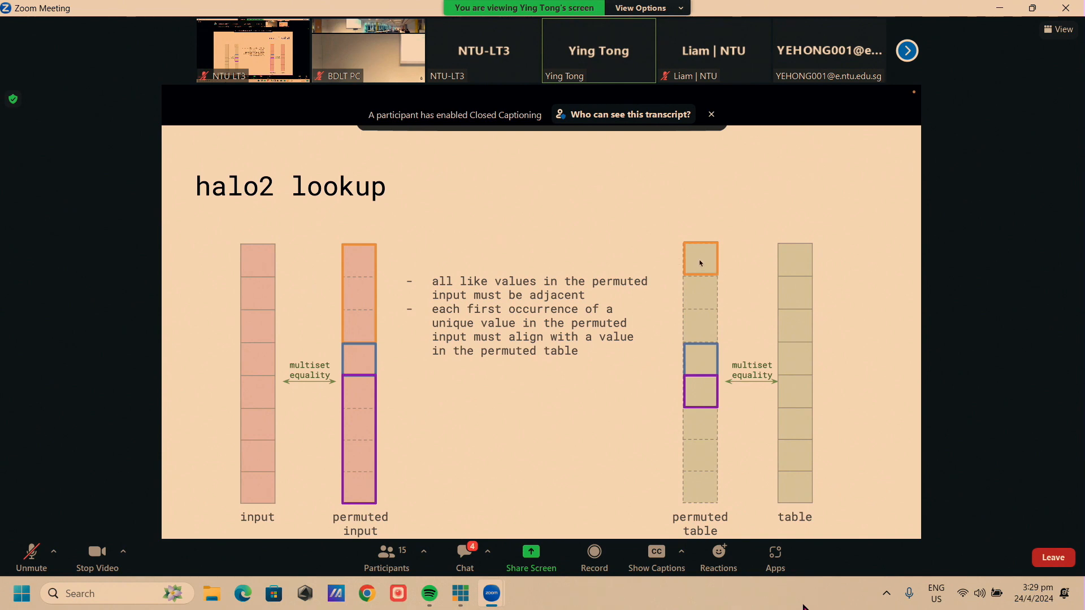
{"action": "mouse_move", "coordinate": [639, 395]}
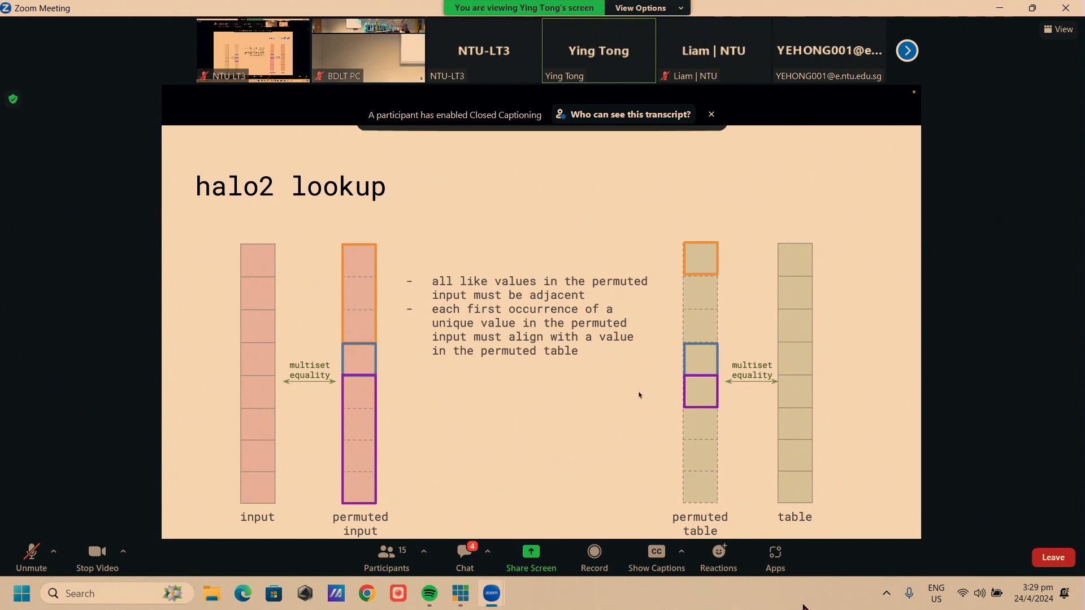
{"action": "mouse_move", "coordinate": [574, 380]}
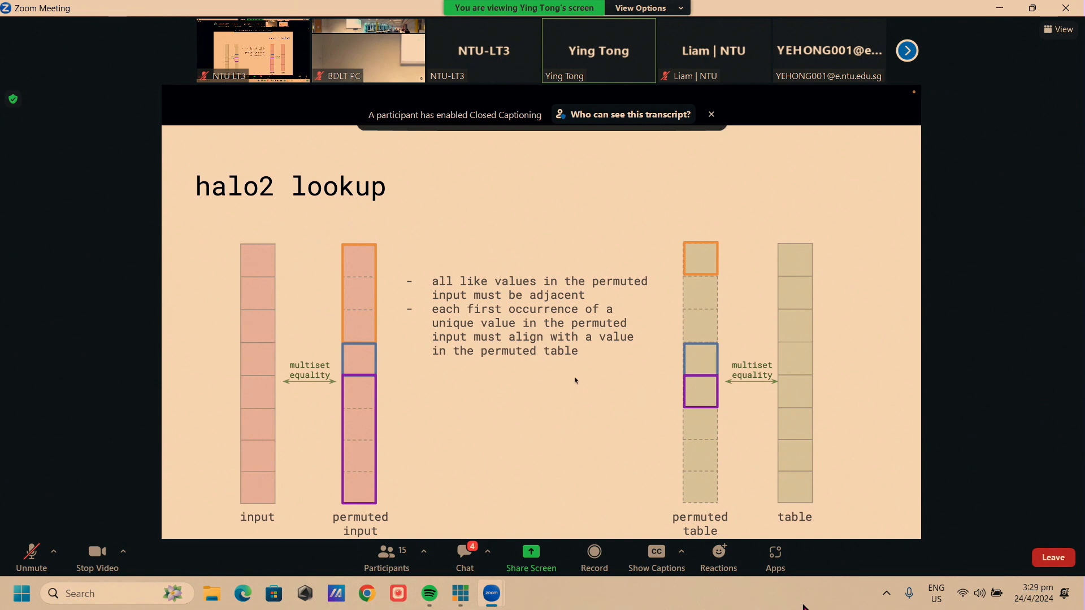
{"action": "mouse_move", "coordinate": [662, 299]}
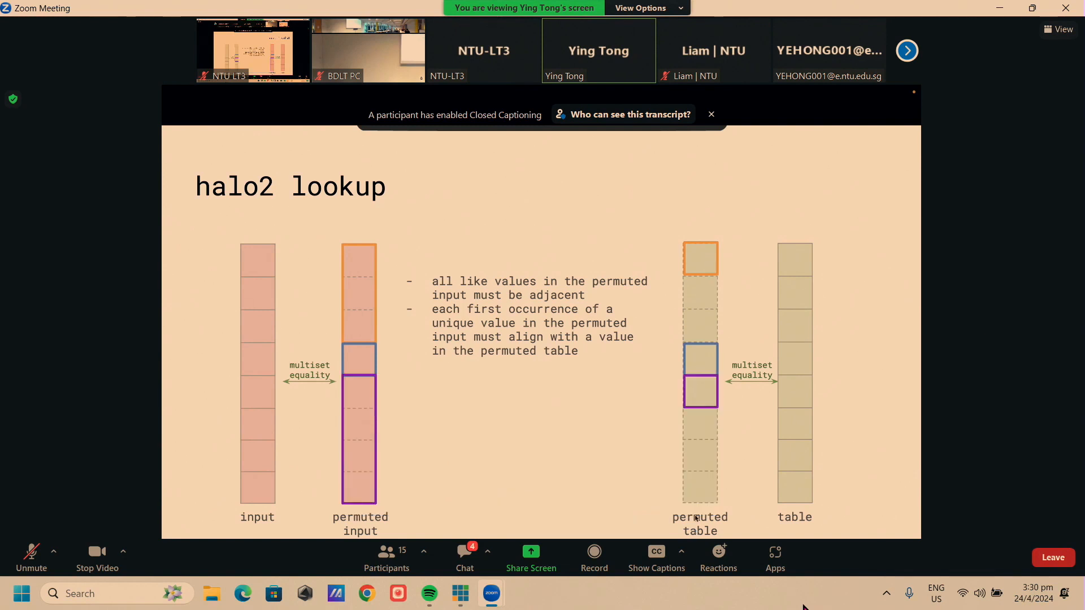
{"action": "mouse_move", "coordinate": [671, 234]}
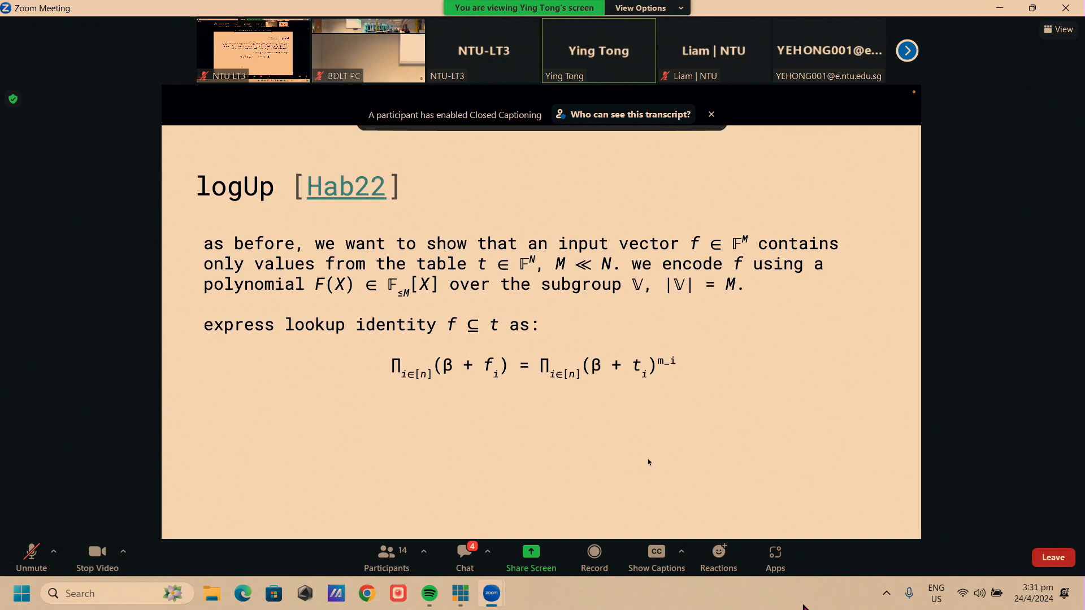
{"action": "mouse_move", "coordinate": [647, 471]}
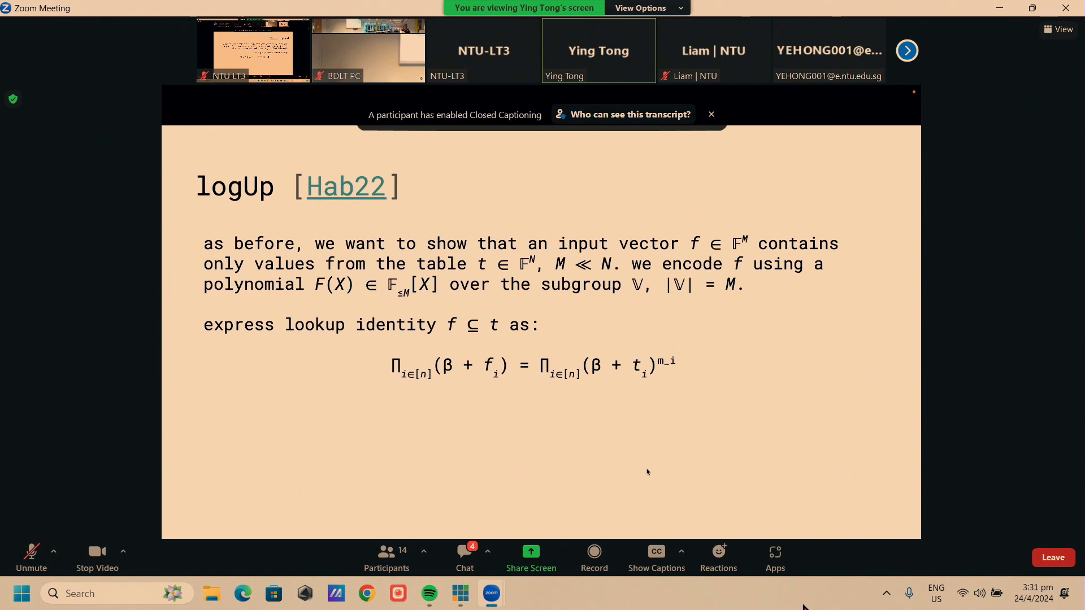
{"action": "mouse_move", "coordinate": [690, 386]}
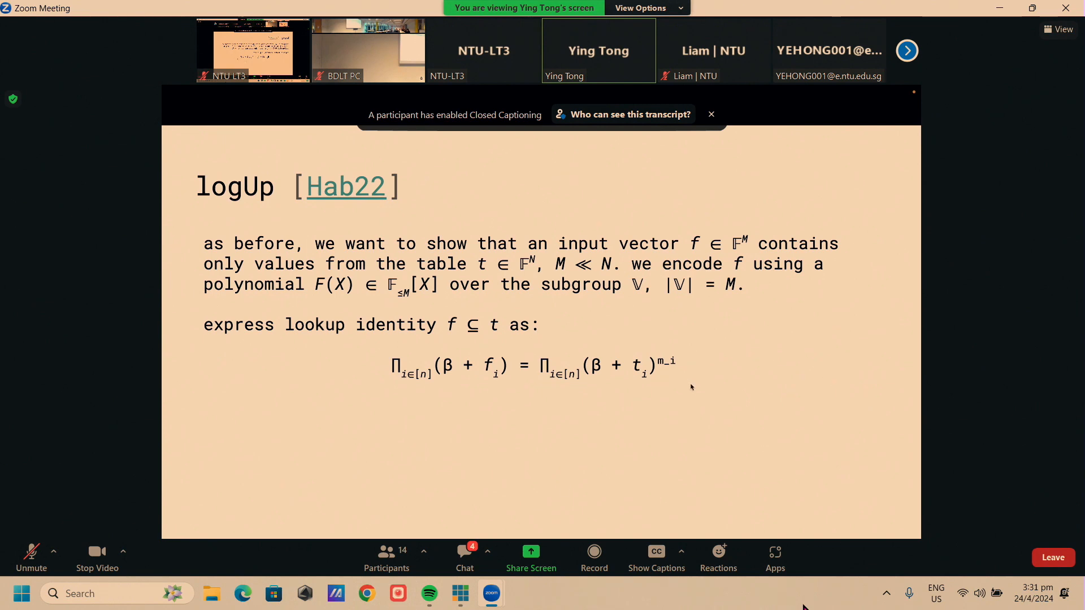
{"action": "mouse_move", "coordinate": [575, 296]}
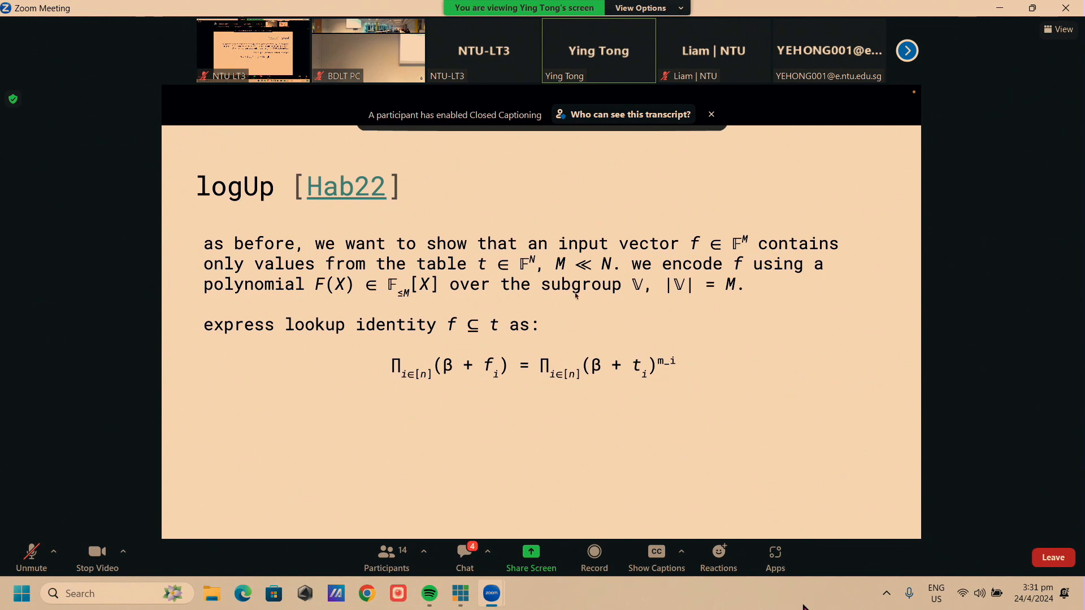
{"action": "mouse_move", "coordinate": [441, 331]}
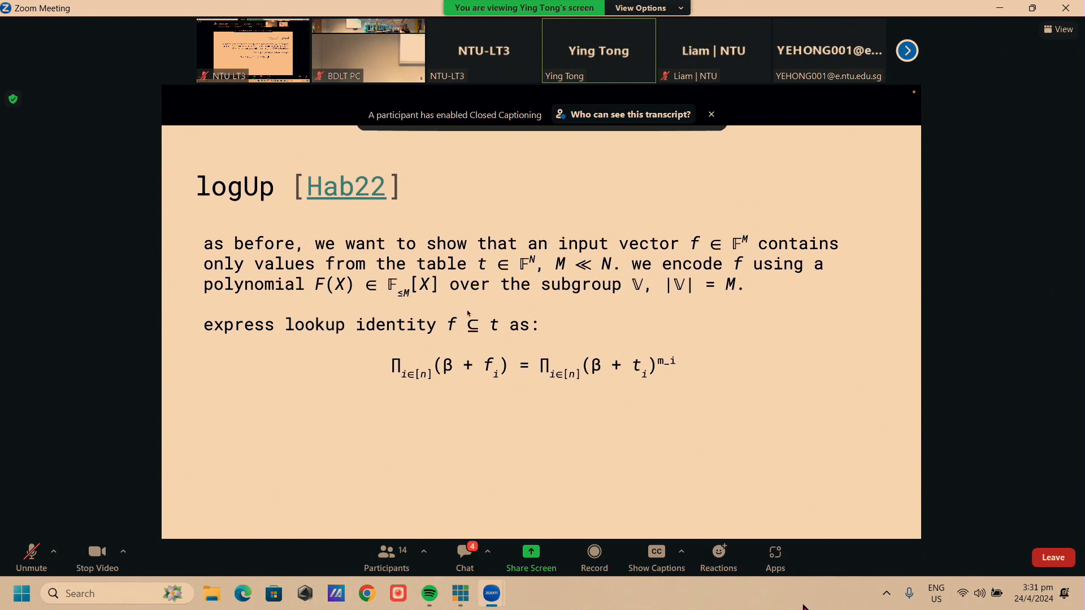
{"action": "mouse_move", "coordinate": [458, 327]}
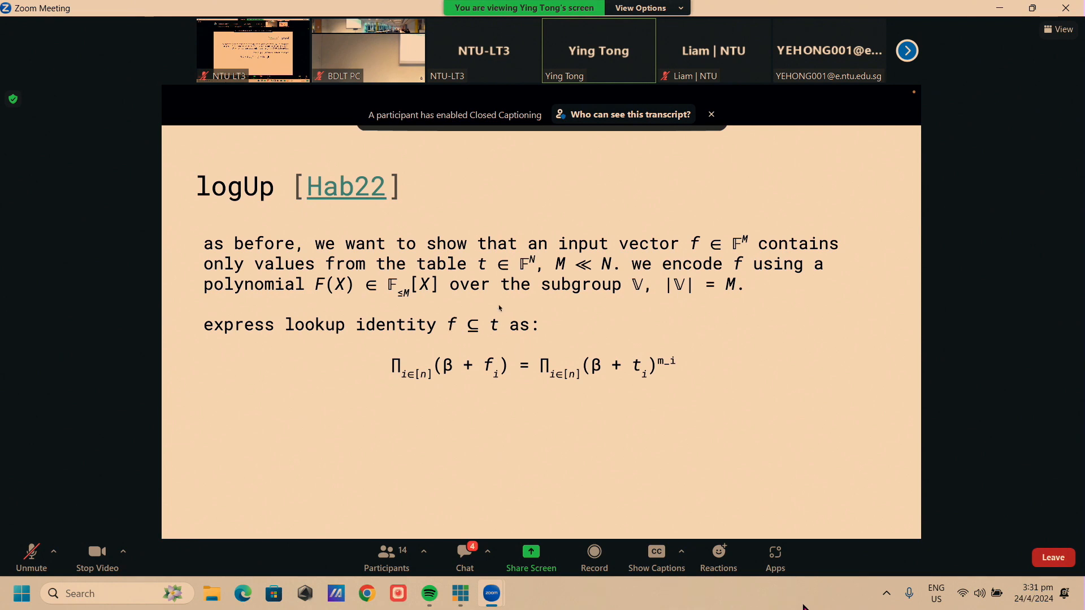
{"action": "mouse_move", "coordinate": [505, 330]}
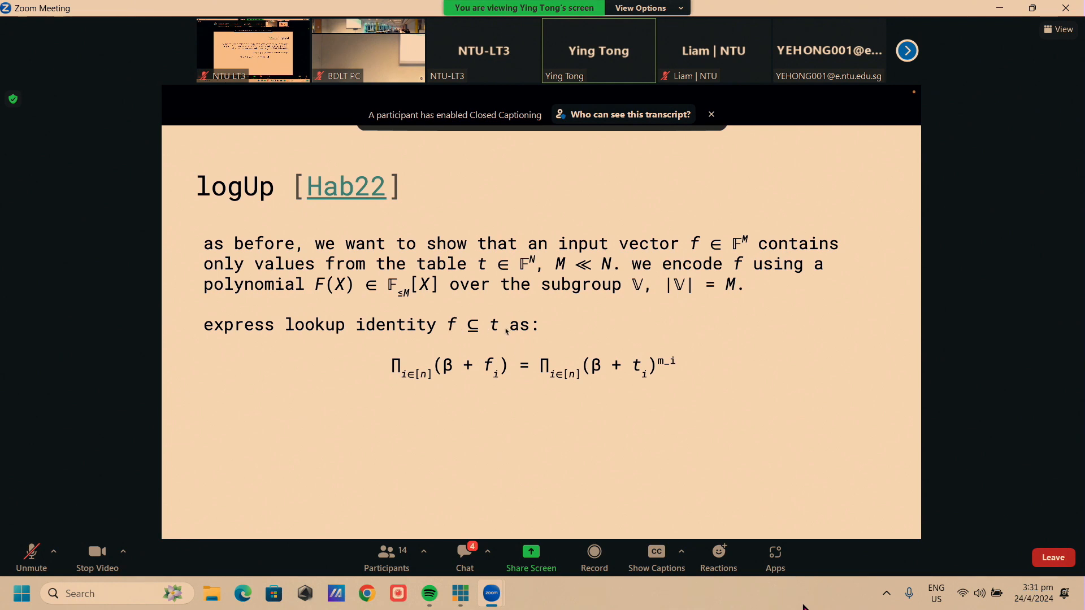
{"action": "mouse_move", "coordinate": [472, 389]}
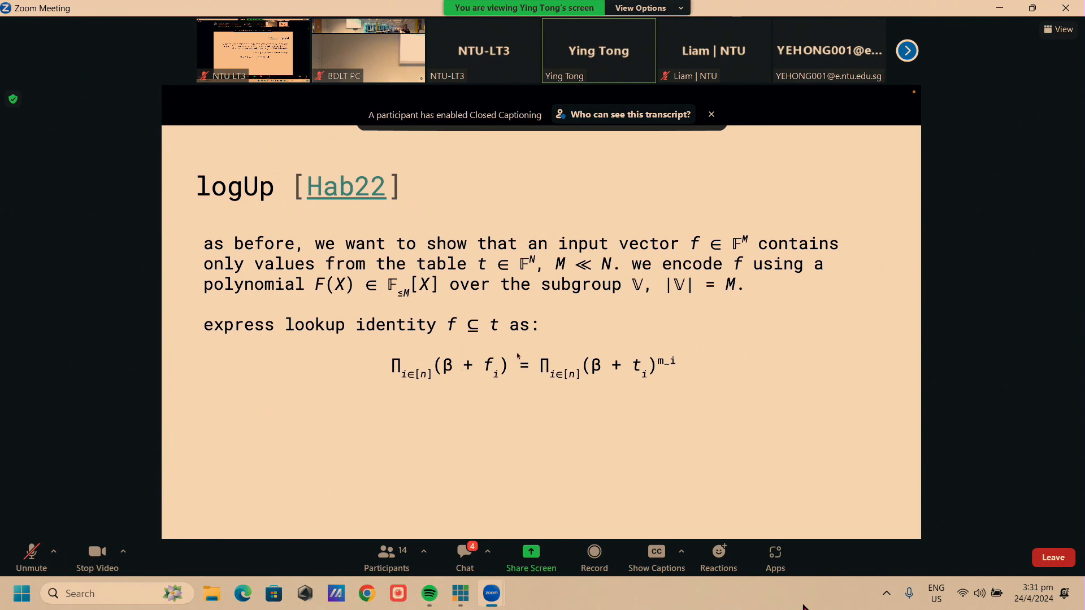
{"action": "mouse_move", "coordinate": [483, 372]}
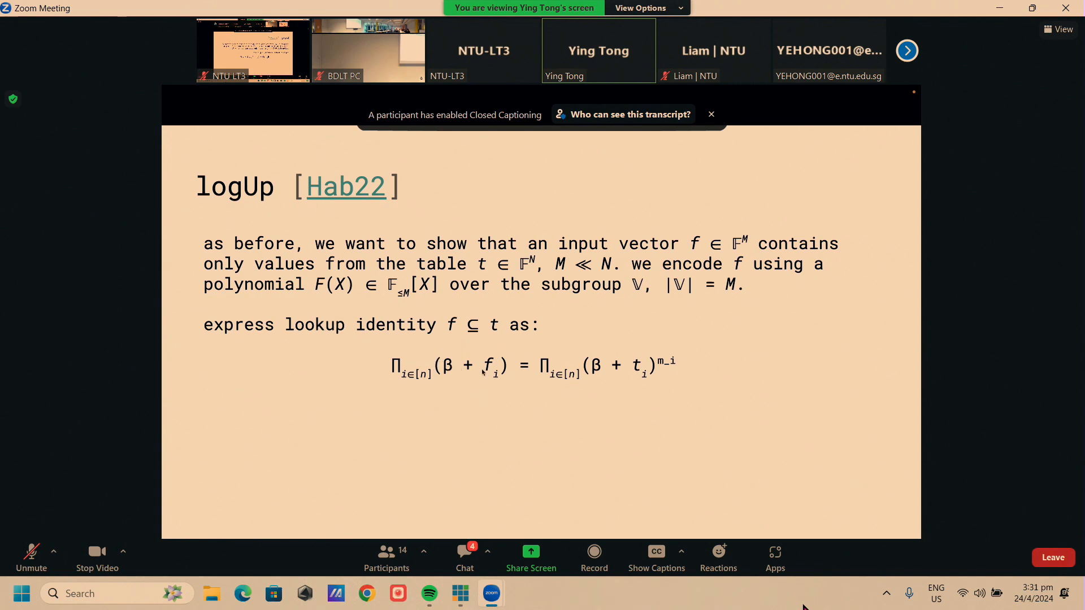
{"action": "mouse_move", "coordinate": [493, 376]}
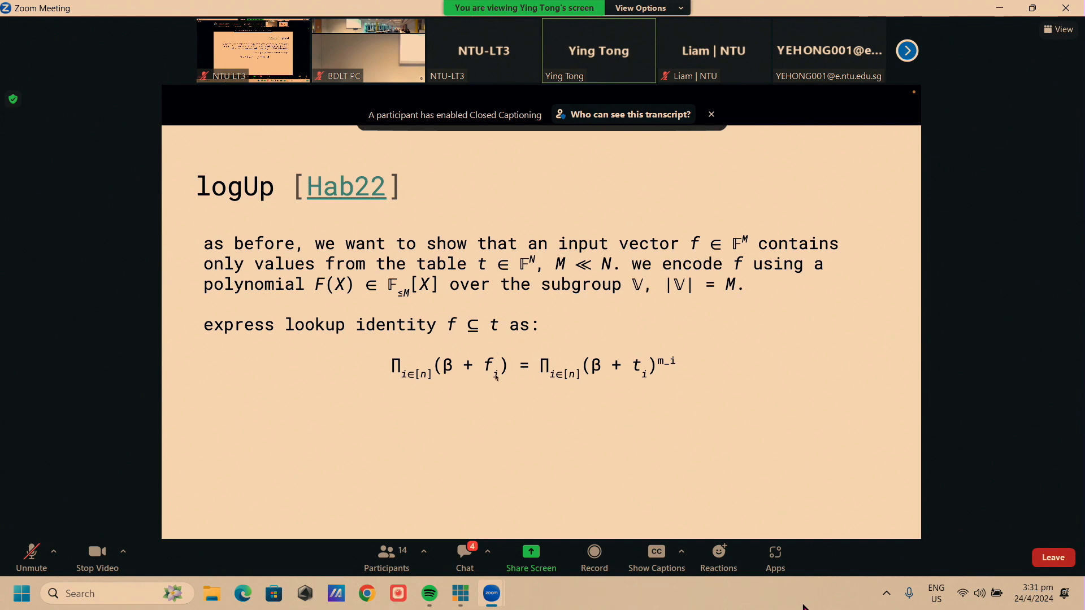
{"action": "mouse_move", "coordinate": [540, 380]}
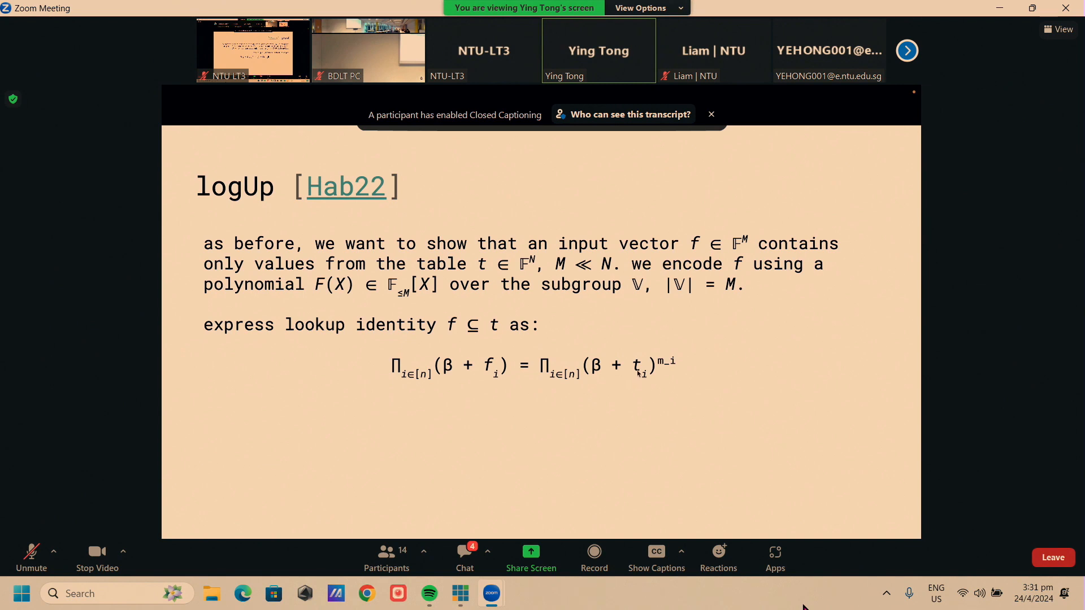
{"action": "mouse_move", "coordinate": [642, 378]}
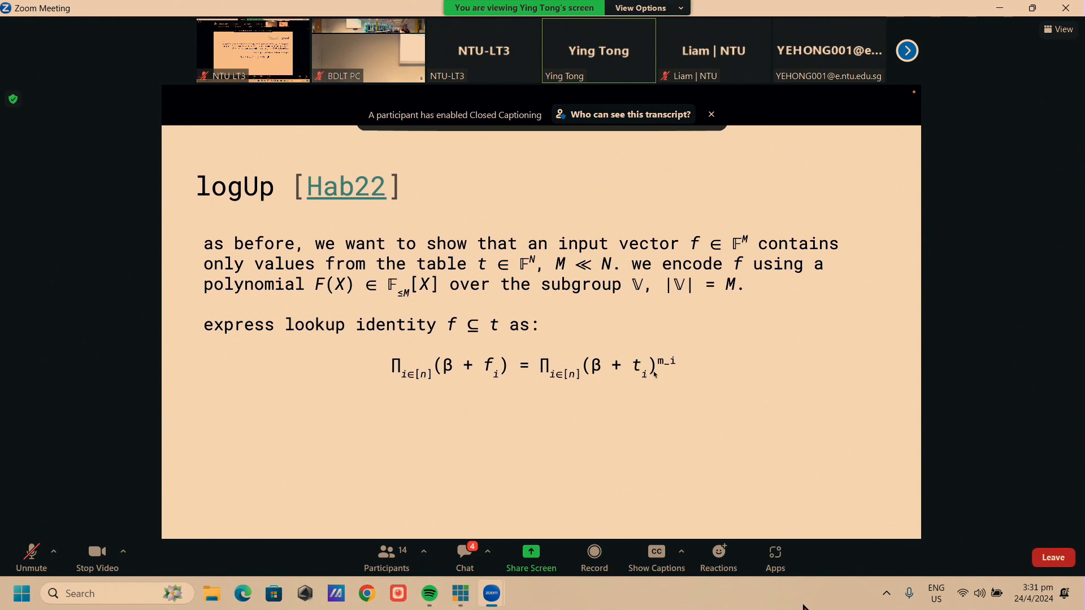
{"action": "mouse_move", "coordinate": [685, 360]}
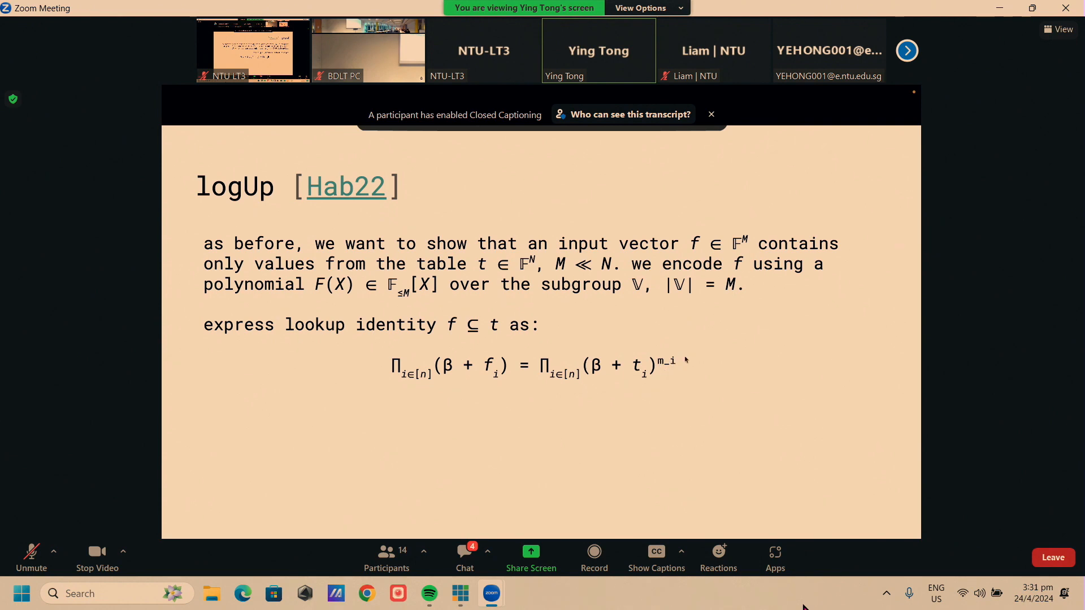
{"action": "mouse_move", "coordinate": [669, 372]}
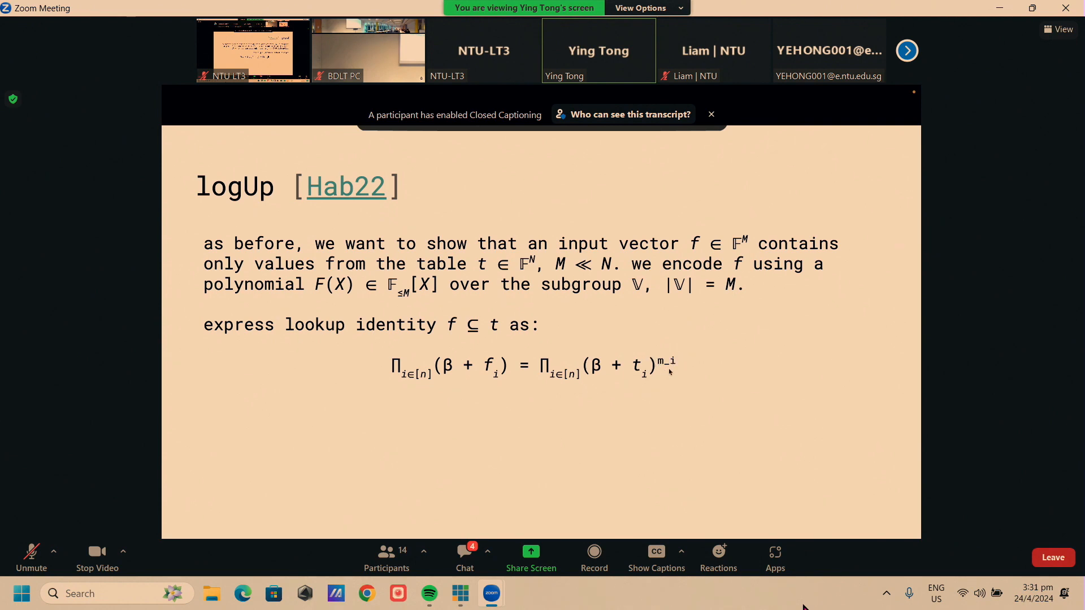
{"action": "mouse_move", "coordinate": [654, 367]}
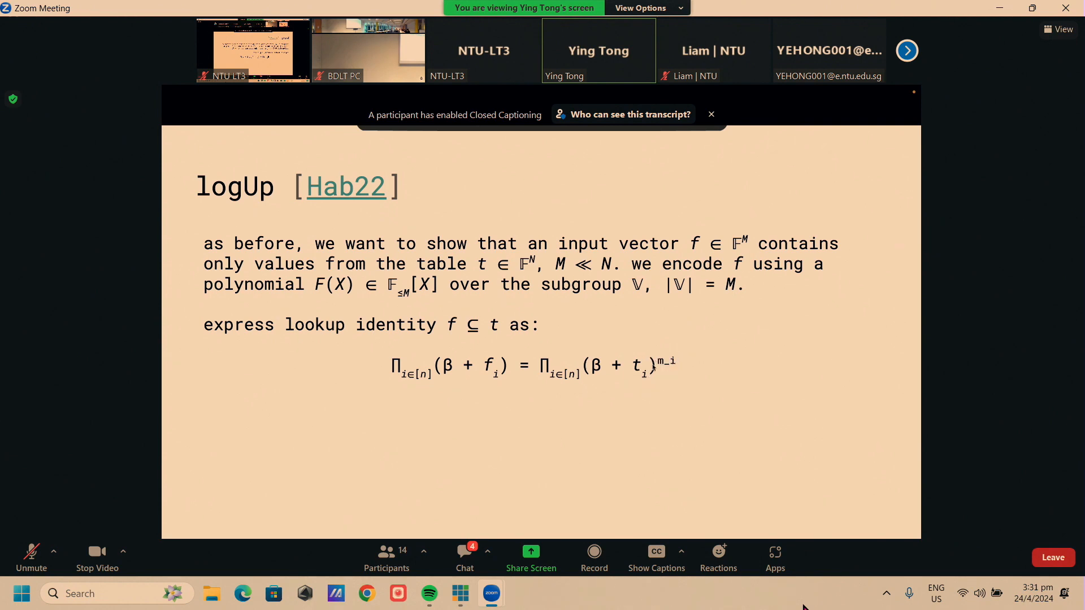
{"action": "mouse_move", "coordinate": [654, 408]}
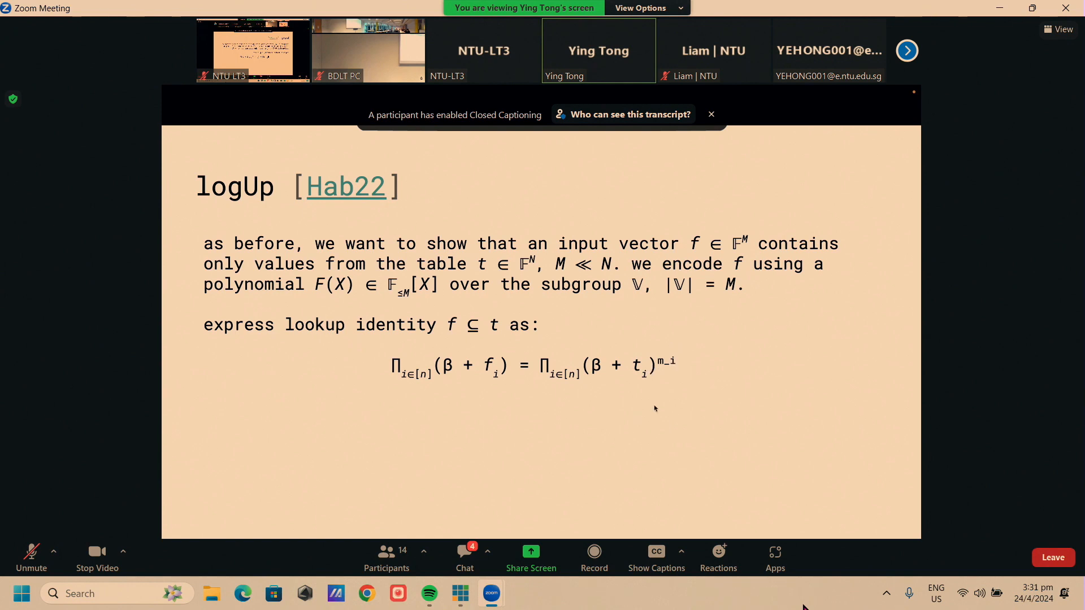
{"action": "mouse_move", "coordinate": [457, 385]}
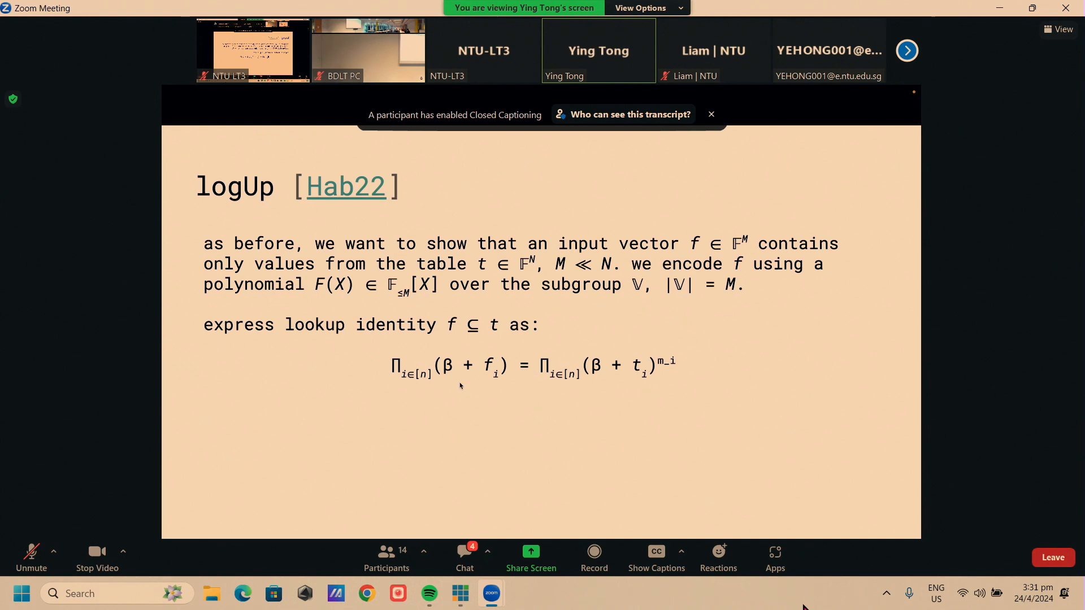
{"action": "mouse_move", "coordinate": [468, 385]}
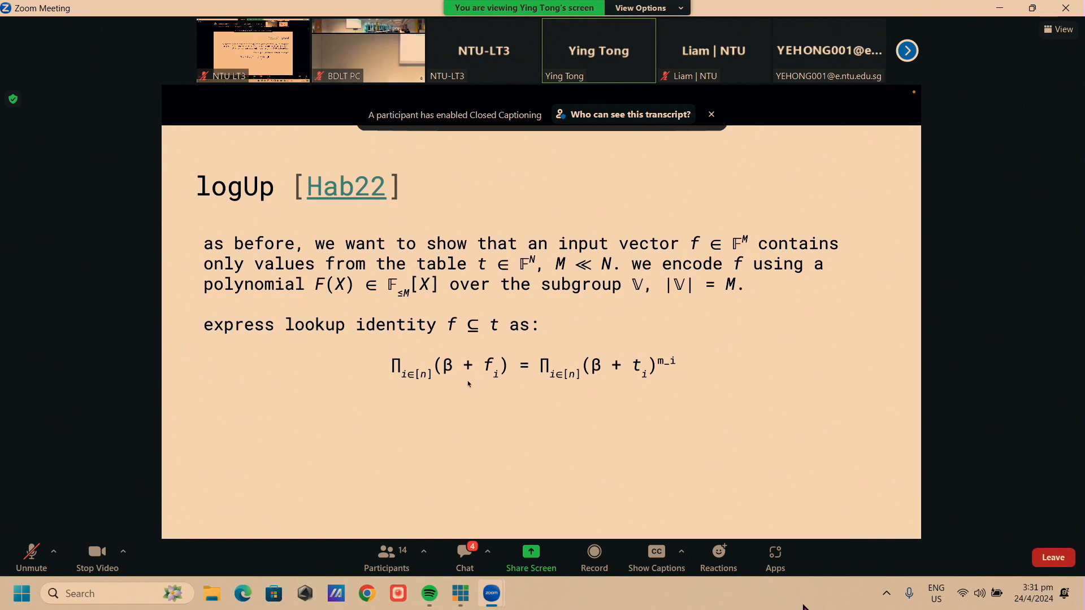
{"action": "mouse_move", "coordinate": [486, 379]}
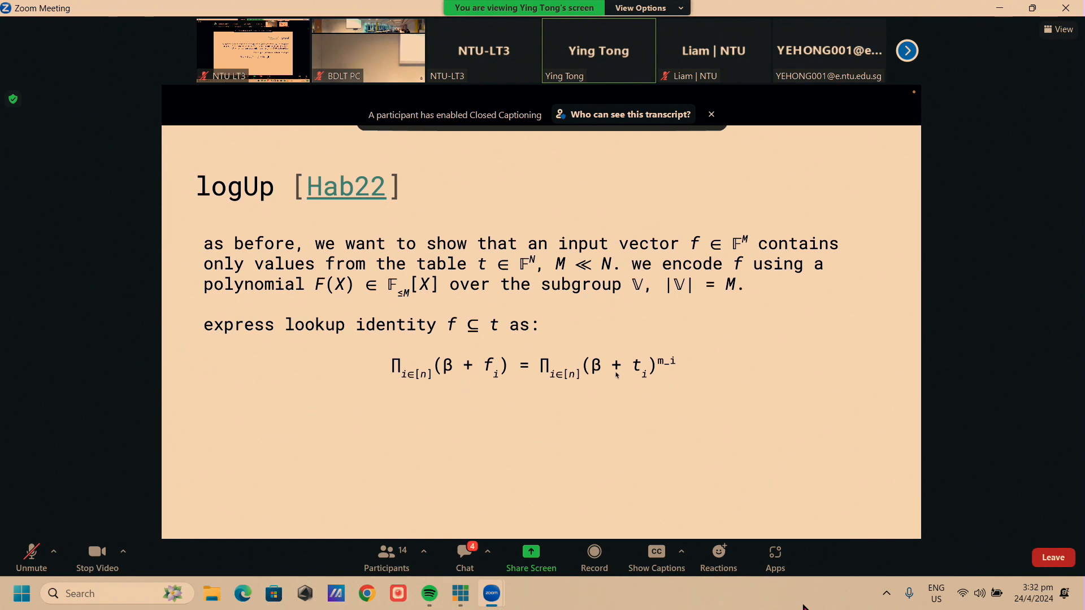
{"action": "mouse_move", "coordinate": [635, 382]}
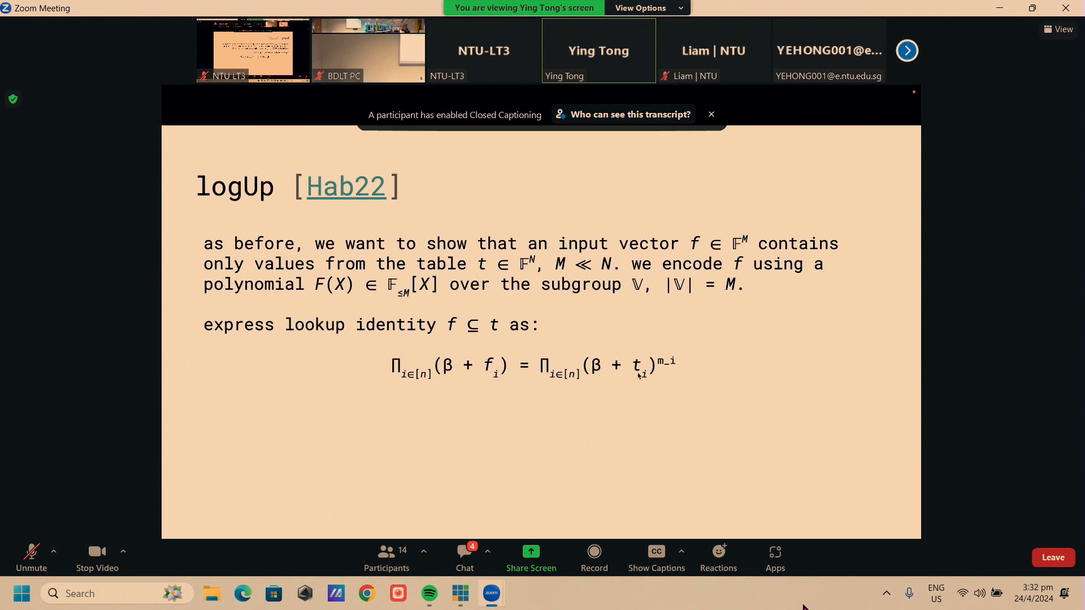
{"action": "mouse_move", "coordinate": [670, 398]}
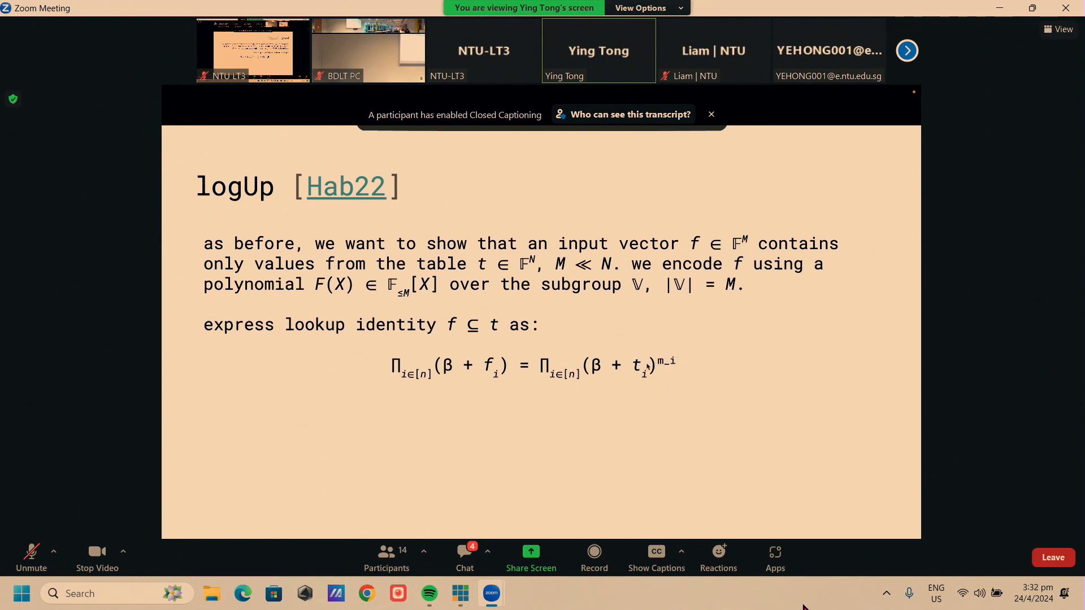
{"action": "mouse_move", "coordinate": [732, 358]}
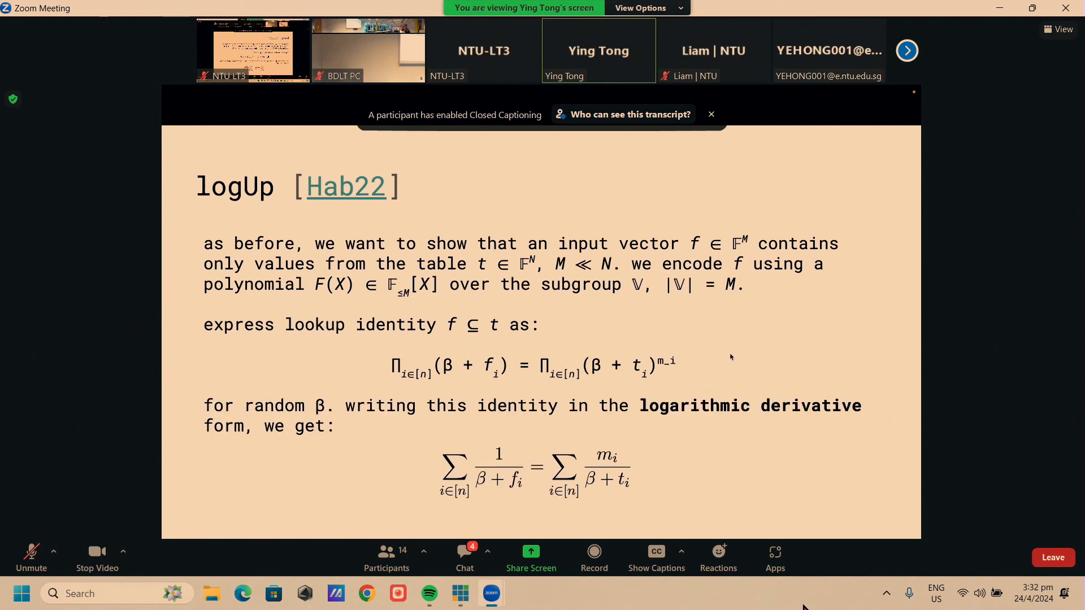
{"action": "mouse_move", "coordinate": [657, 466]}
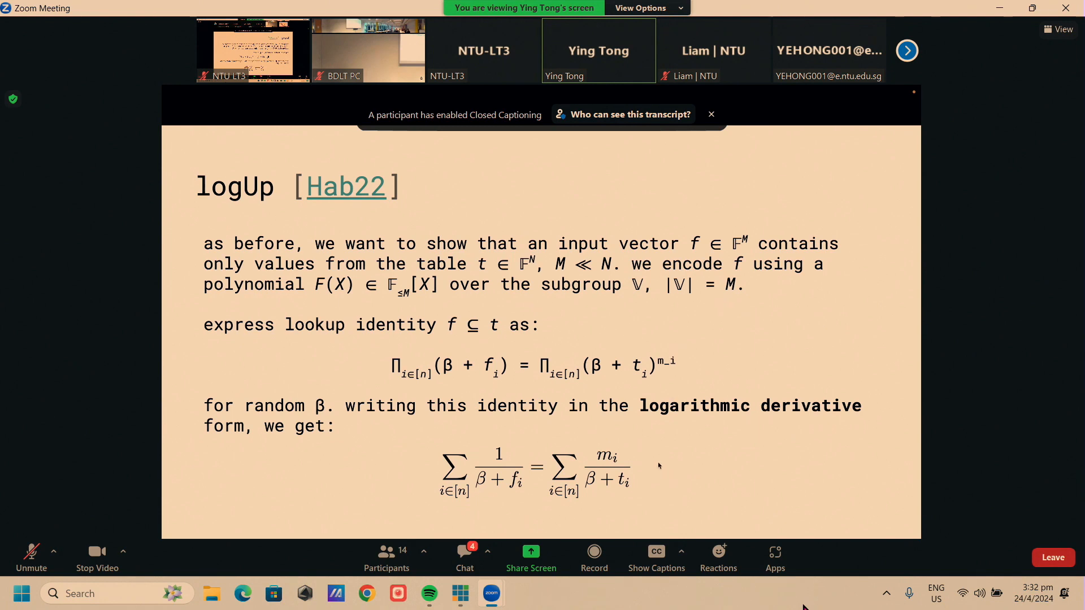
{"action": "mouse_move", "coordinate": [654, 416]}
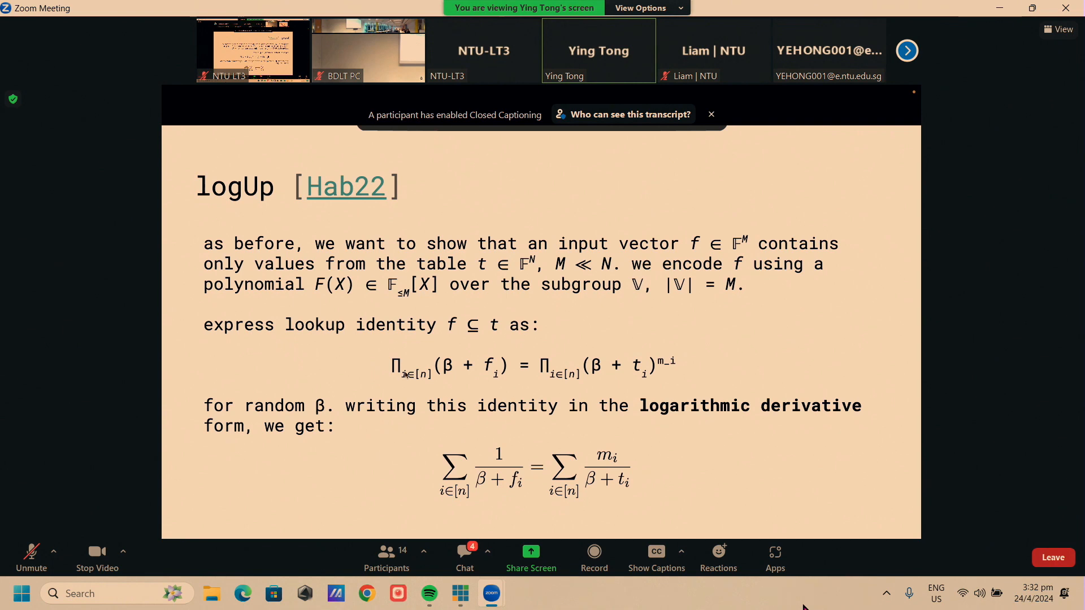
{"action": "mouse_move", "coordinate": [416, 499]}
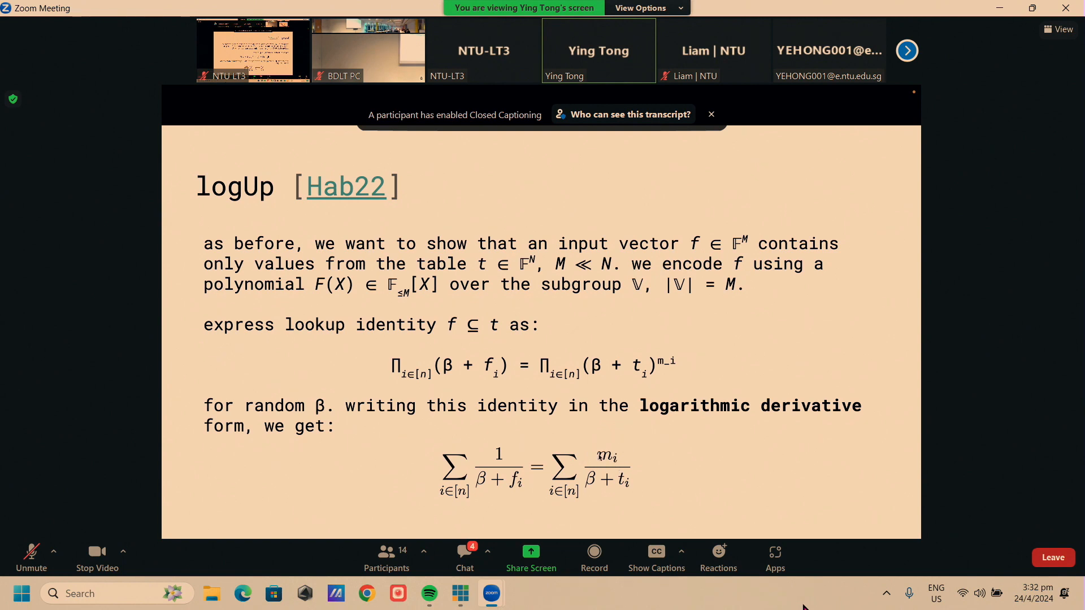
{"action": "mouse_move", "coordinate": [600, 457]}
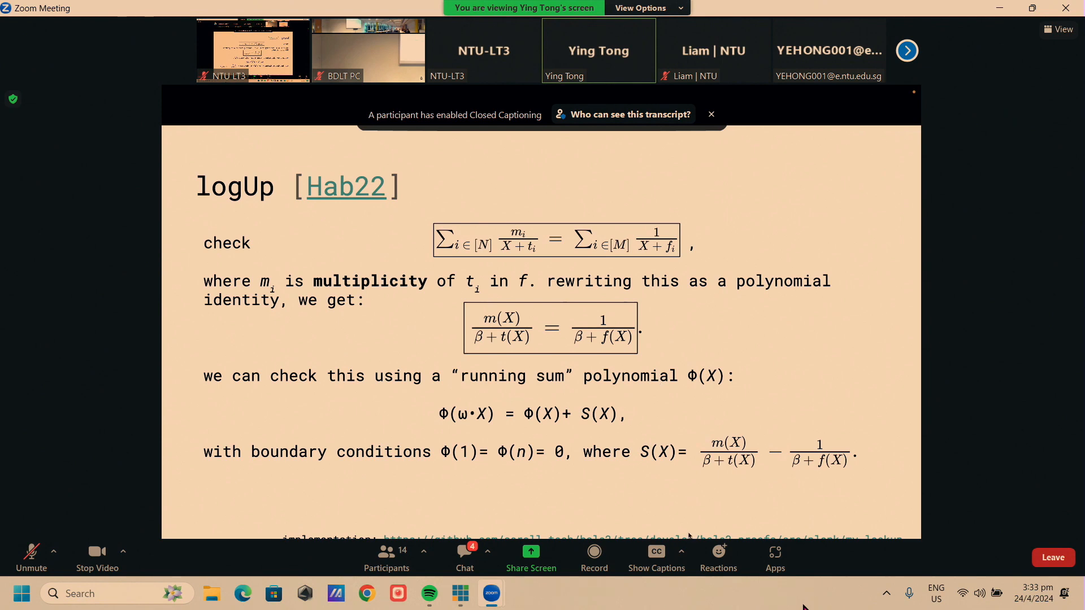
{"action": "mouse_move", "coordinate": [689, 467]}
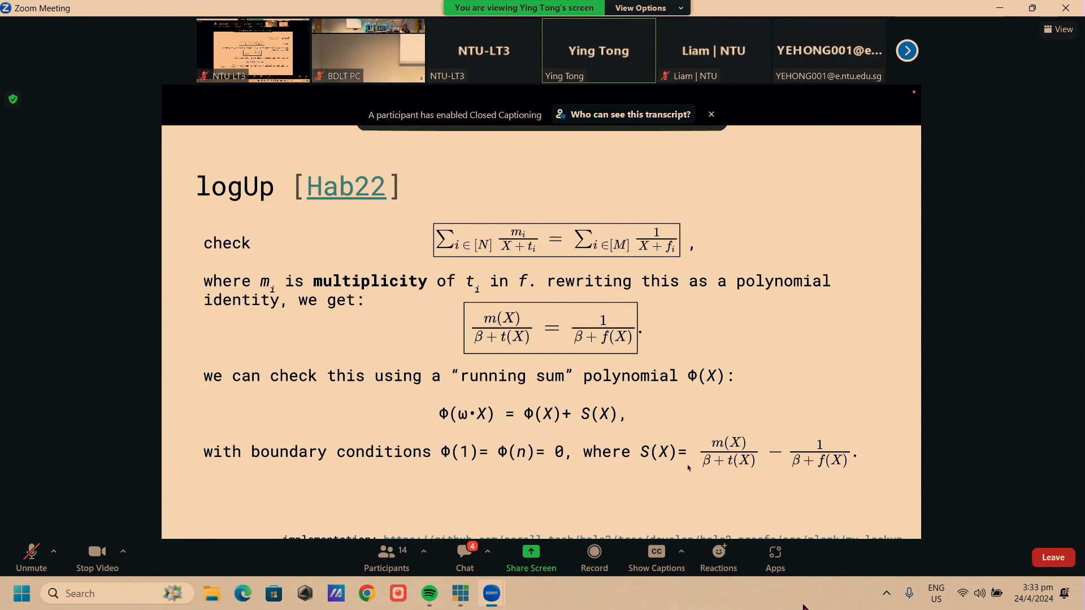
{"action": "mouse_move", "coordinate": [779, 291]}
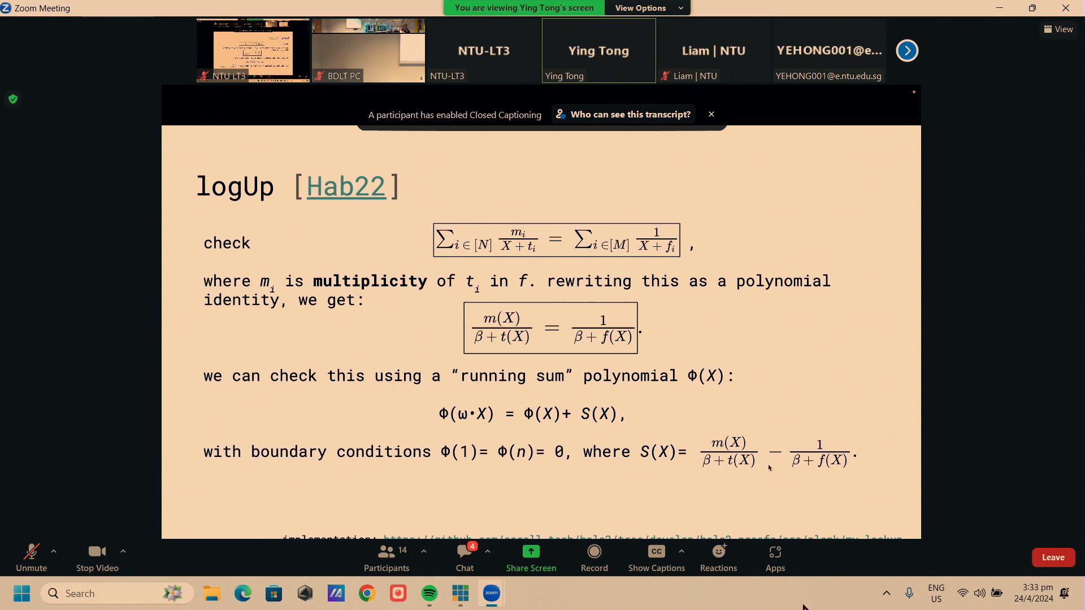
{"action": "mouse_move", "coordinate": [754, 460]}
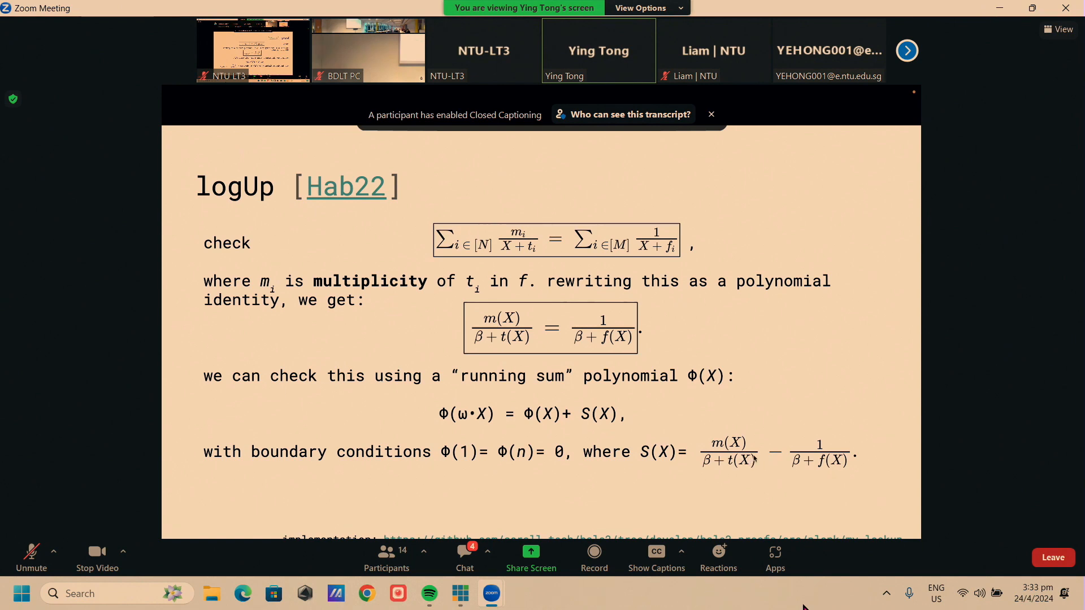
{"action": "mouse_move", "coordinate": [830, 465]}
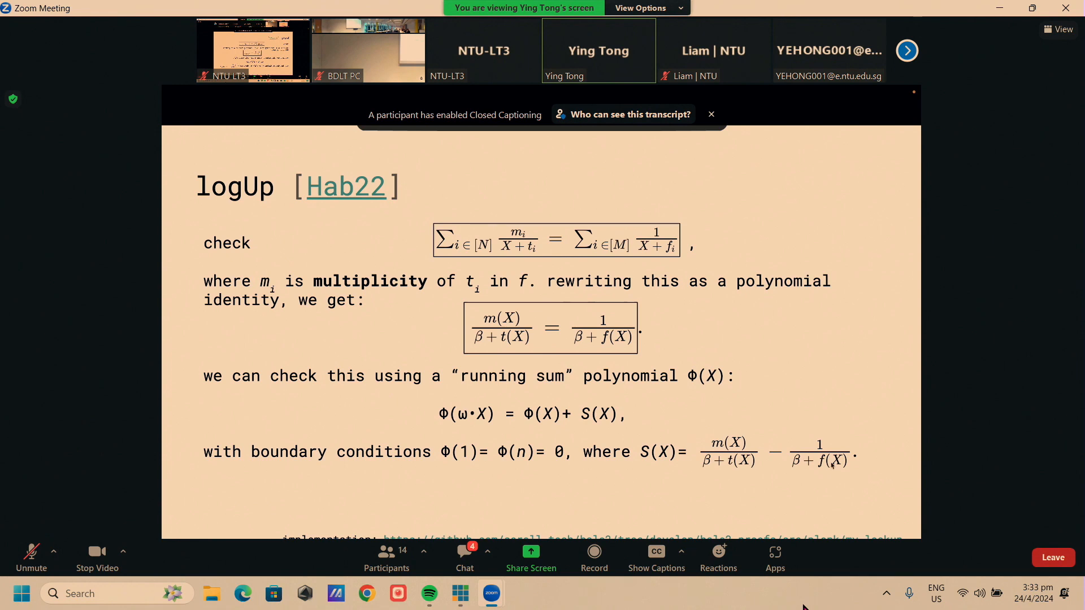
{"action": "mouse_move", "coordinate": [803, 424]}
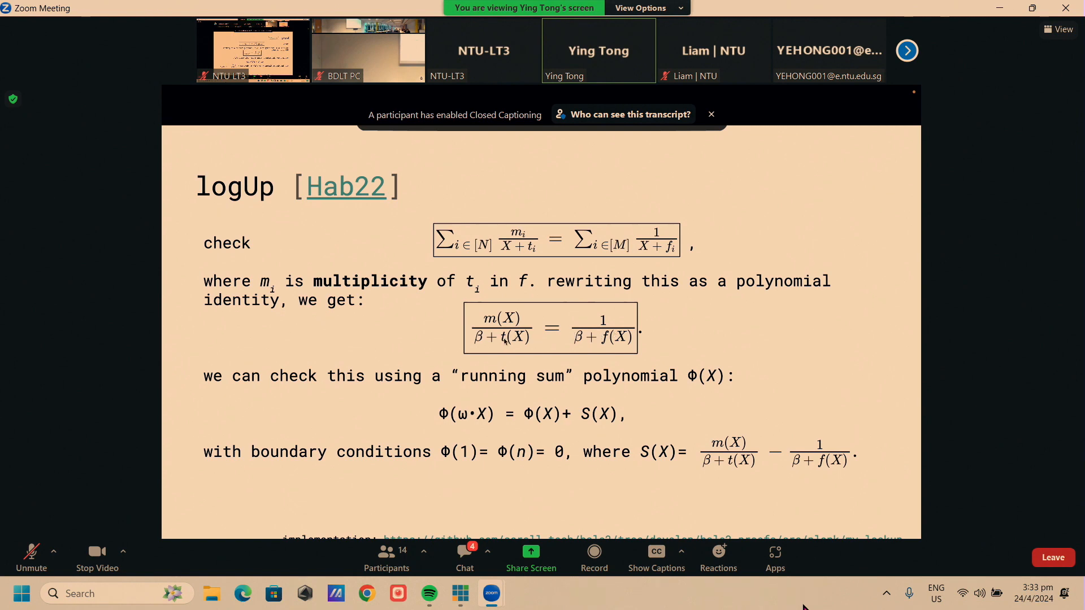
{"action": "mouse_move", "coordinate": [737, 454]}
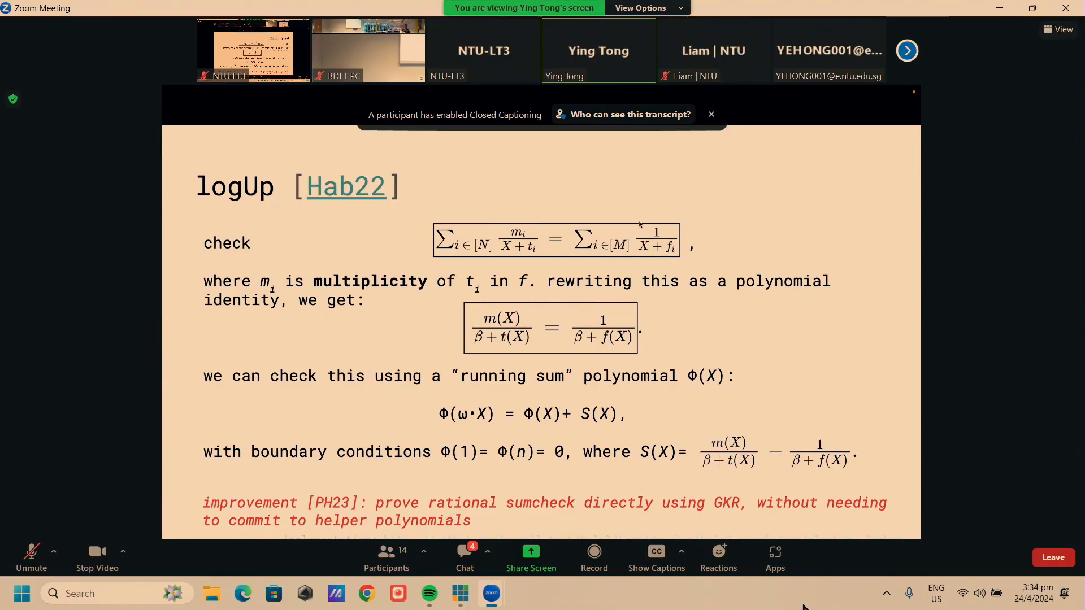
{"action": "mouse_move", "coordinate": [560, 348]}
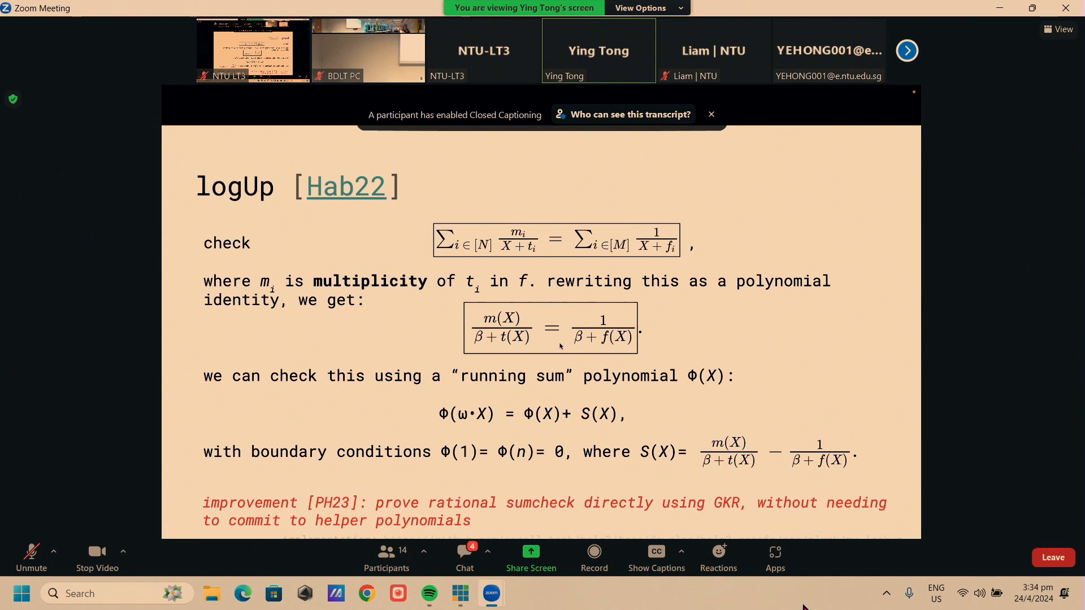
{"action": "mouse_move", "coordinate": [711, 512]}
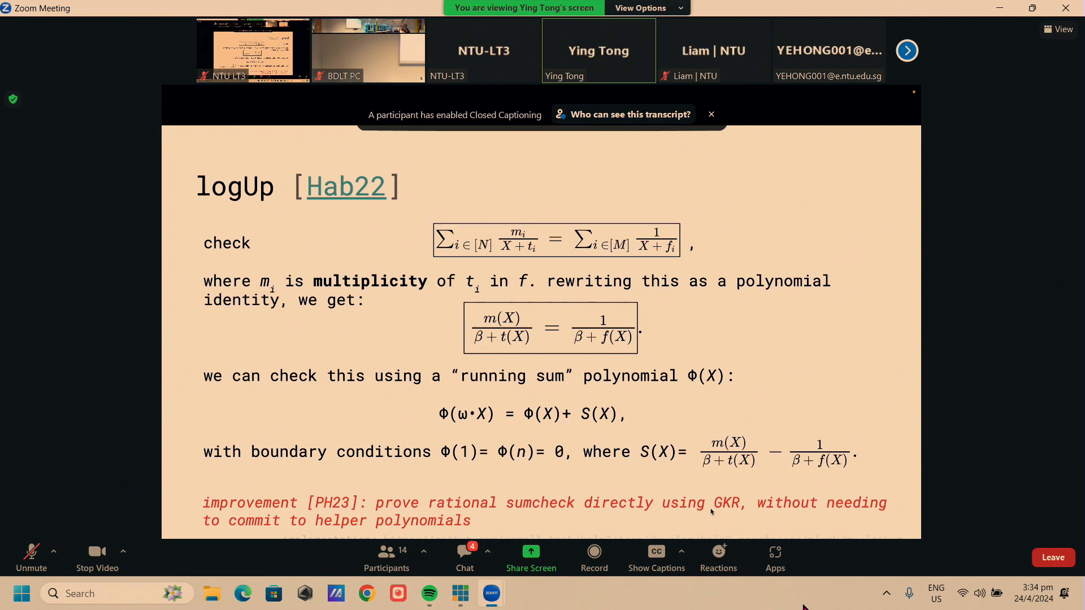
{"action": "mouse_move", "coordinate": [847, 458]}
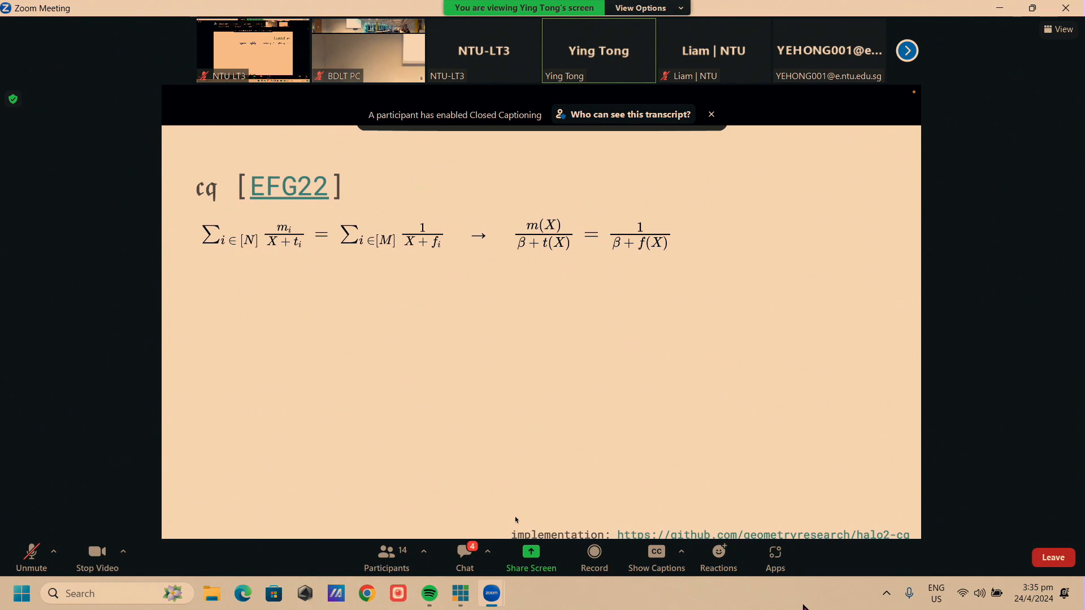
{"action": "mouse_move", "coordinate": [641, 351]}
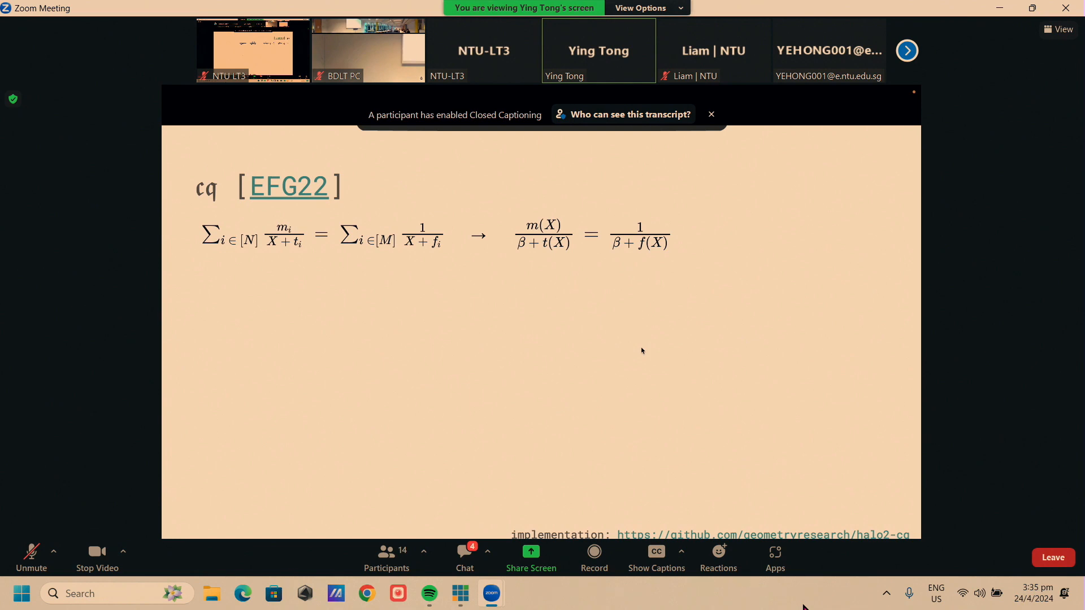
{"action": "mouse_move", "coordinate": [708, 181]}
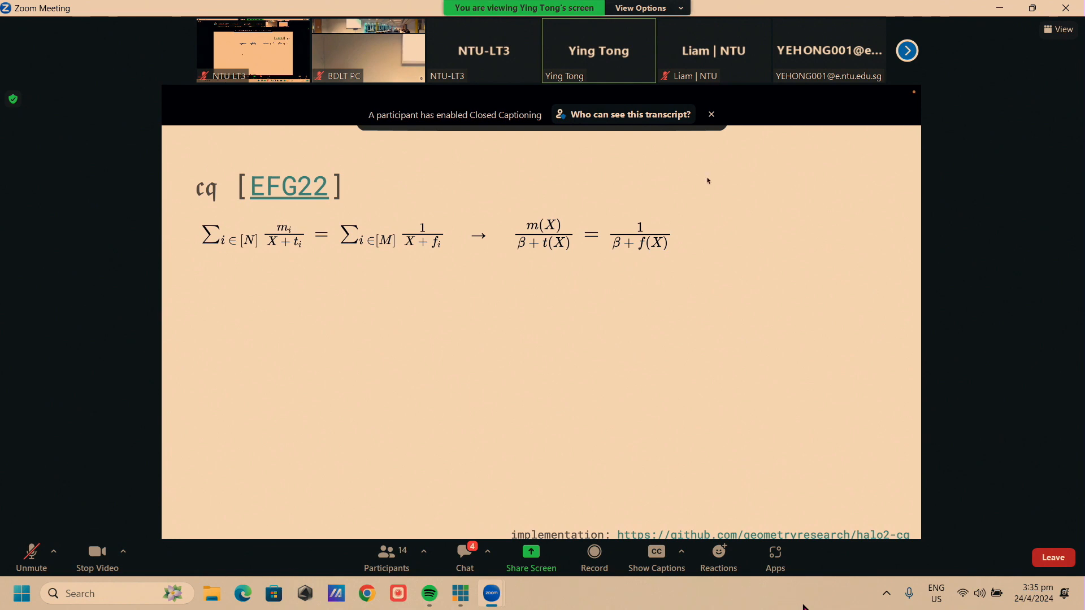
{"action": "mouse_move", "coordinate": [631, 250]}
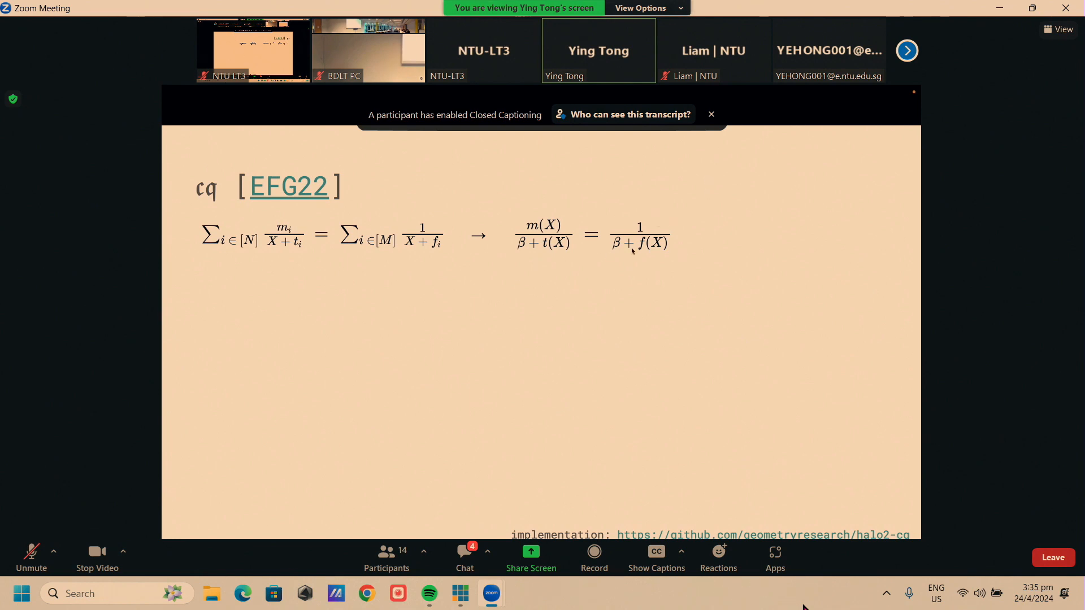
{"action": "mouse_move", "coordinate": [518, 328]}
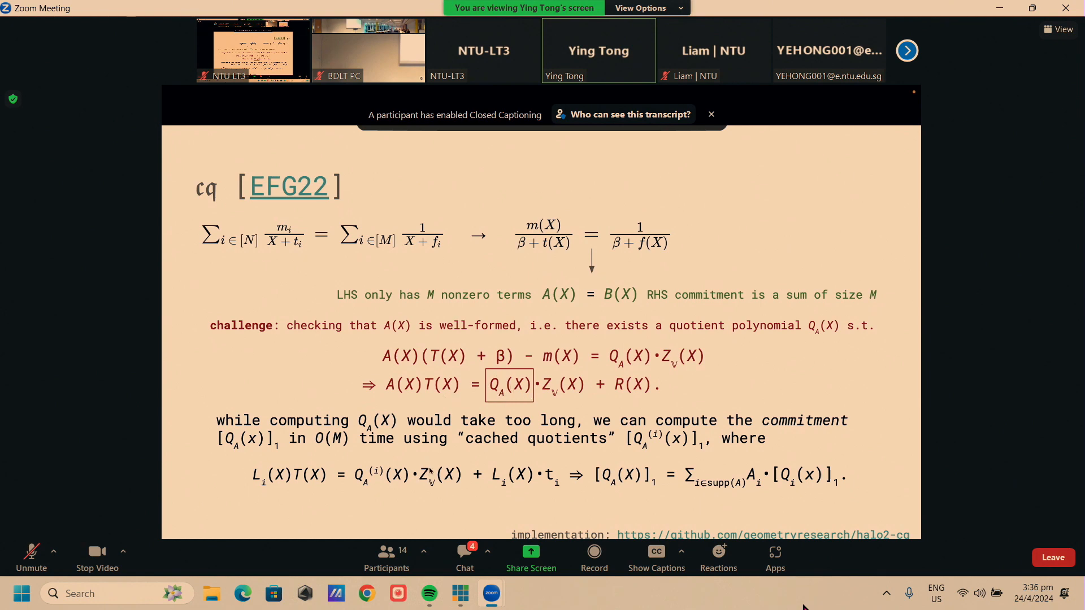
{"action": "mouse_move", "coordinate": [463, 453]}
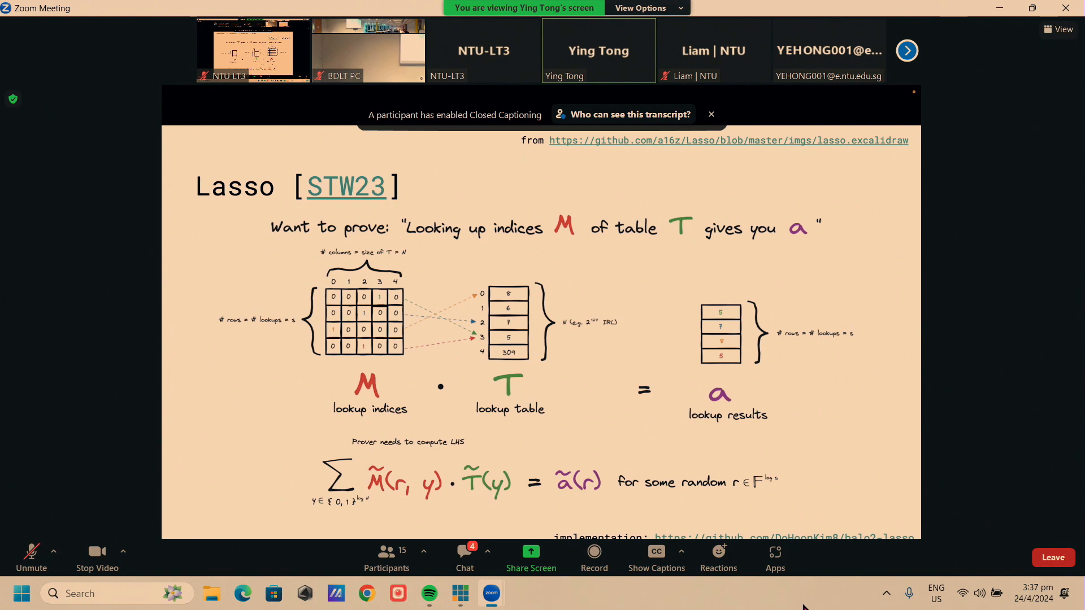
{"action": "mouse_move", "coordinate": [825, 391]}
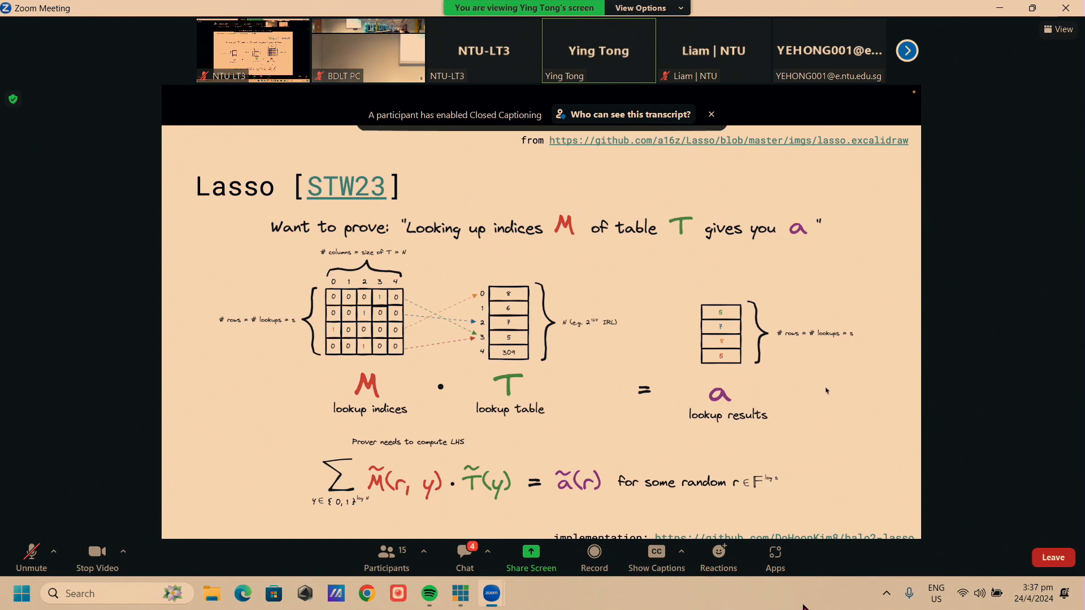
{"action": "mouse_move", "coordinate": [375, 489]}
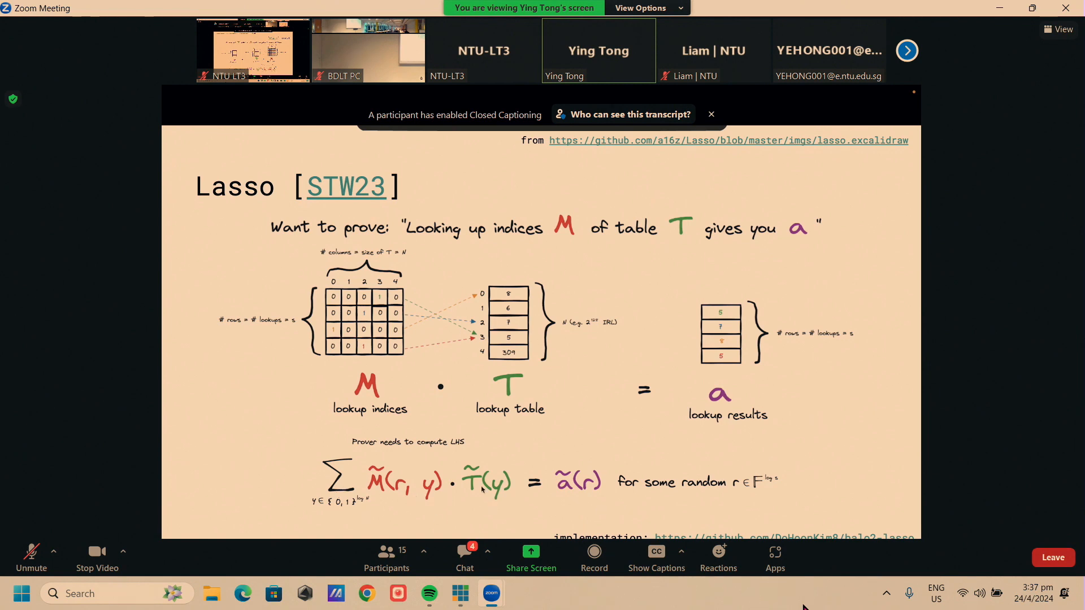
{"action": "mouse_move", "coordinate": [378, 515]}
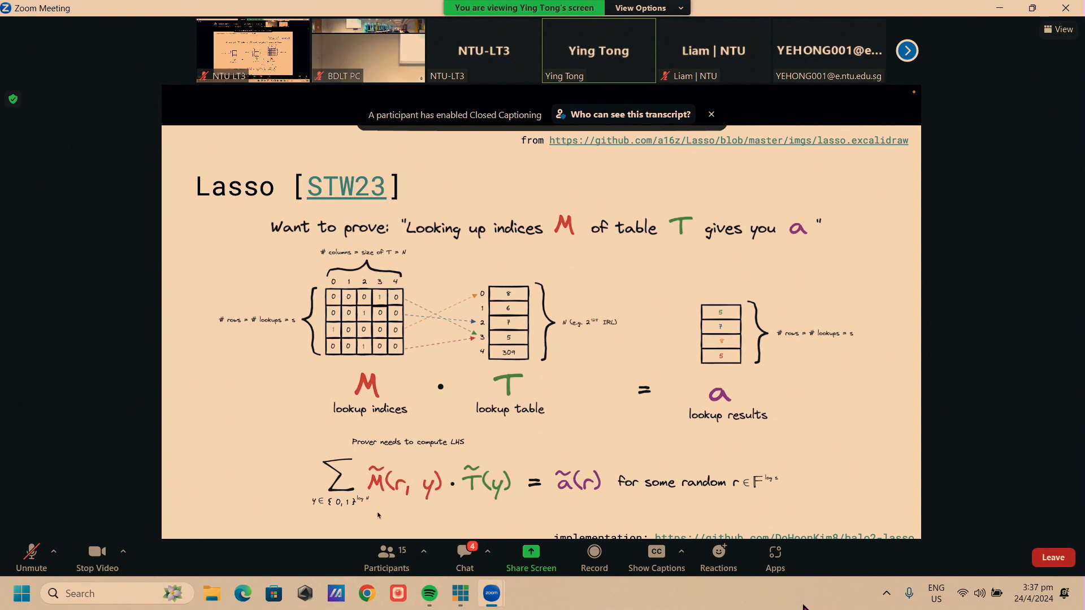
{"action": "mouse_move", "coordinate": [700, 435]}
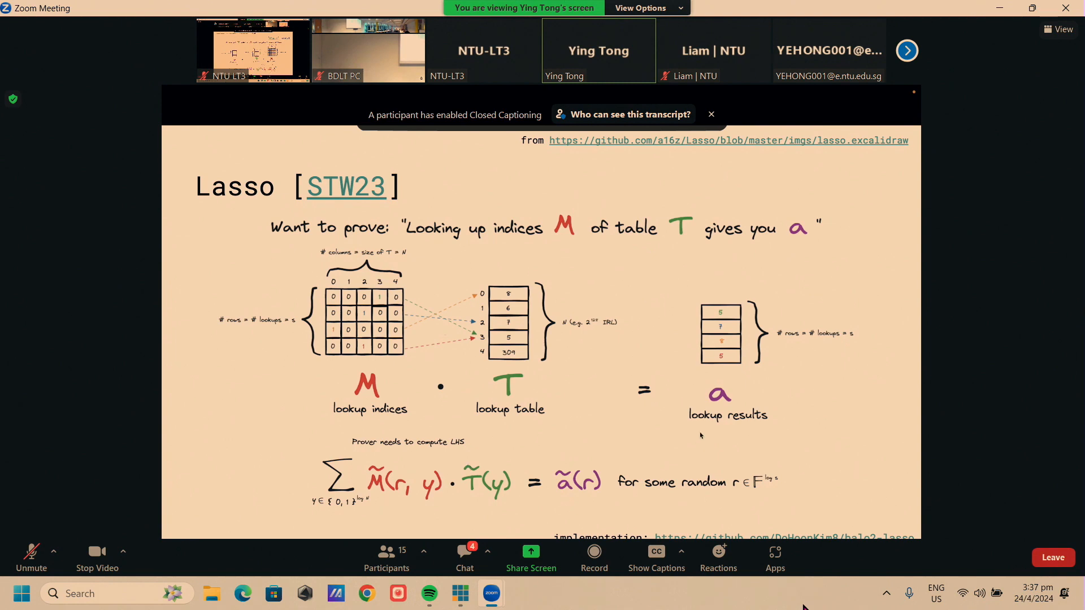
{"action": "mouse_move", "coordinate": [698, 344]}
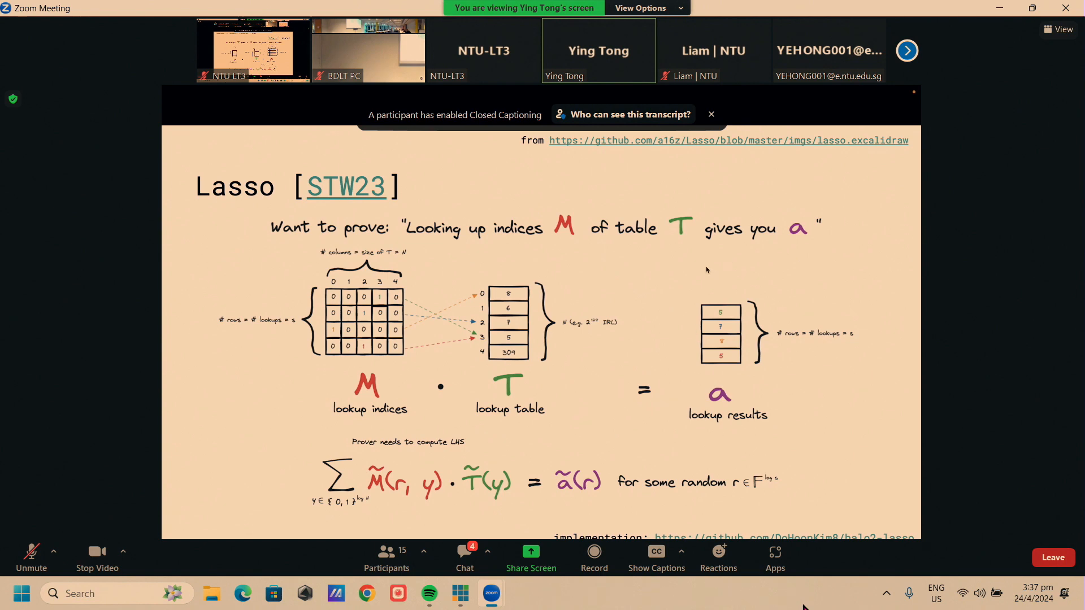
{"action": "mouse_move", "coordinate": [605, 377]}
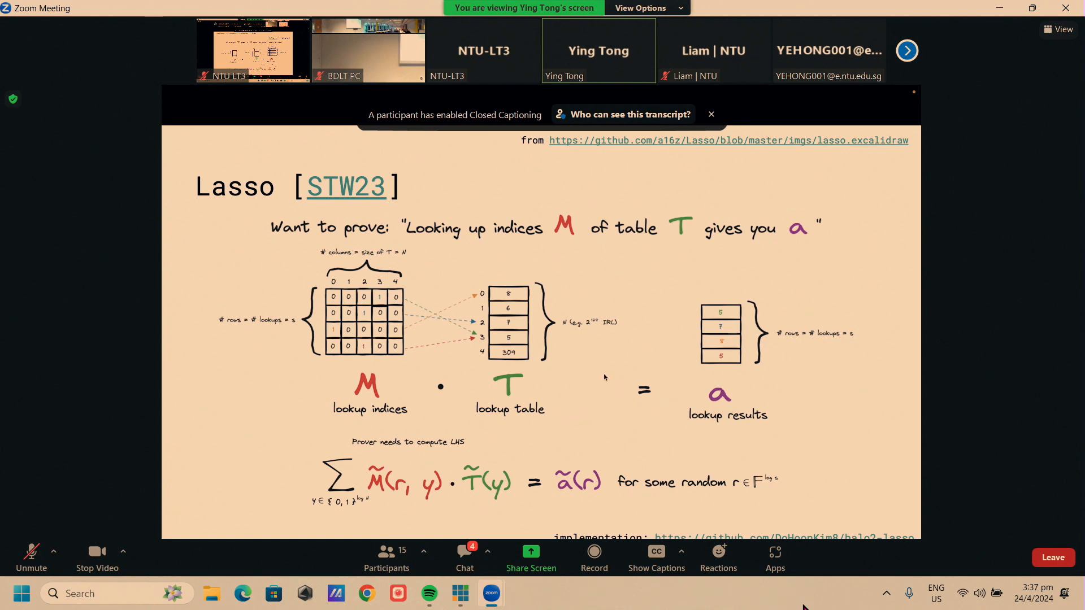
{"action": "mouse_move", "coordinate": [380, 343]}
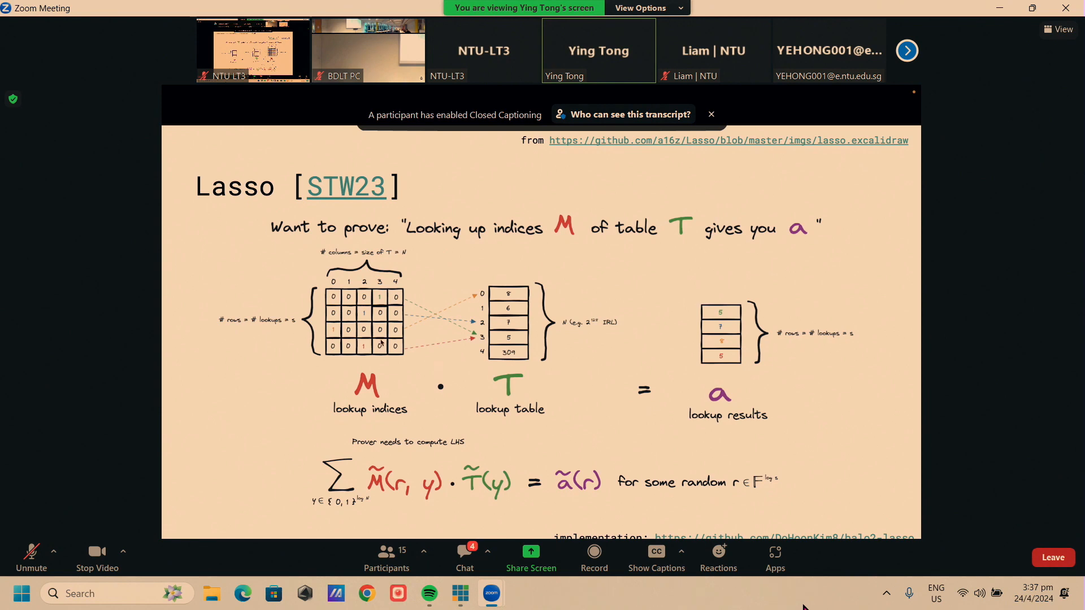
{"action": "mouse_move", "coordinate": [381, 466]}
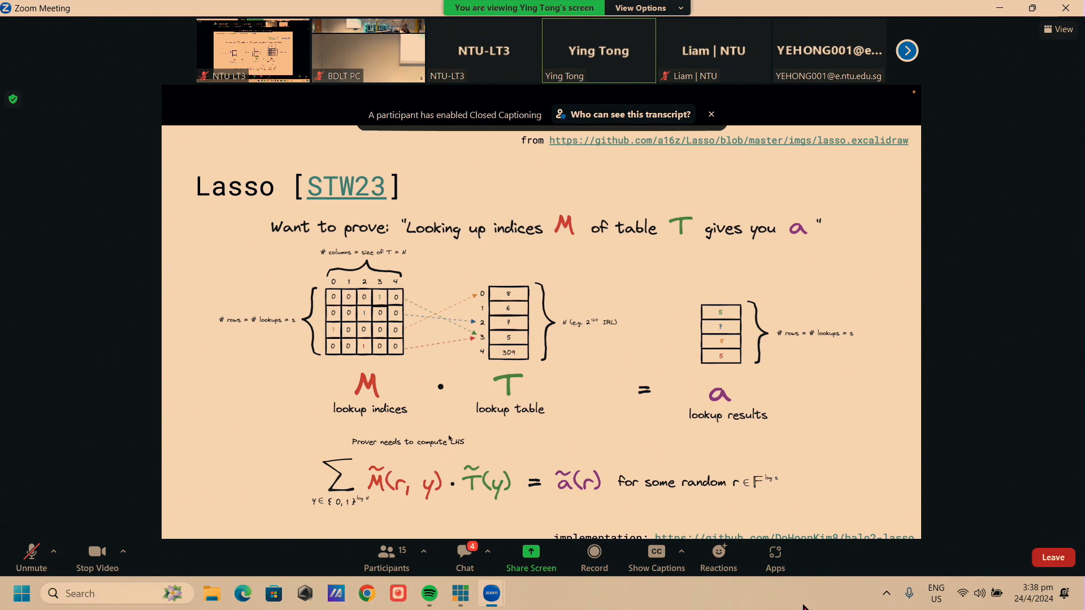
{"action": "mouse_move", "coordinate": [353, 360]}
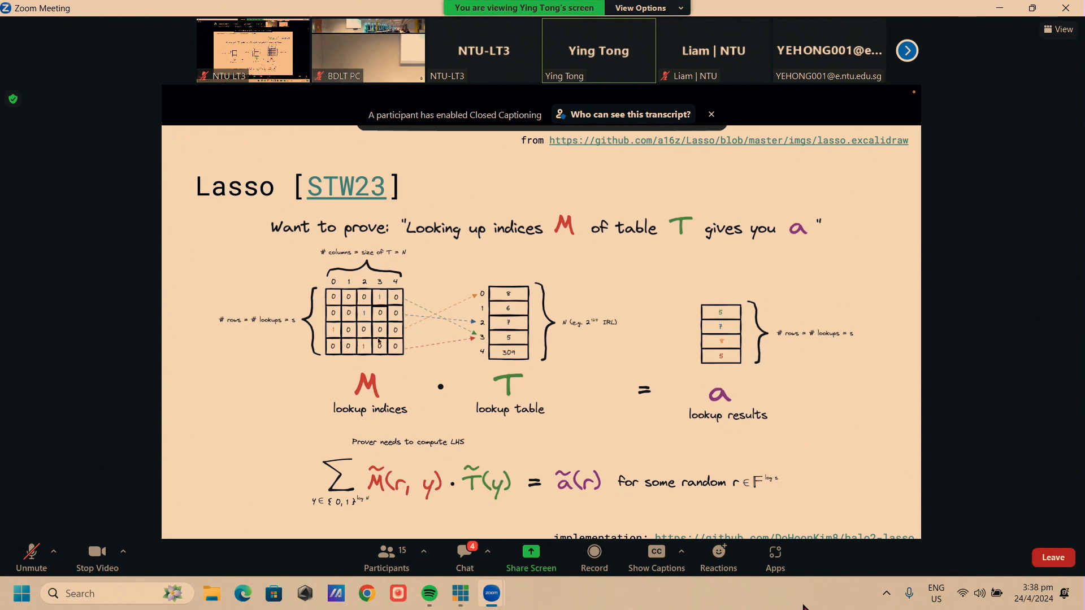
{"action": "mouse_move", "coordinate": [349, 346]}
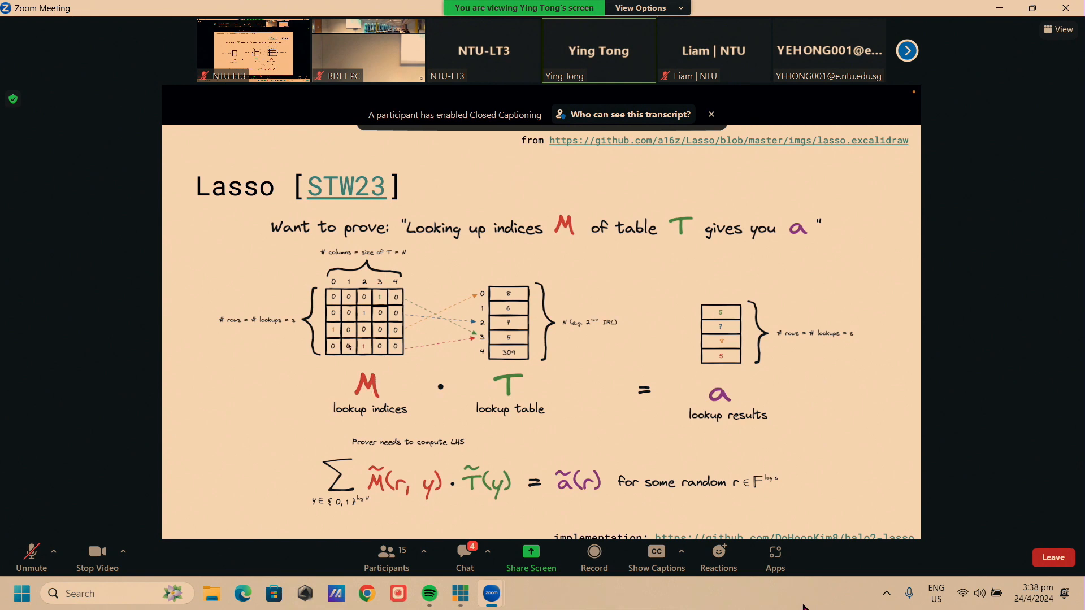
{"action": "mouse_move", "coordinate": [713, 298]}
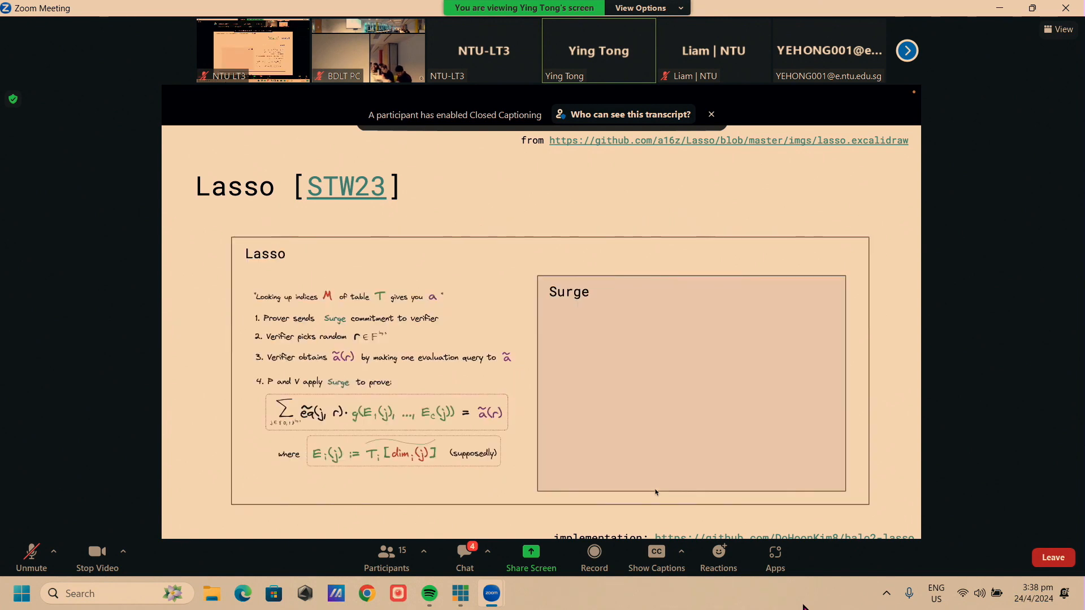
{"action": "mouse_move", "coordinate": [383, 491]}
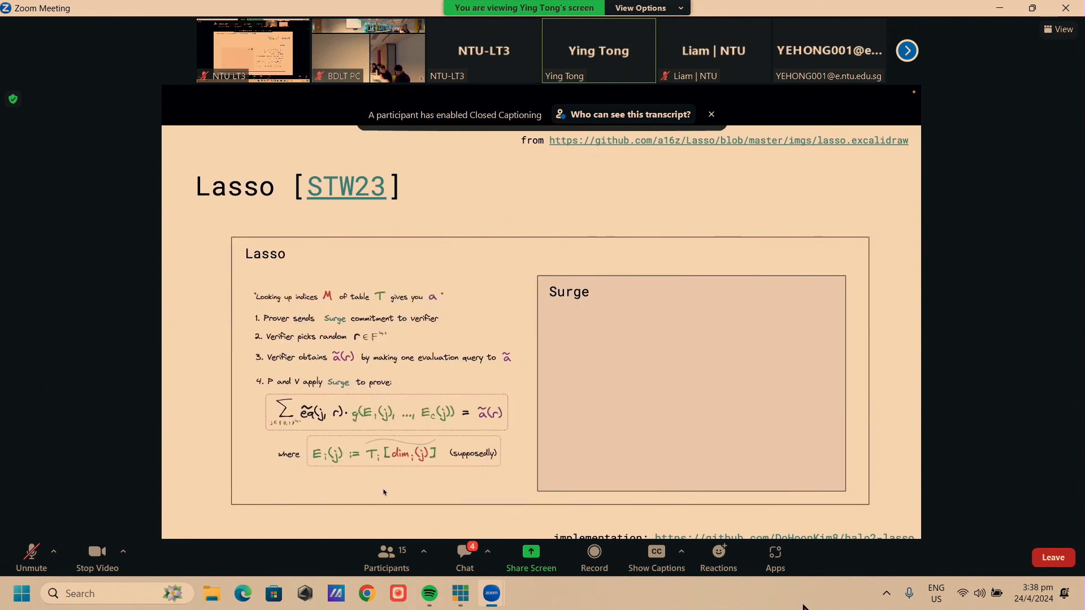
{"action": "mouse_move", "coordinate": [300, 436]}
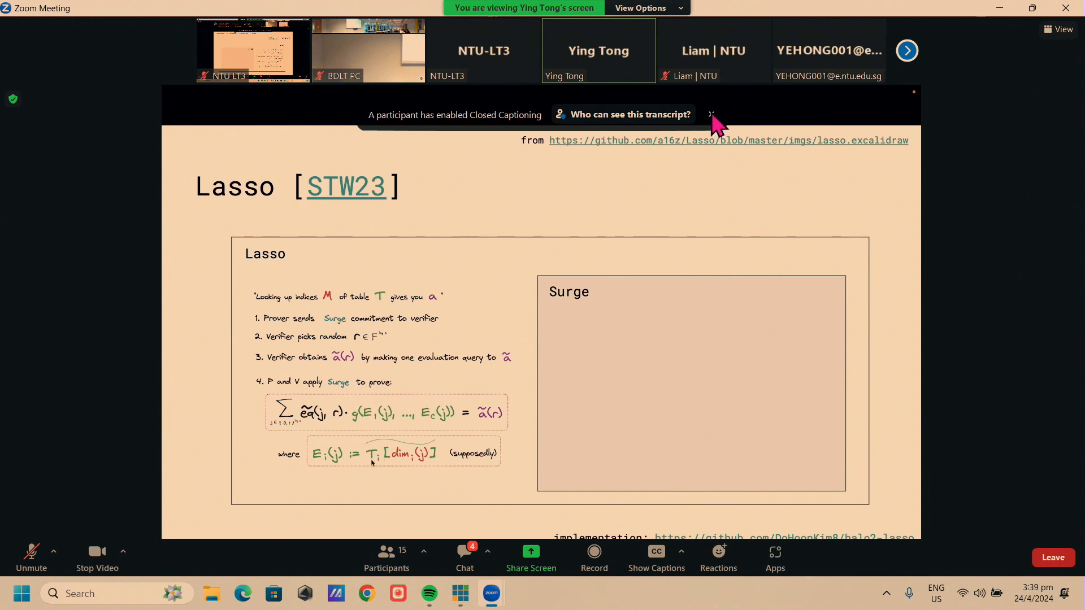
- Dismiss the 'A participant has enabled Closed Captioning' banner over the Lasso protocol slide
{"action": "left_click", "coordinate": [711, 114]}
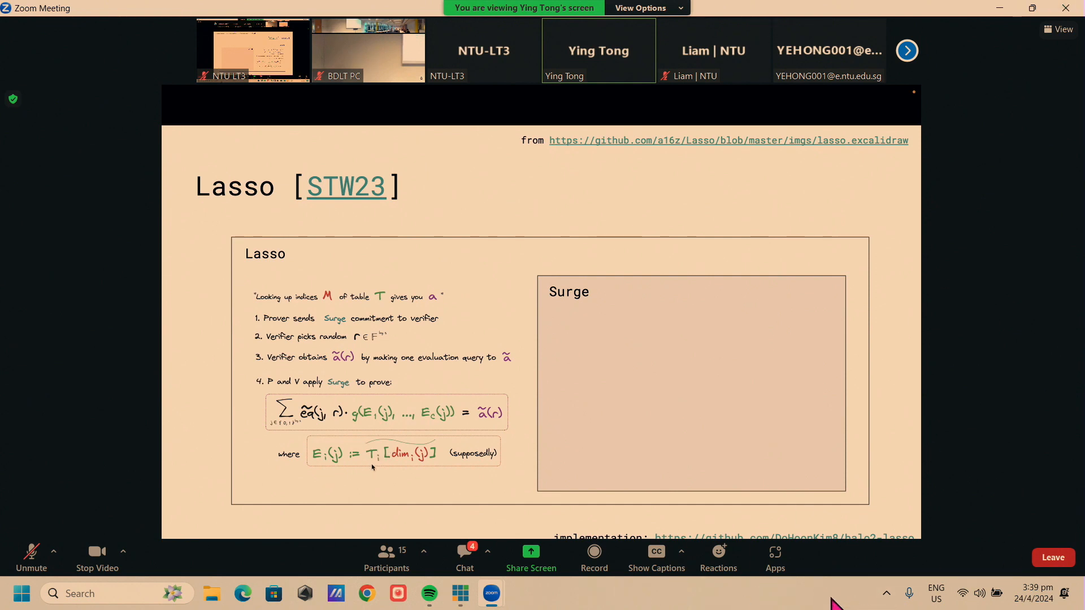
{"action": "mouse_move", "coordinate": [419, 484]}
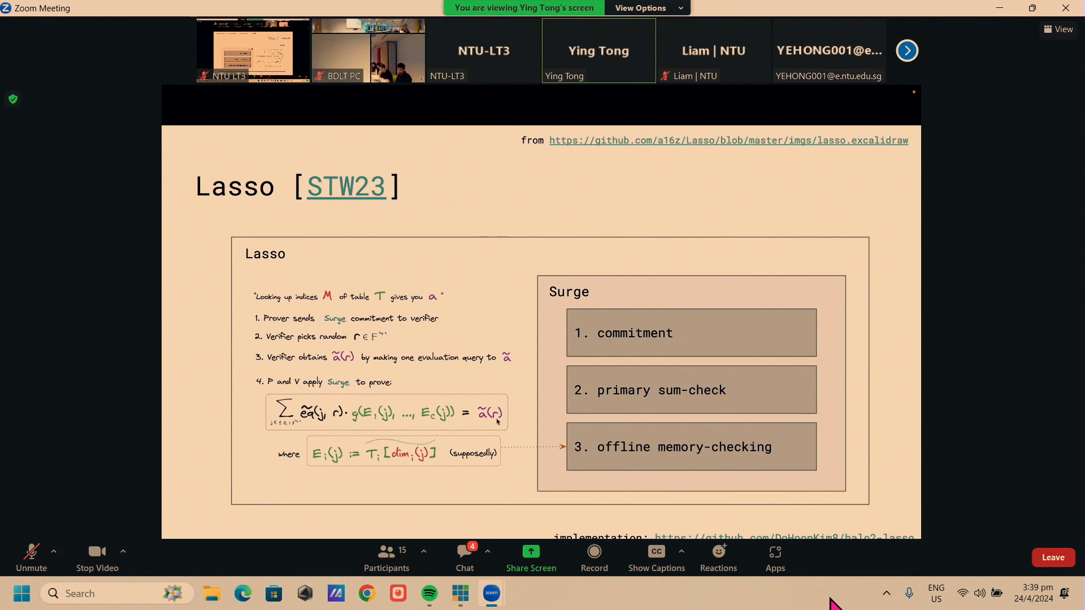
{"action": "mouse_move", "coordinate": [306, 444]}
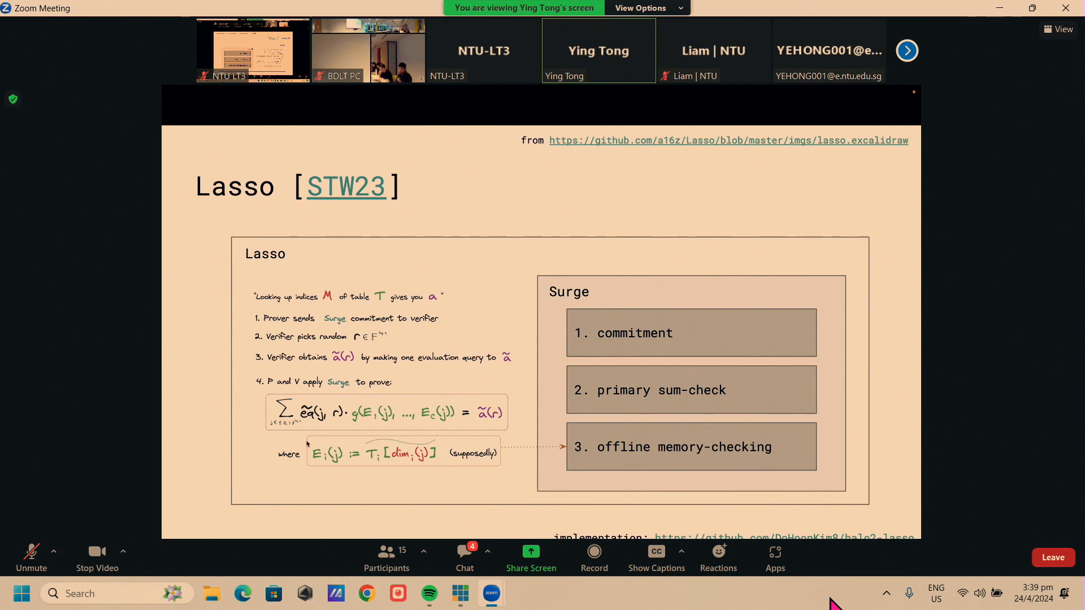
{"action": "mouse_move", "coordinate": [504, 457]}
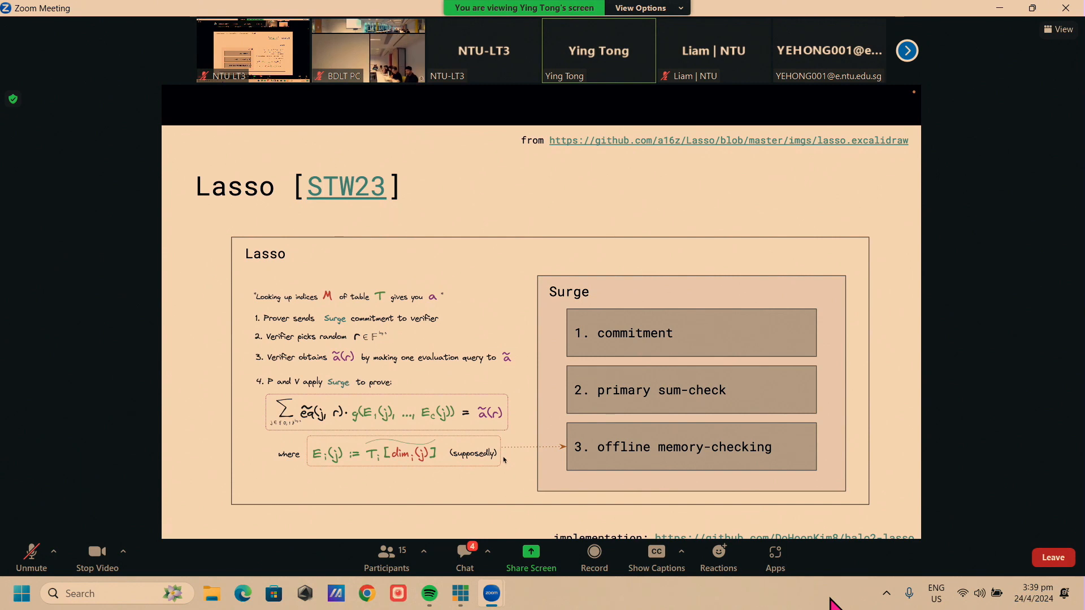
{"action": "mouse_move", "coordinate": [612, 453]}
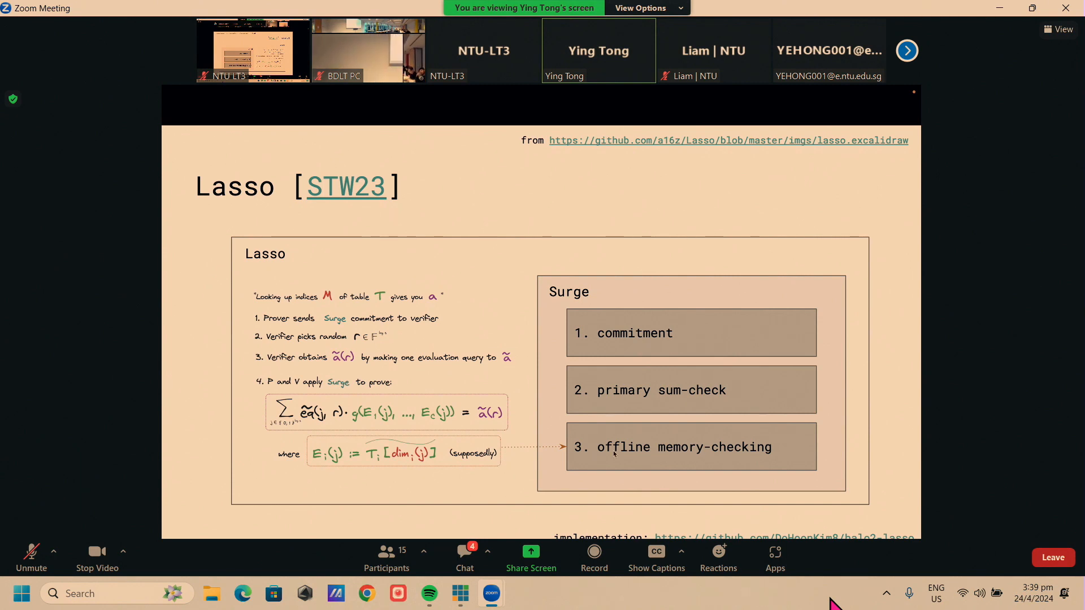
{"action": "mouse_move", "coordinate": [511, 507]}
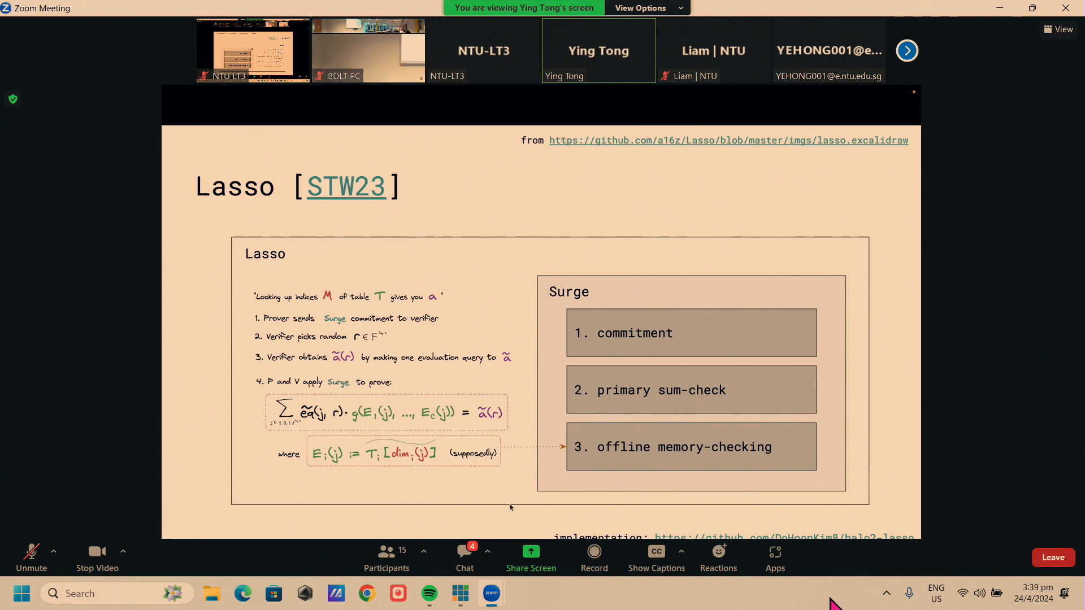
{"action": "mouse_move", "coordinate": [499, 513]}
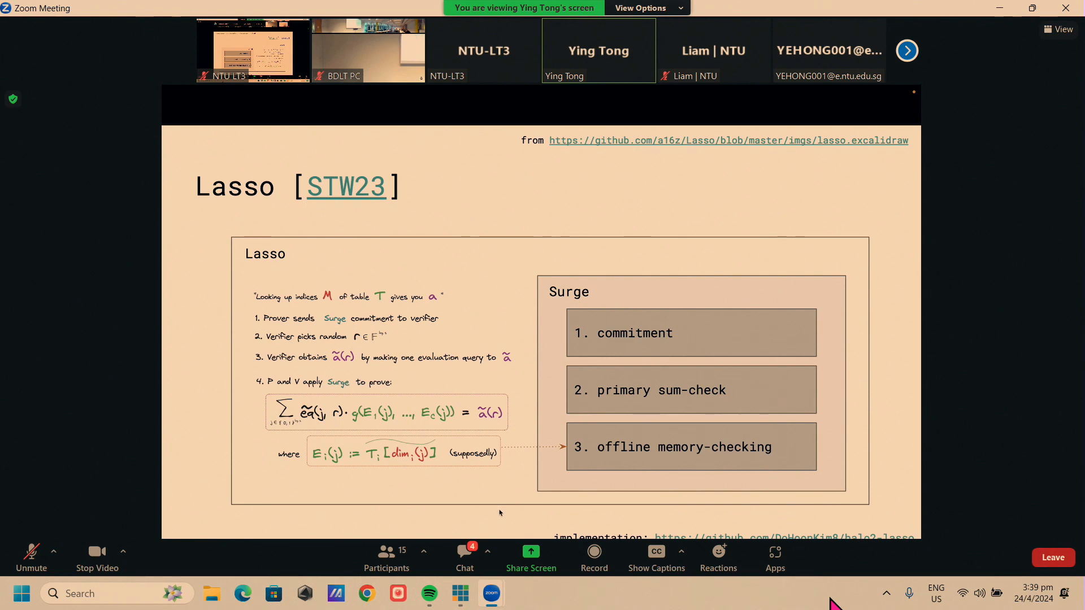
{"action": "mouse_move", "coordinate": [598, 462]}
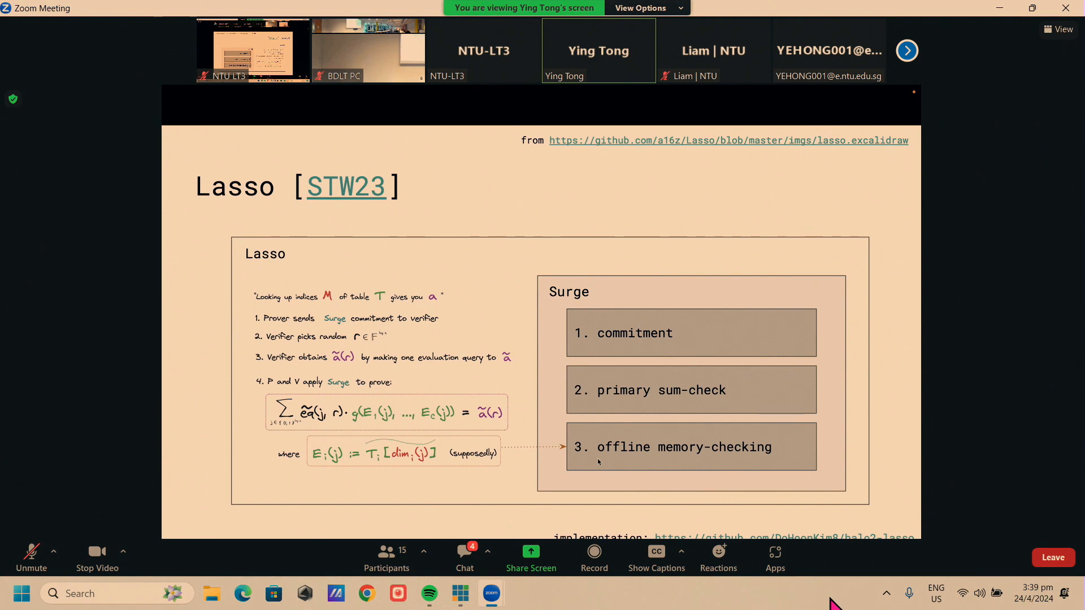
{"action": "mouse_move", "coordinate": [699, 428]}
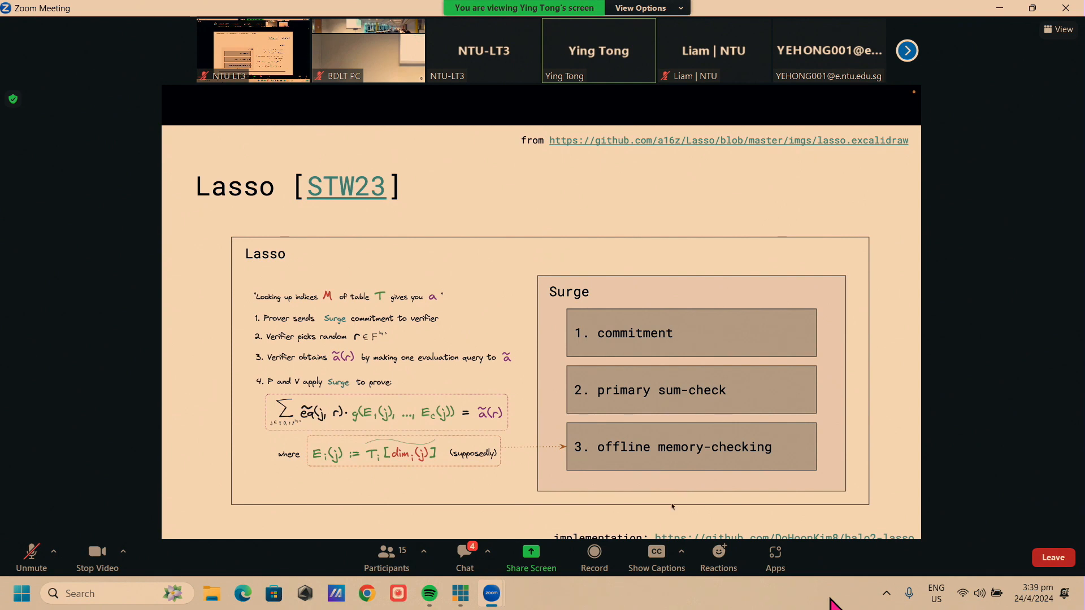
{"action": "mouse_move", "coordinate": [724, 429]}
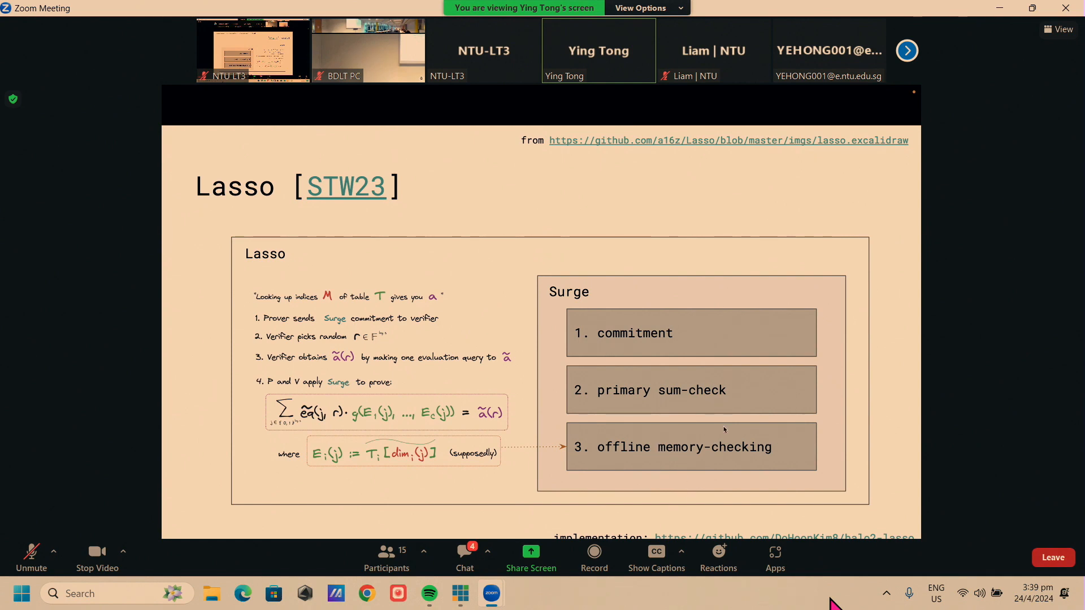
{"action": "mouse_move", "coordinate": [649, 454]}
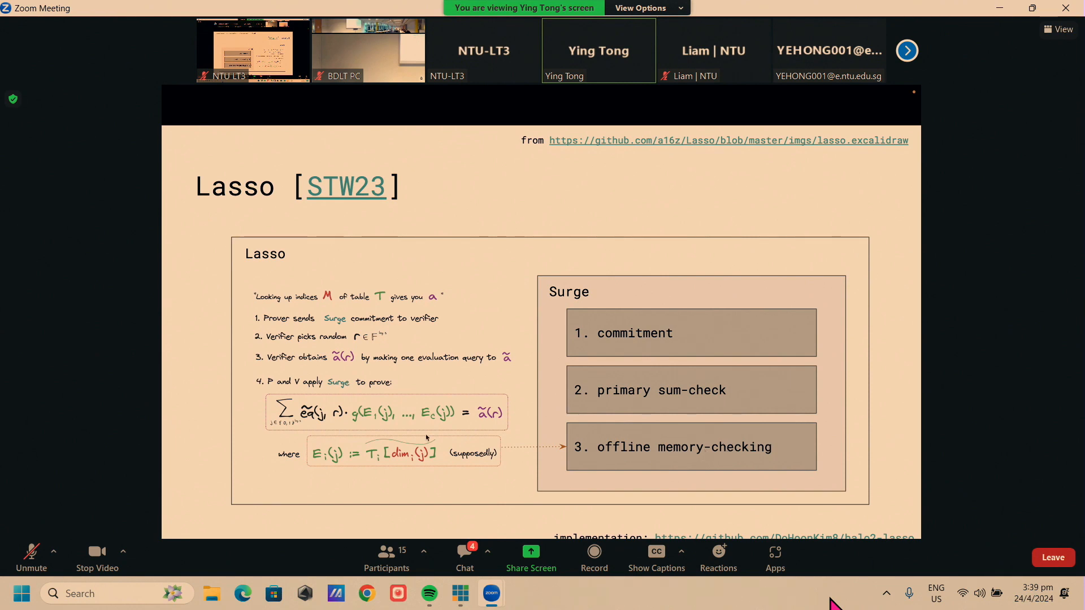
{"action": "mouse_move", "coordinate": [430, 517]}
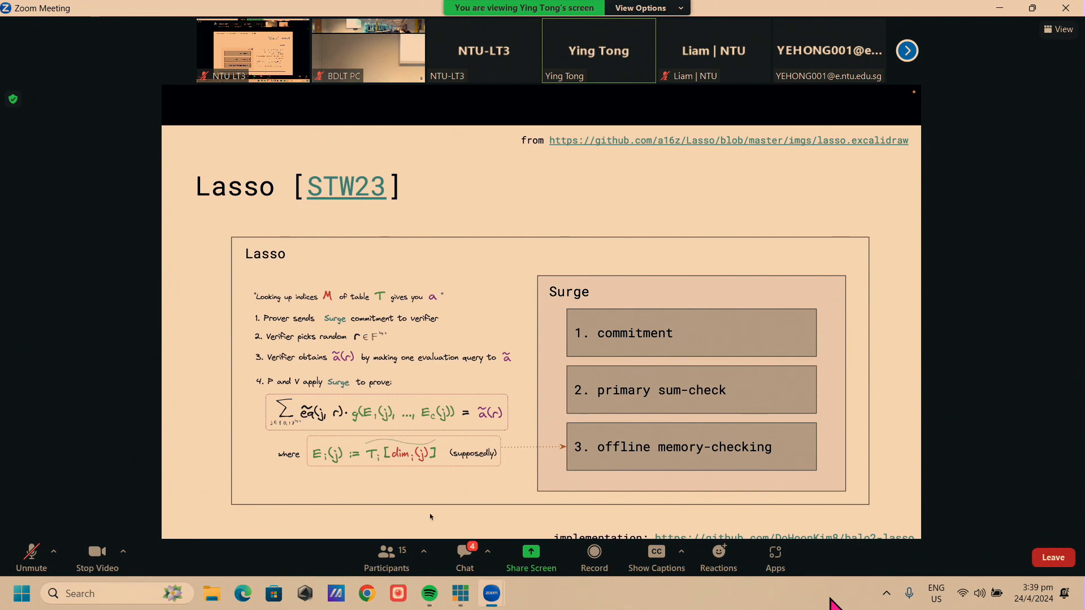
{"action": "mouse_move", "coordinate": [508, 457]}
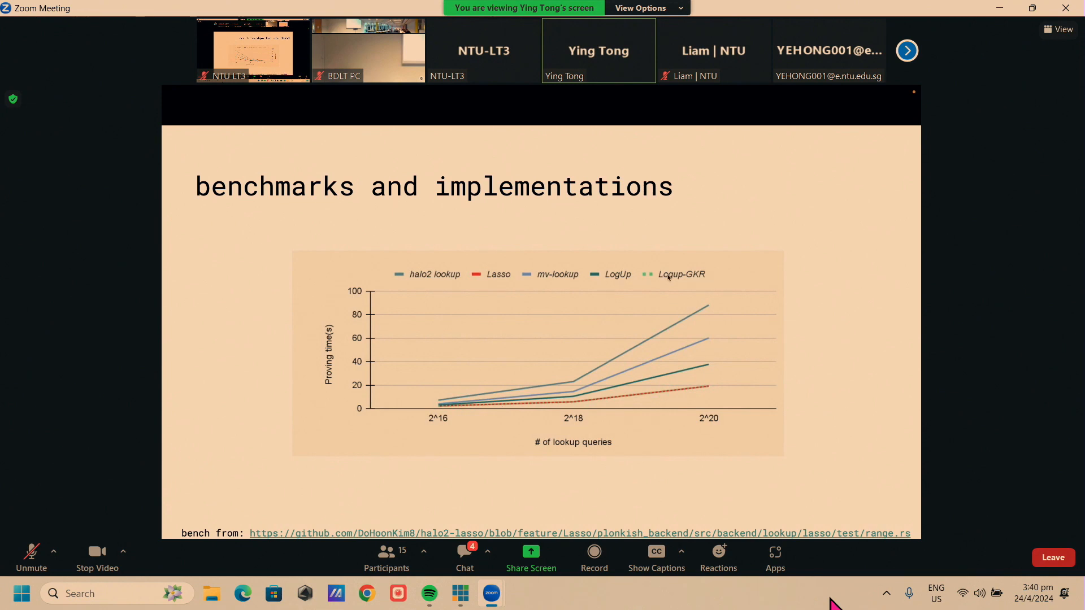
{"action": "mouse_move", "coordinate": [669, 395]}
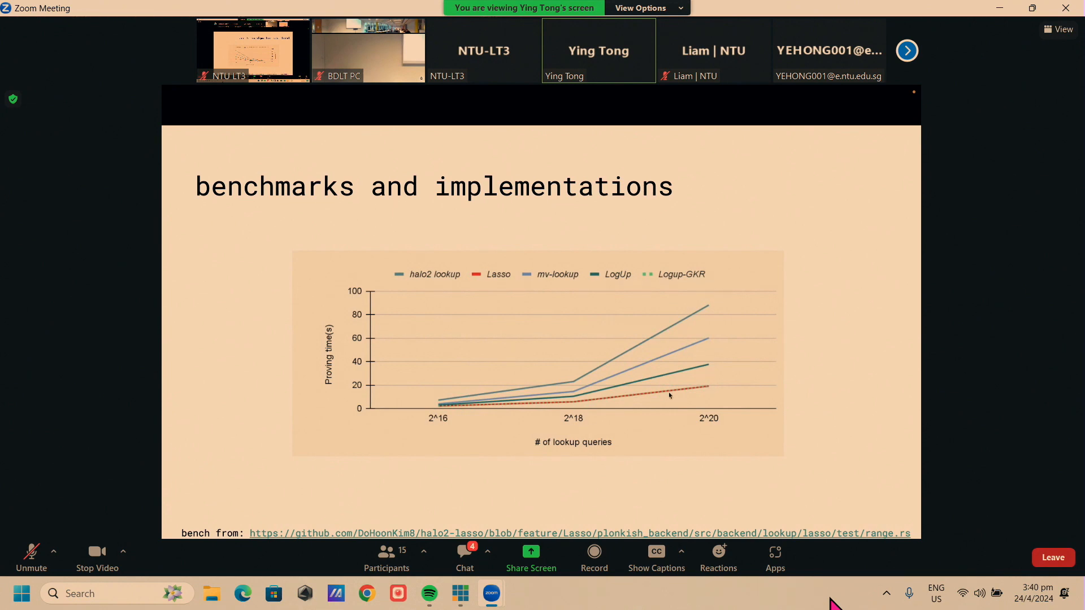
{"action": "mouse_move", "coordinate": [717, 388]}
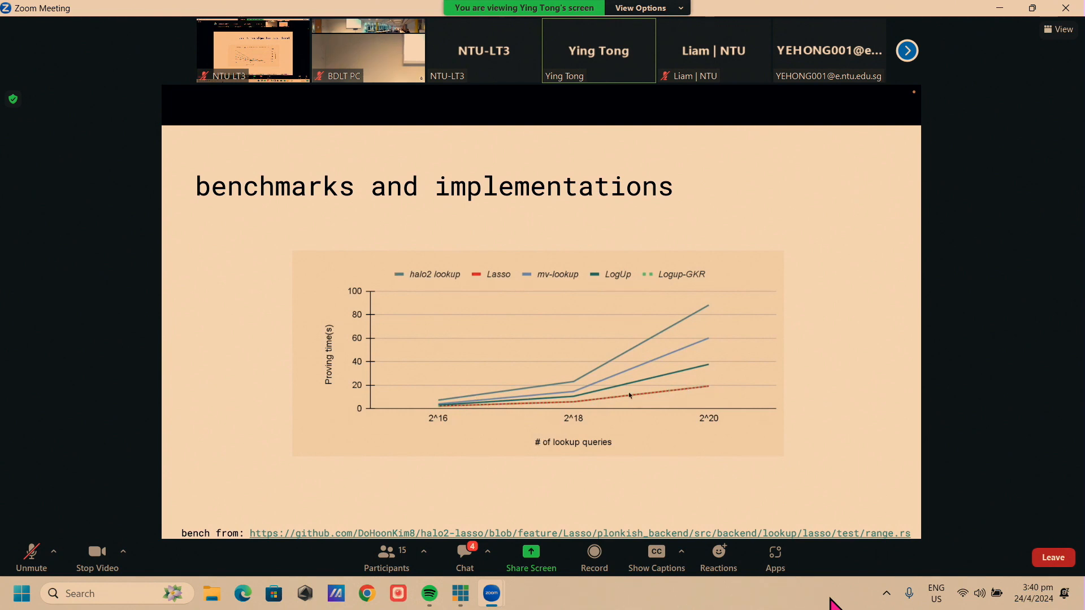
{"action": "mouse_move", "coordinate": [550, 403]}
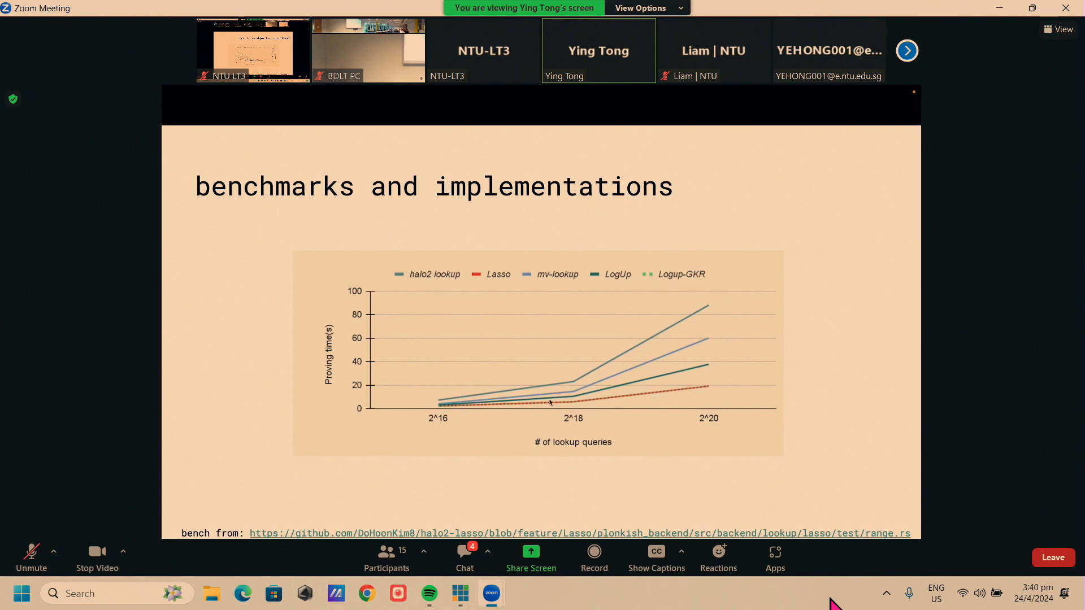
{"action": "mouse_move", "coordinate": [482, 409]}
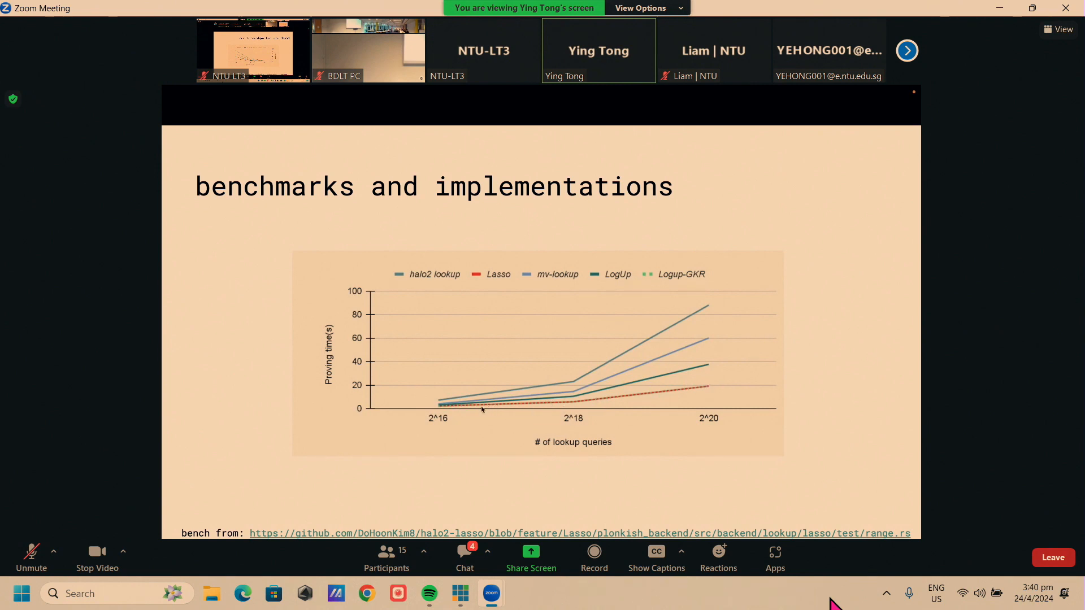
{"action": "mouse_move", "coordinate": [570, 406]}
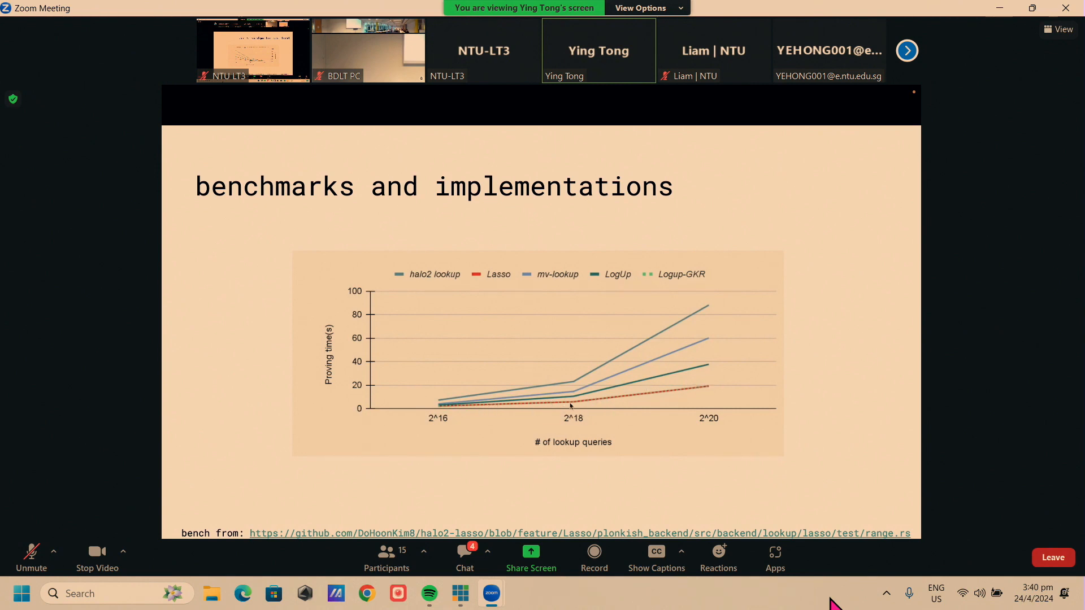
{"action": "mouse_move", "coordinate": [576, 408]}
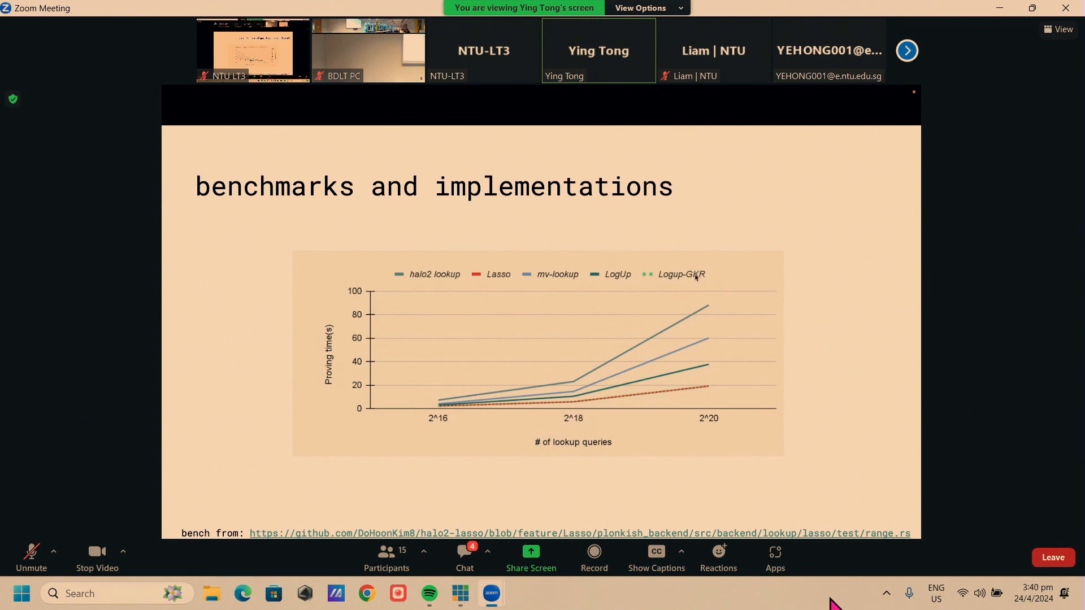
{"action": "mouse_move", "coordinate": [696, 280]}
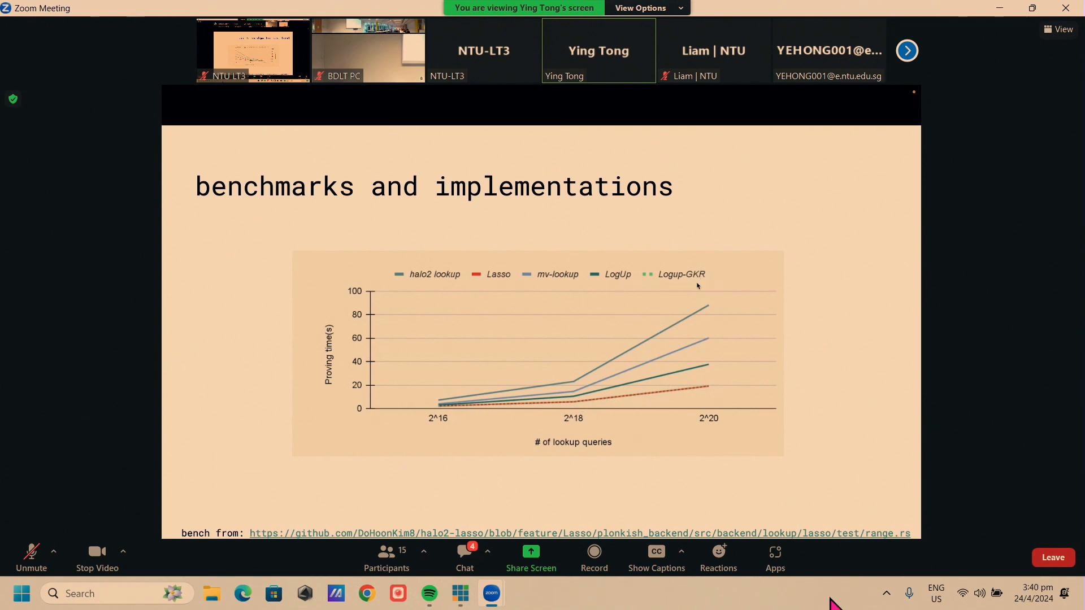
{"action": "mouse_move", "coordinate": [620, 373]}
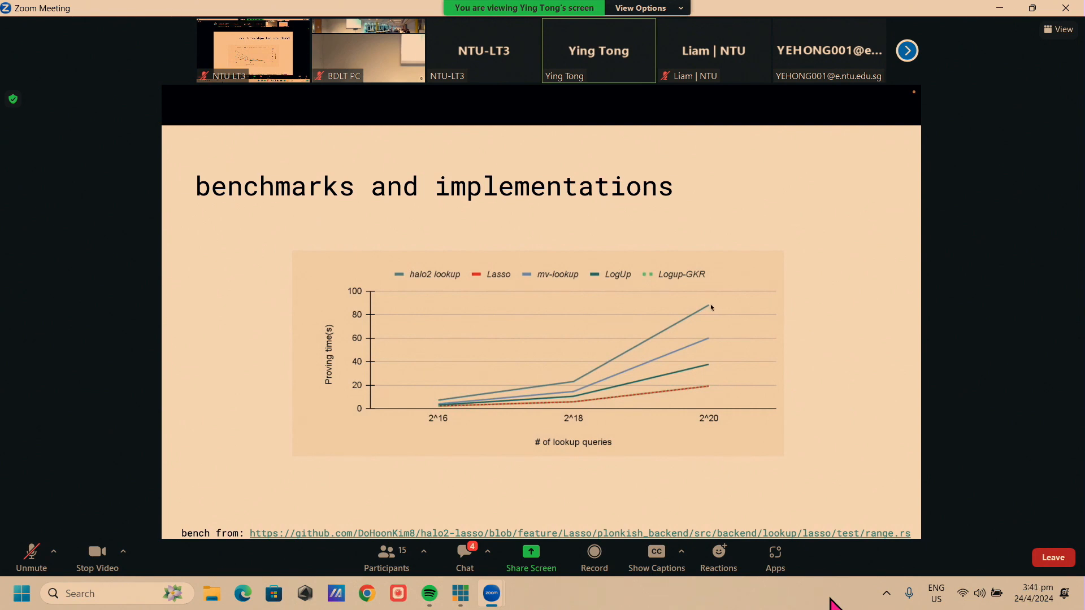
{"action": "mouse_move", "coordinate": [713, 316]}
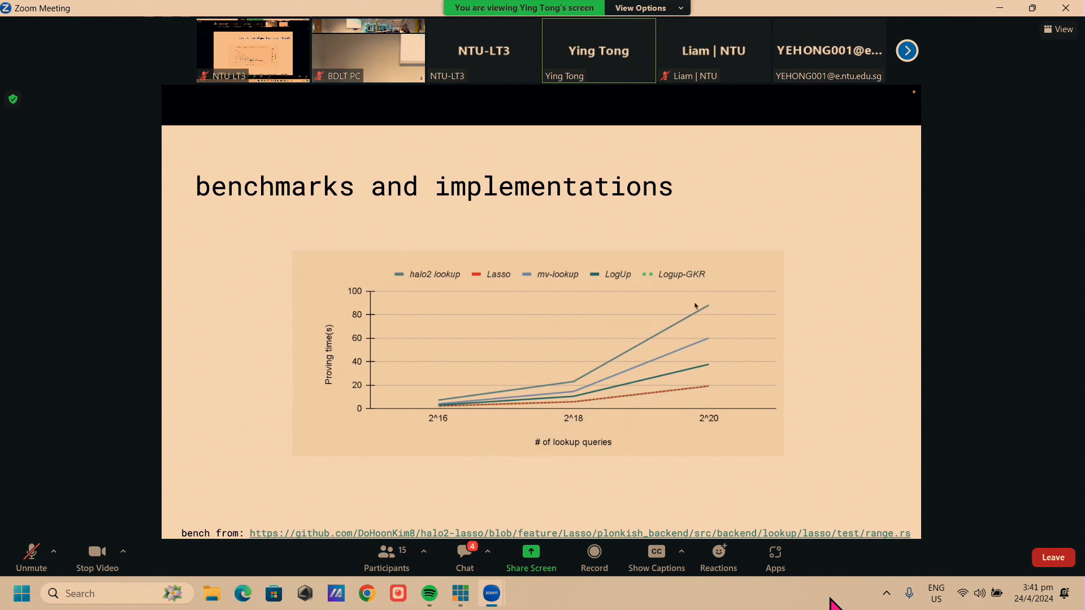
{"action": "mouse_move", "coordinate": [671, 357]}
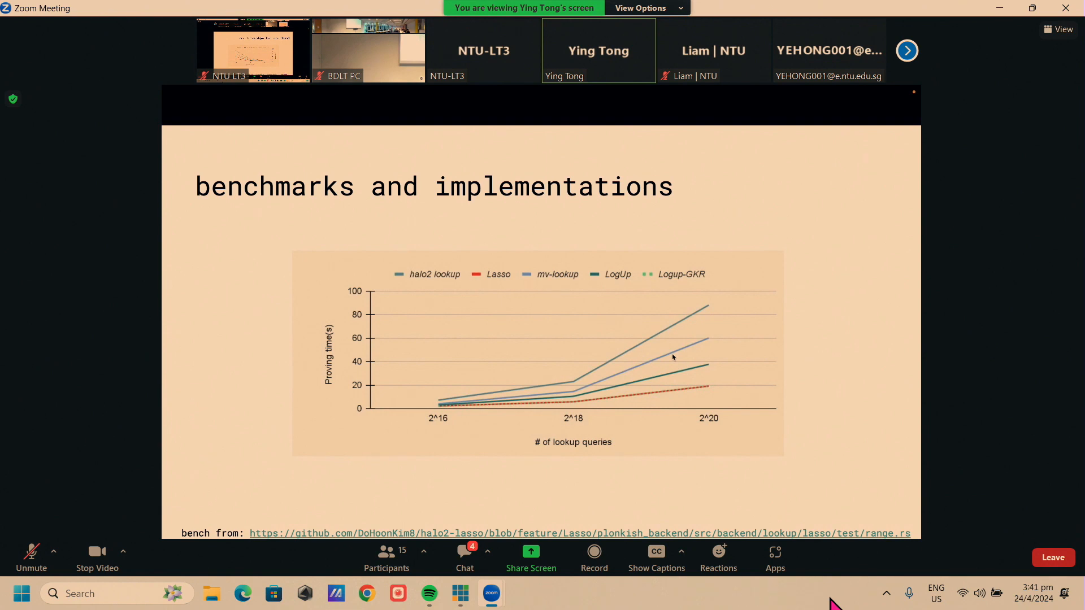
{"action": "mouse_move", "coordinate": [702, 345]}
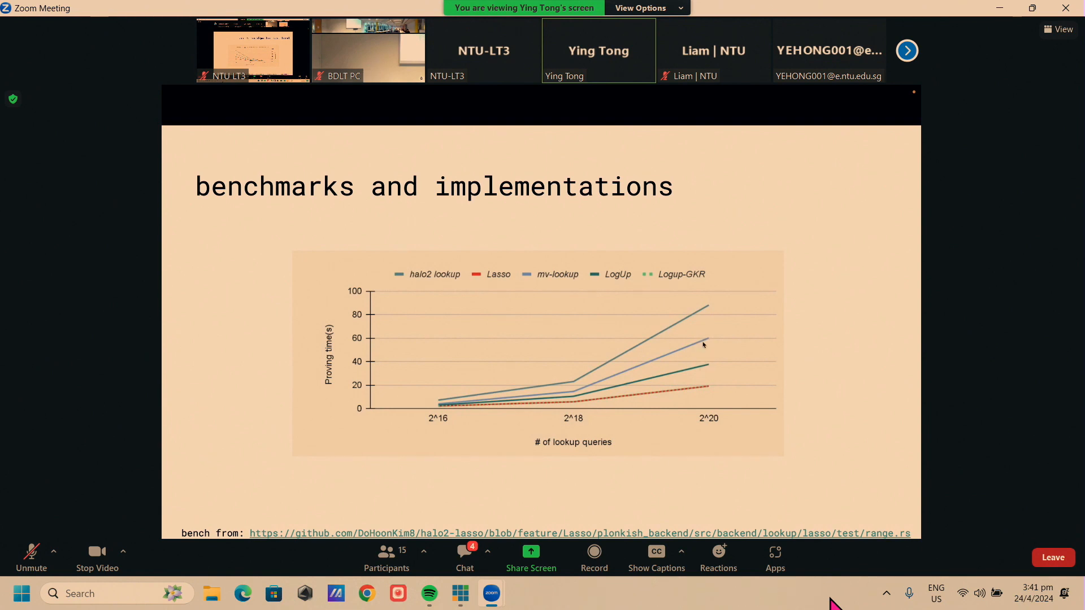
{"action": "mouse_move", "coordinate": [721, 354]}
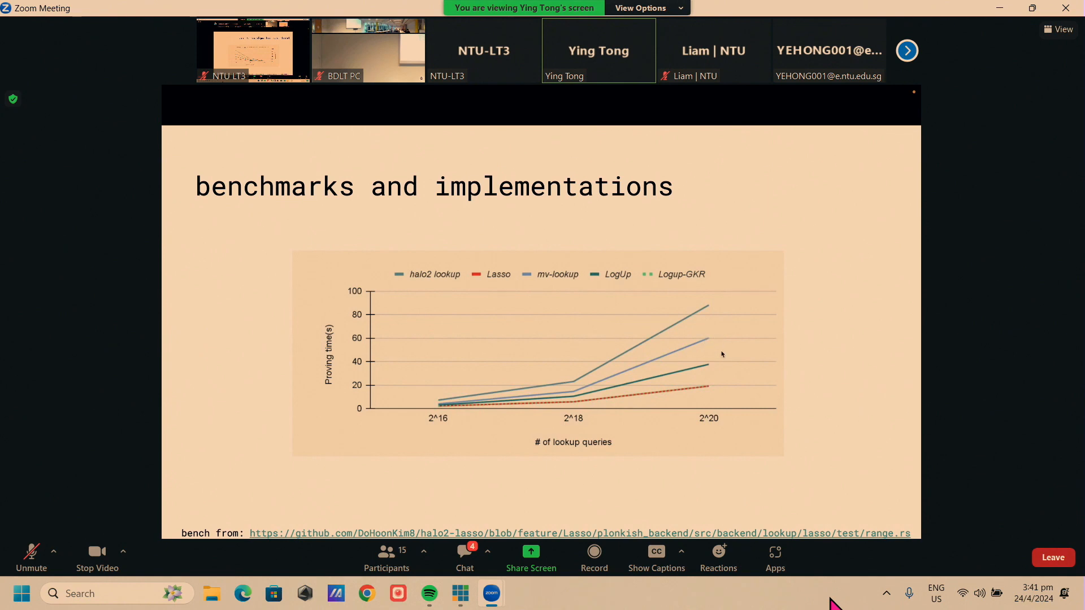
{"action": "mouse_move", "coordinate": [724, 348]}
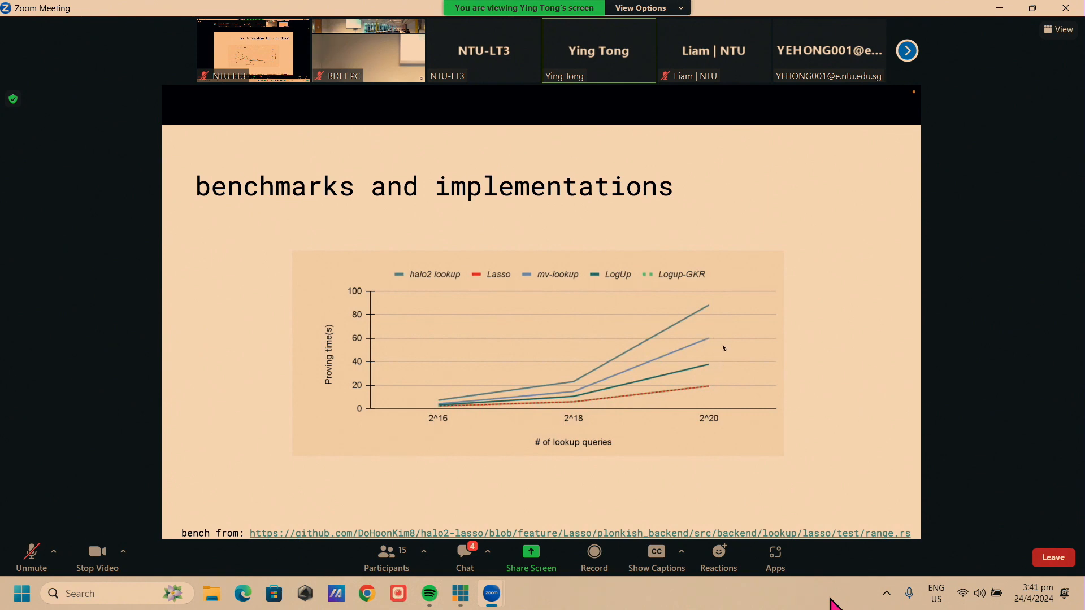
{"action": "mouse_move", "coordinate": [719, 366]}
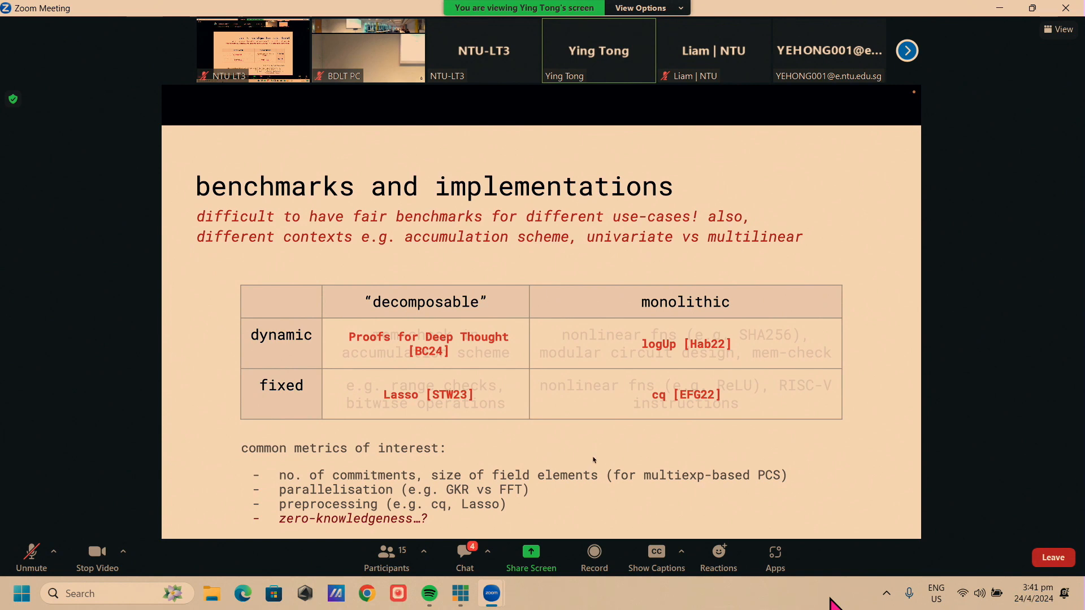
{"action": "mouse_move", "coordinate": [681, 323]}
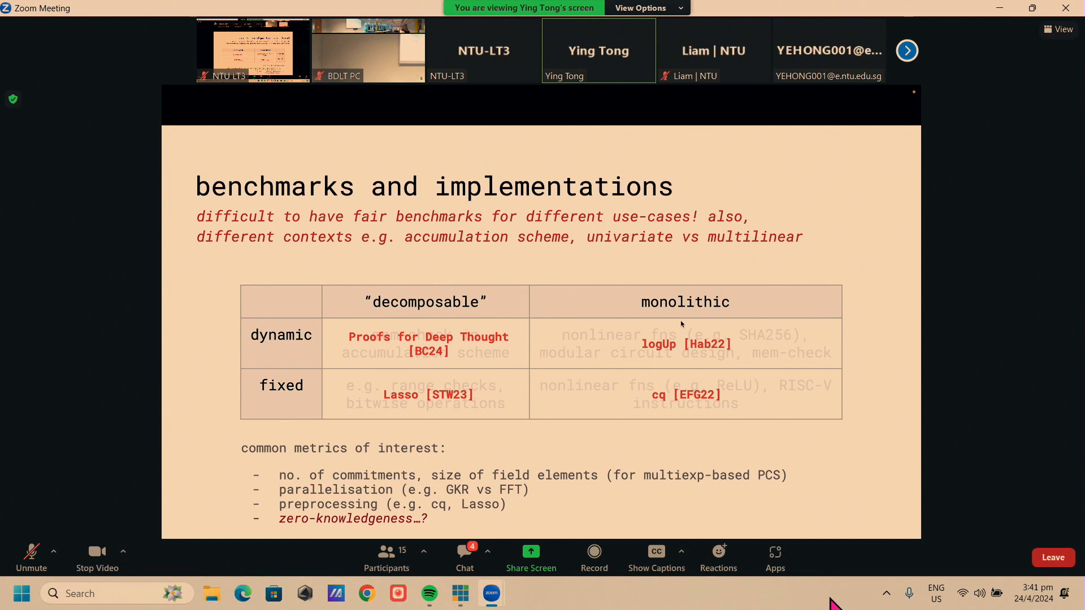
{"action": "mouse_move", "coordinate": [523, 396]}
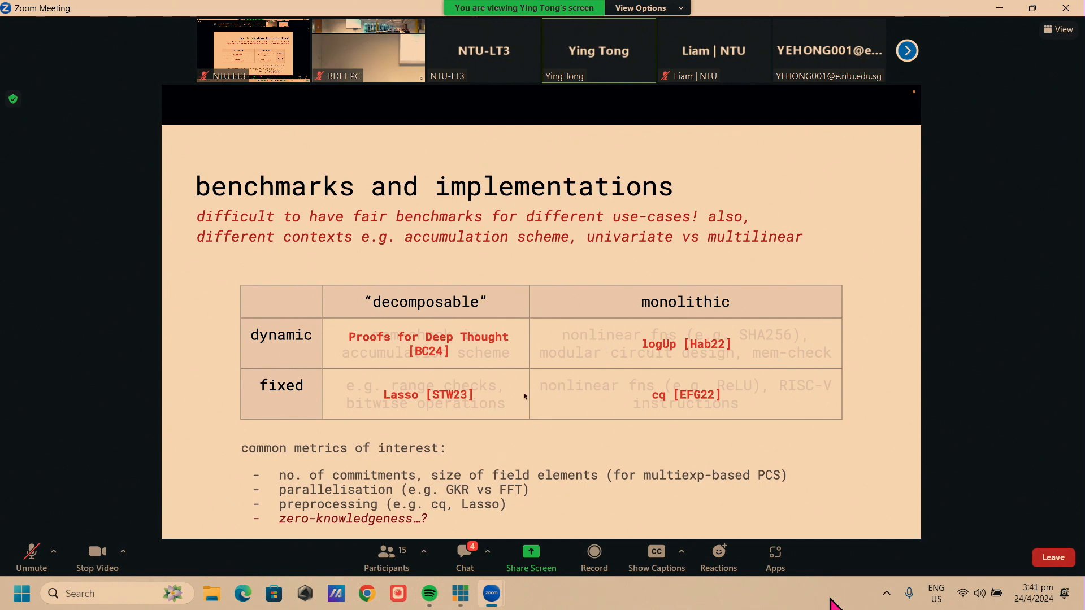
{"action": "mouse_move", "coordinate": [621, 310]}
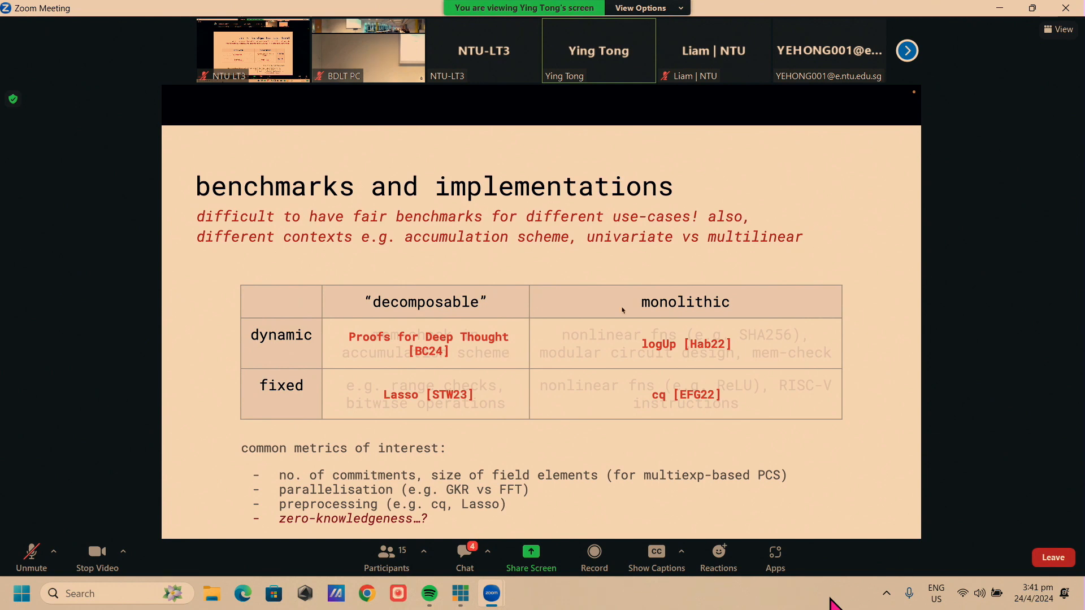
{"action": "mouse_move", "coordinate": [601, 407]}
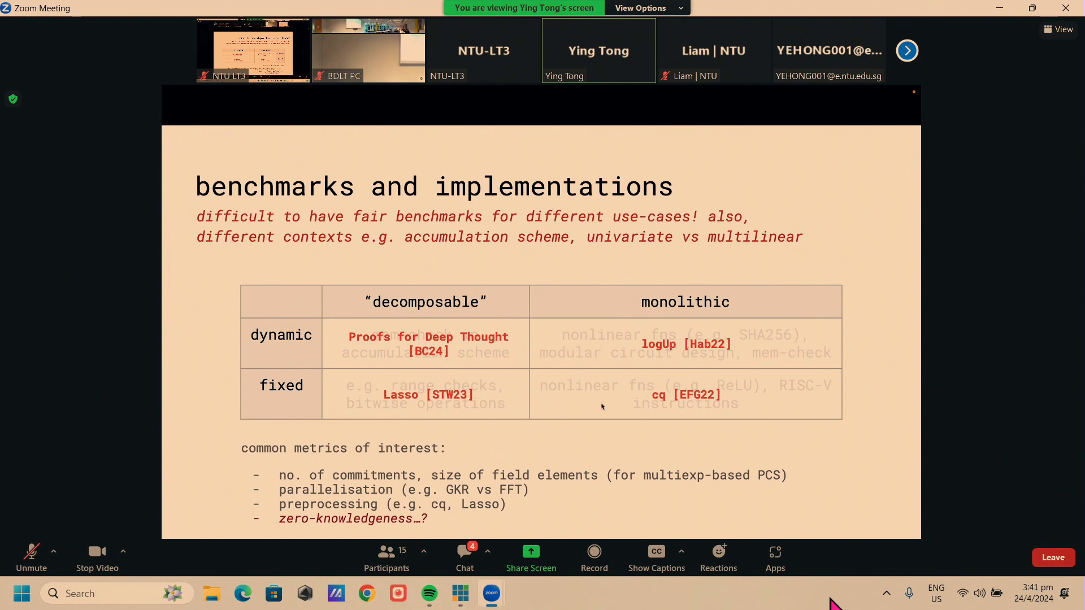
{"action": "mouse_move", "coordinate": [626, 406]}
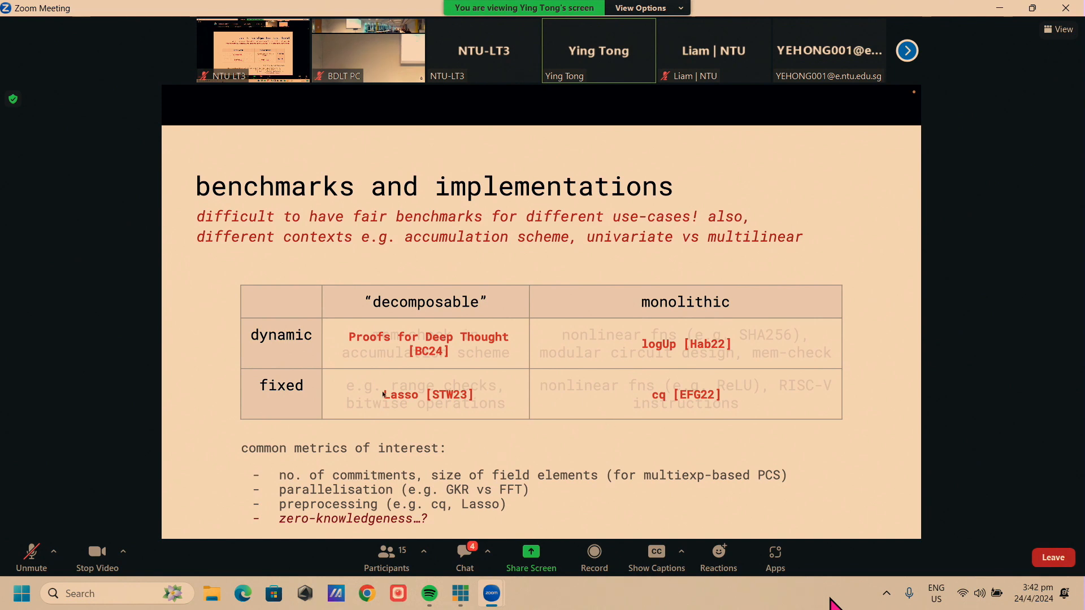
{"action": "mouse_move", "coordinate": [508, 394]}
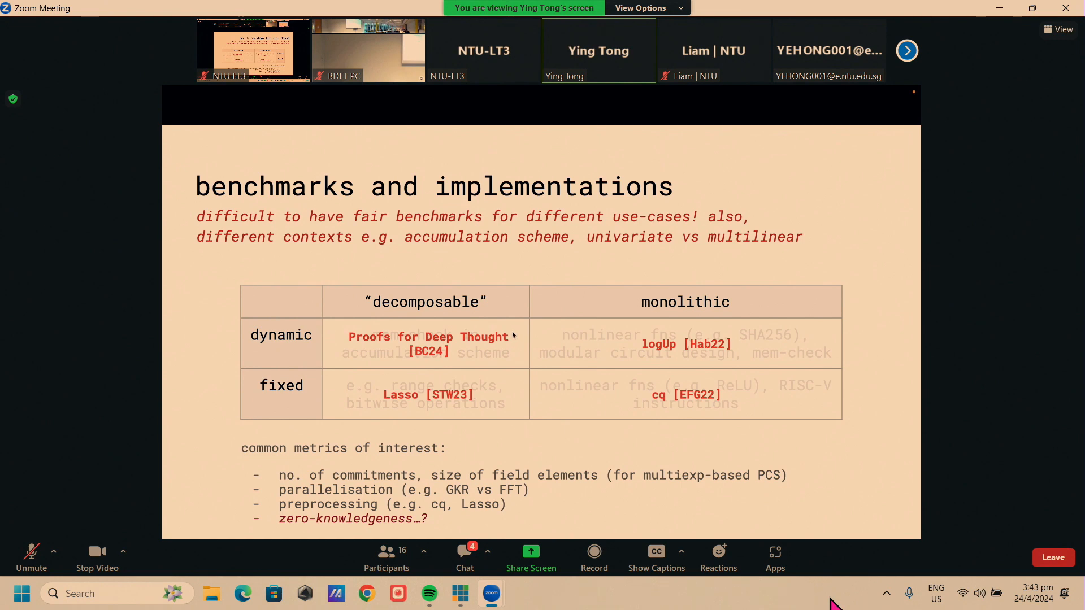
{"action": "mouse_move", "coordinate": [443, 477]}
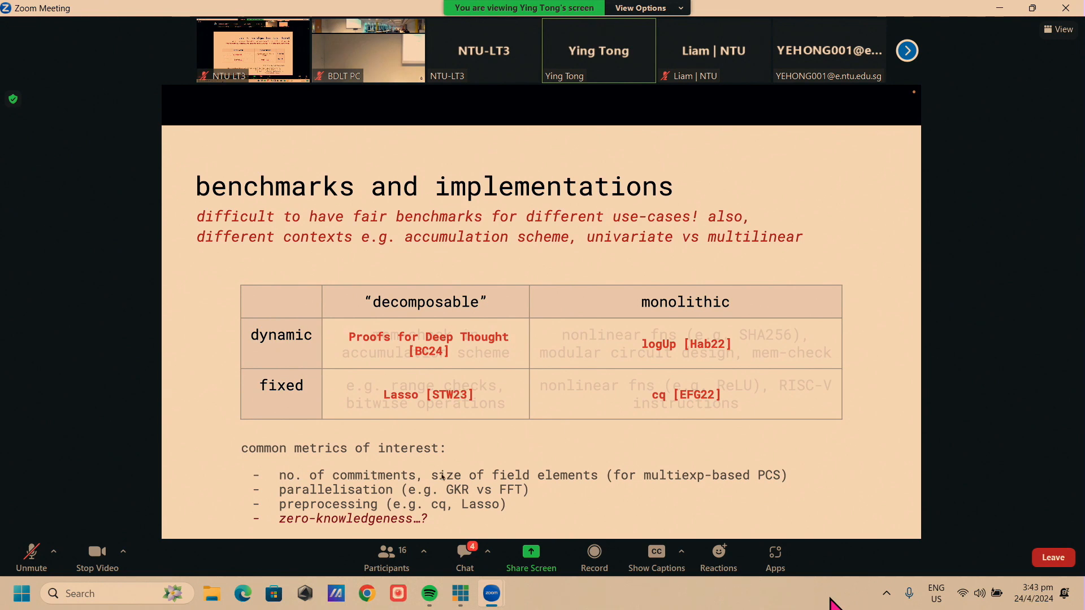
{"action": "mouse_move", "coordinate": [508, 437]}
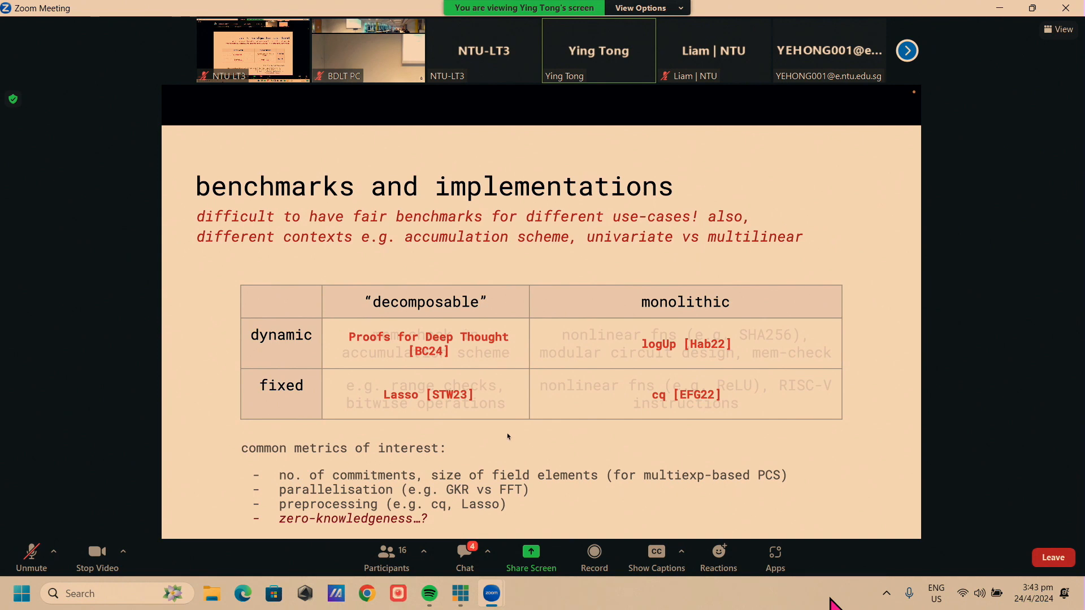
{"action": "mouse_move", "coordinate": [556, 364]}
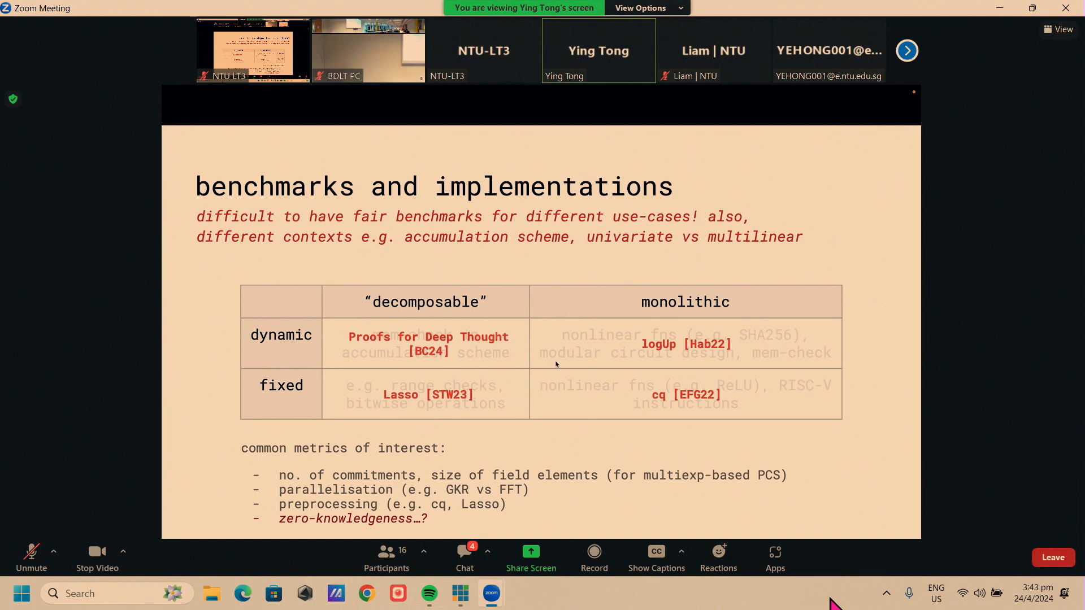
{"action": "mouse_move", "coordinate": [512, 366]}
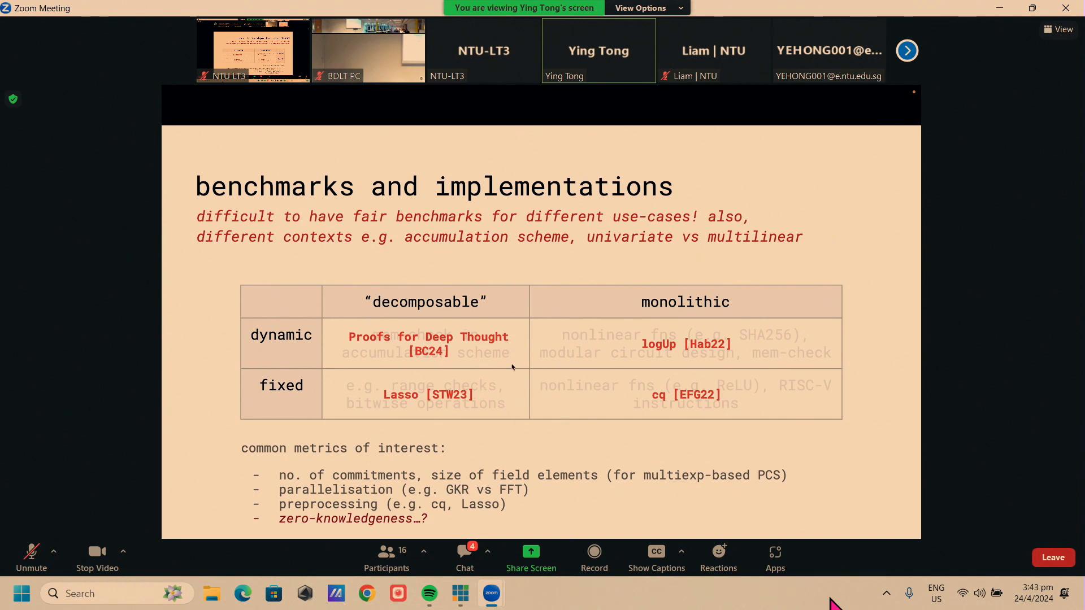
{"action": "mouse_move", "coordinate": [577, 364]}
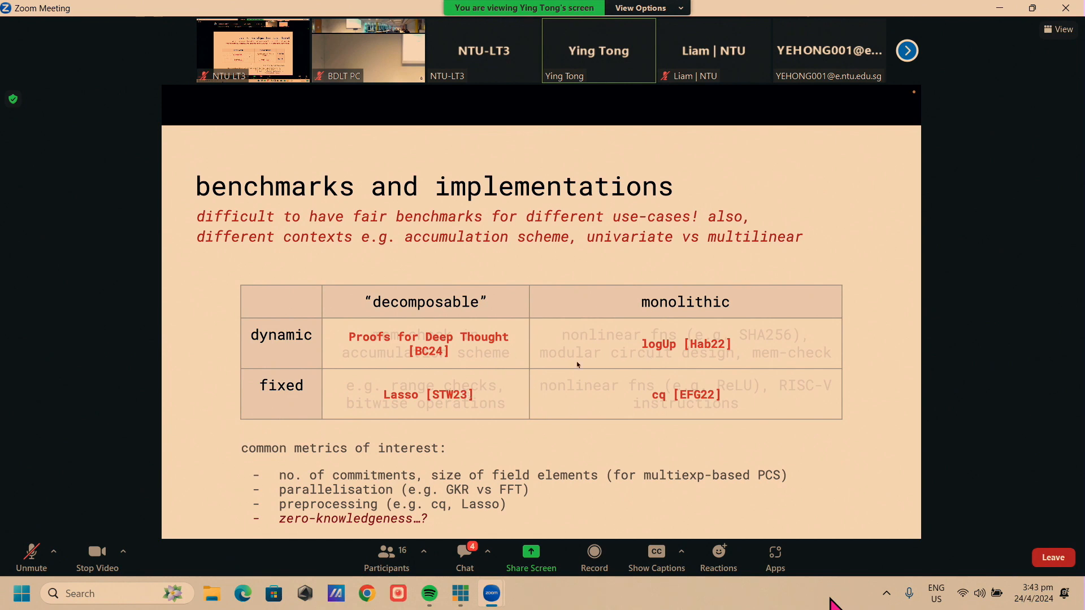
{"action": "mouse_move", "coordinate": [567, 417]}
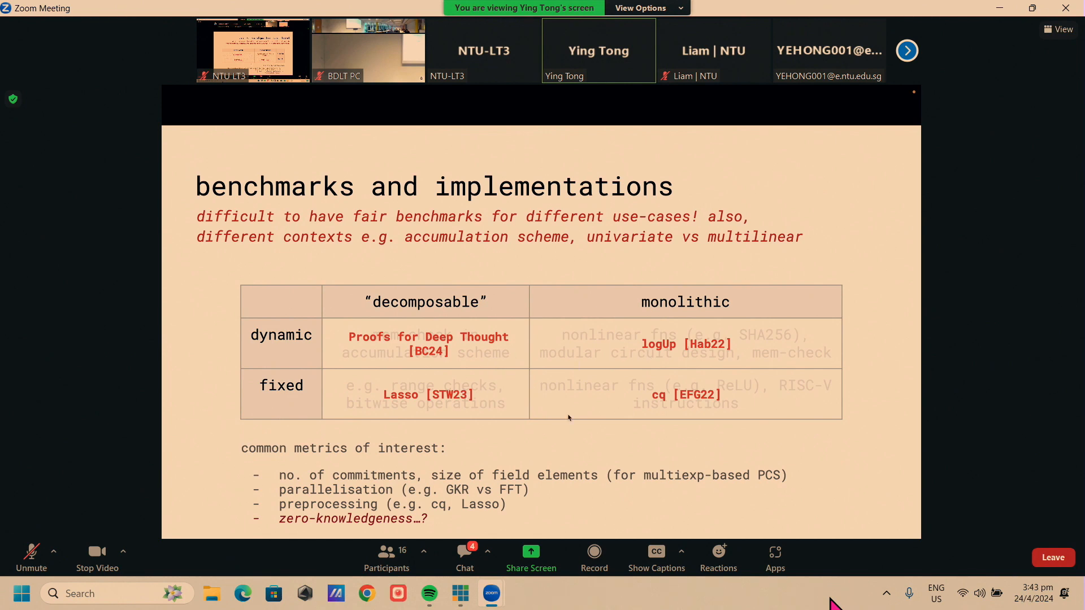
{"action": "mouse_move", "coordinate": [562, 434]}
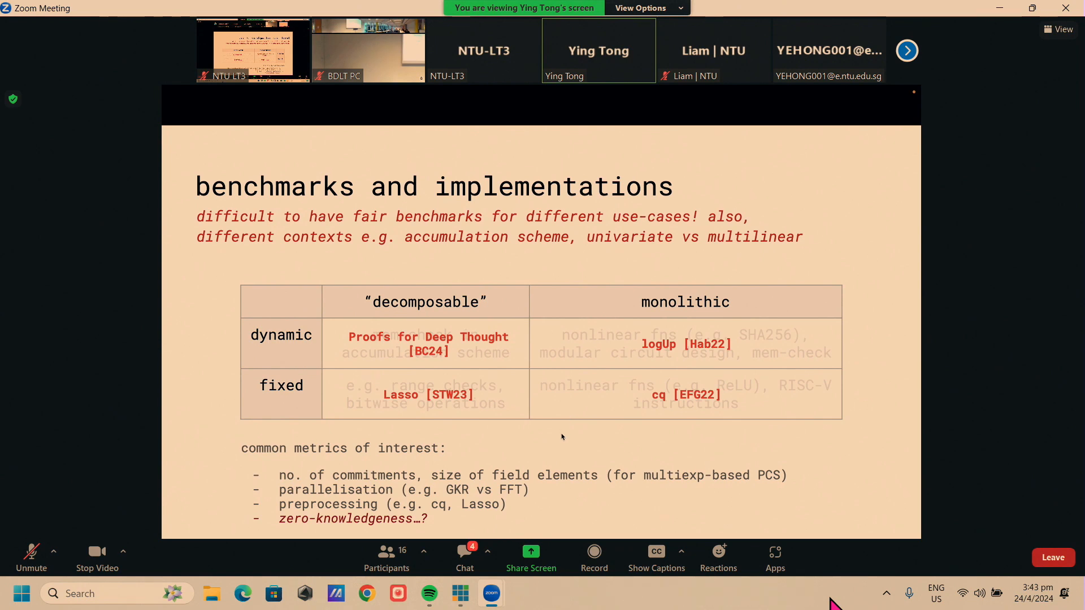
- Watch the decomposable/monolithic table, then the proving-time chart for halo2, Lasso, mv-lookup, LogUp and Logup-GKR
{"action": "key", "text": "Right"}
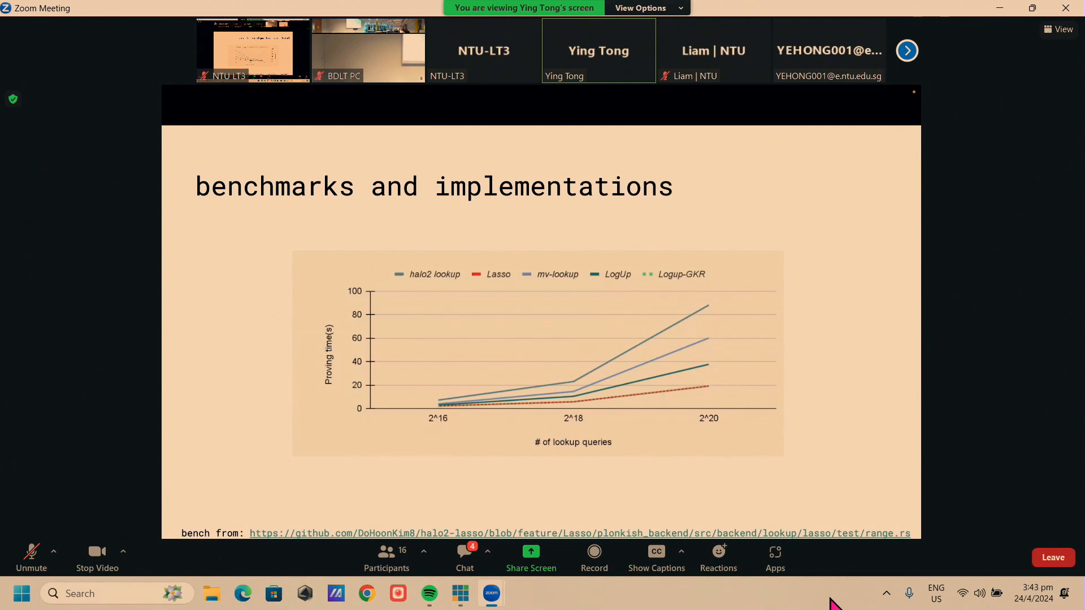
{"action": "mouse_move", "coordinate": [457, 499]}
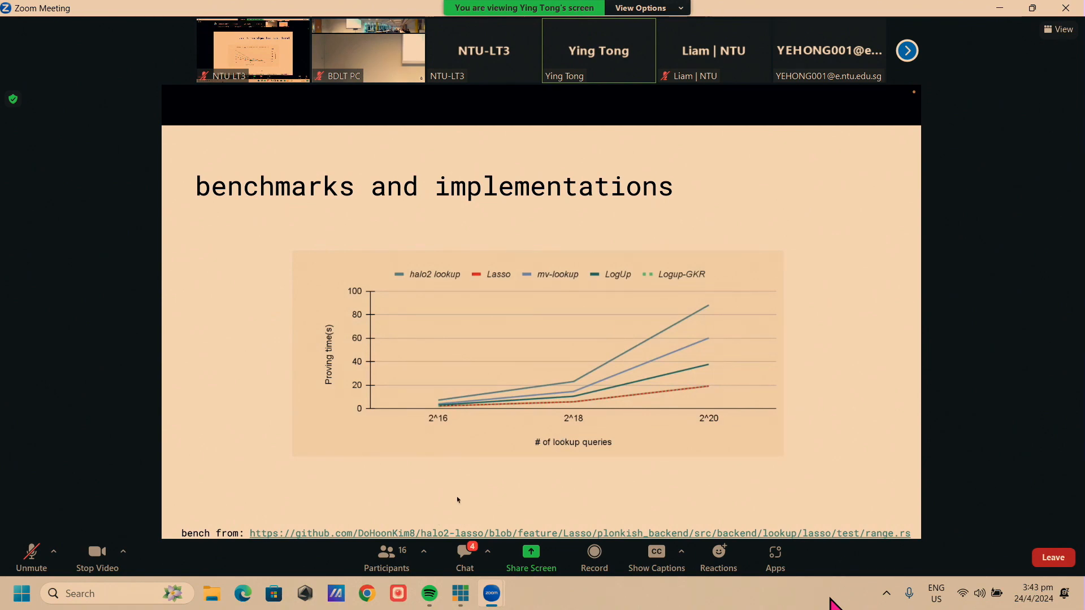